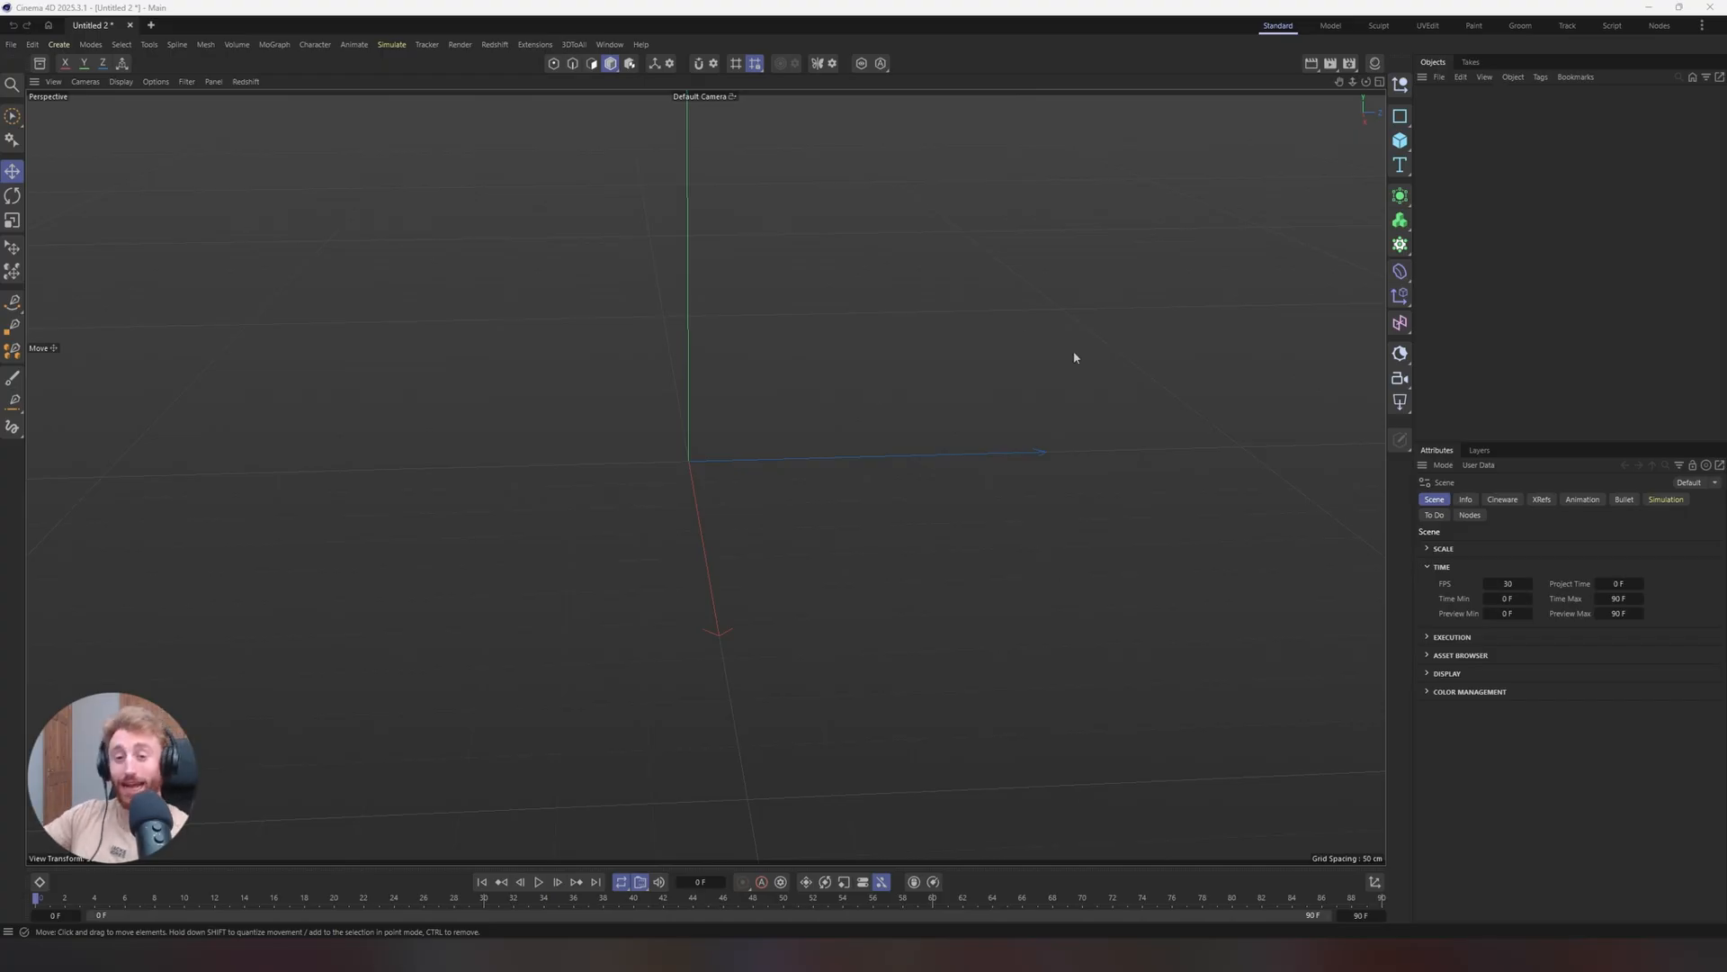
Add an extruded Text object reading LIGHTS in the Owners Black font and view it at an angle
left_click(1400, 163)
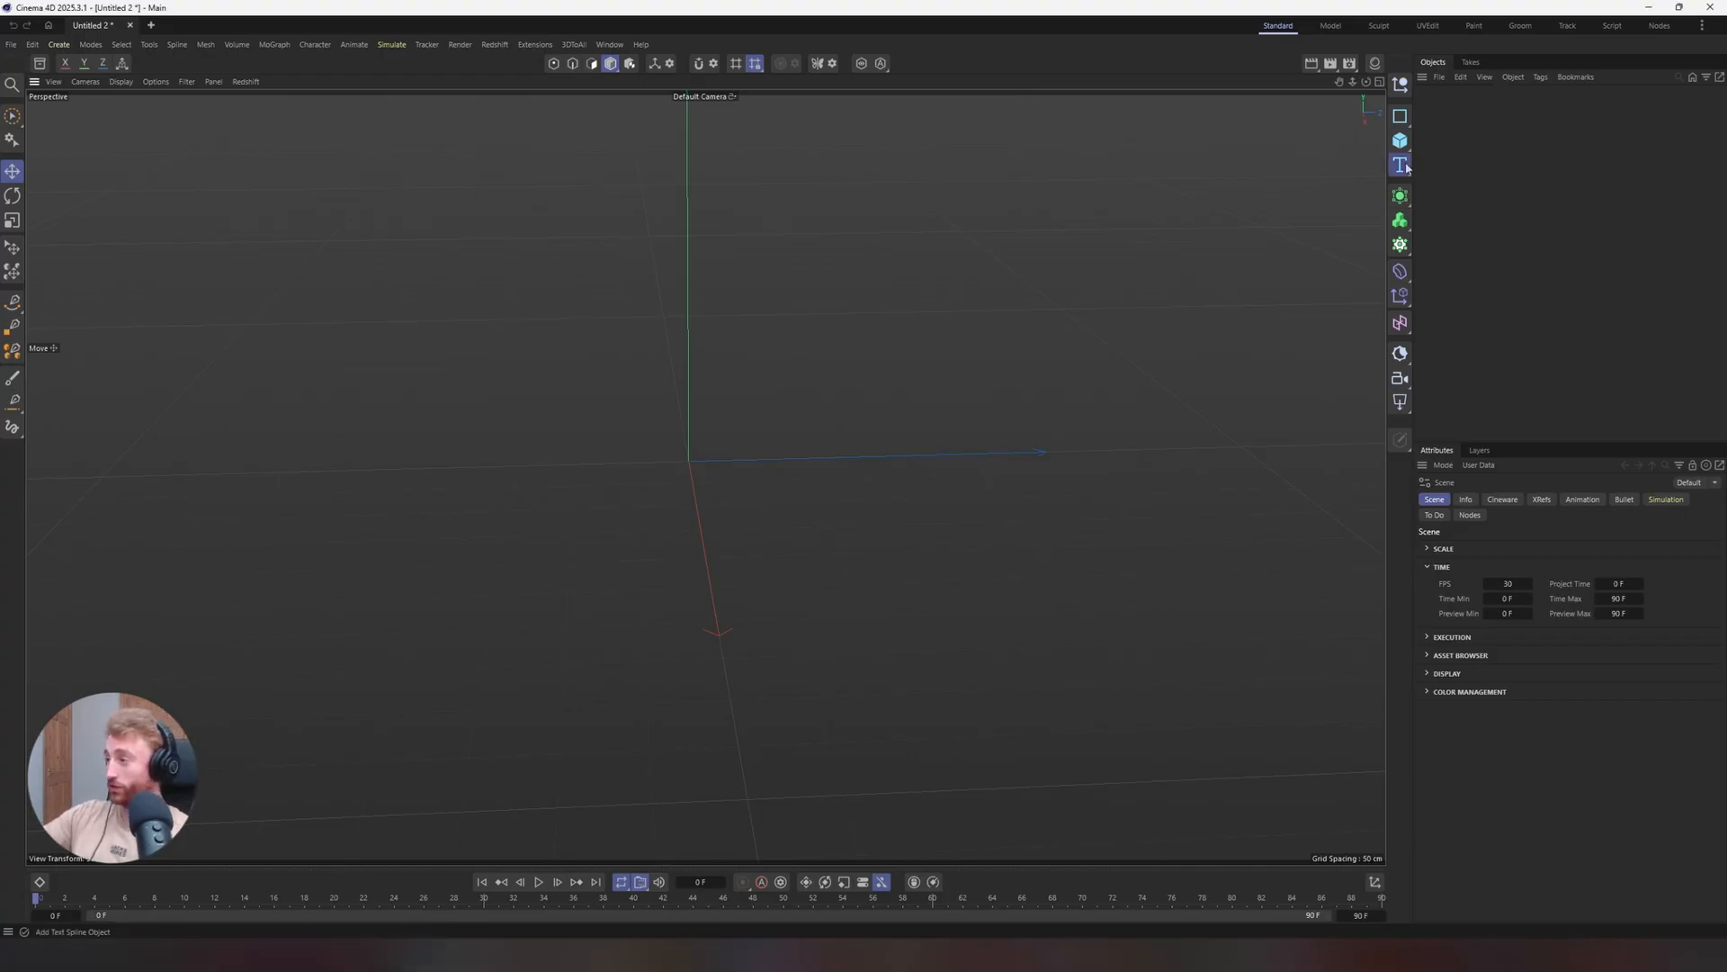
left_click(1400, 164)
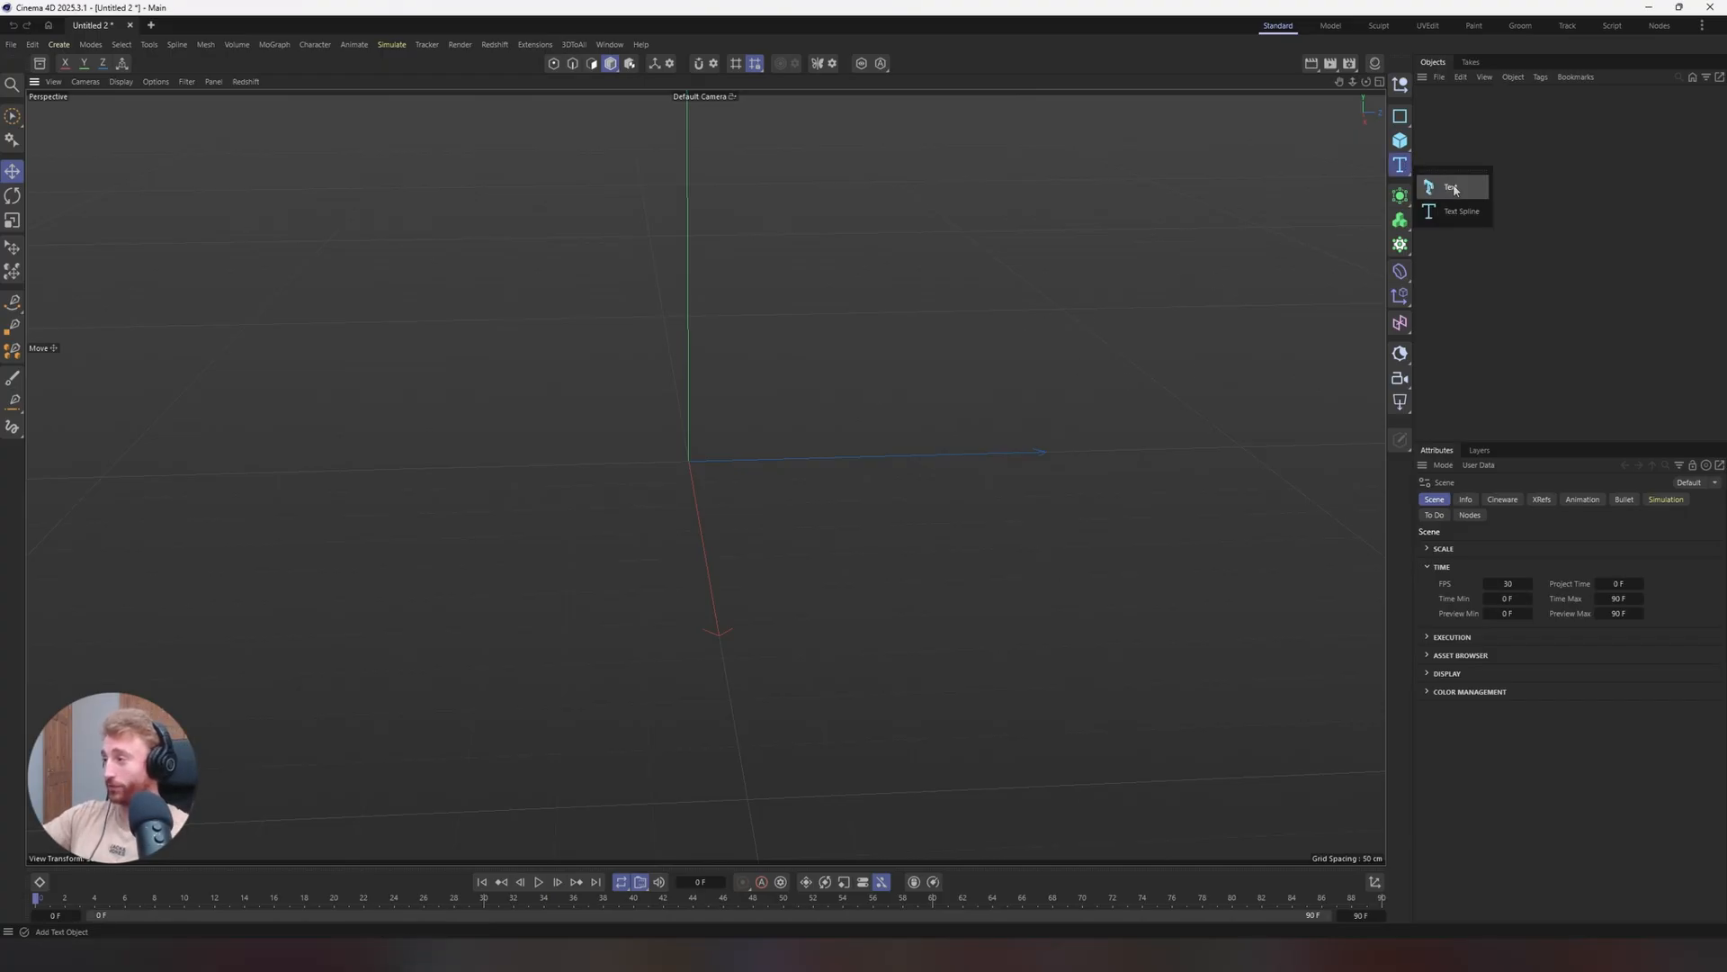
left_click(1450, 188)
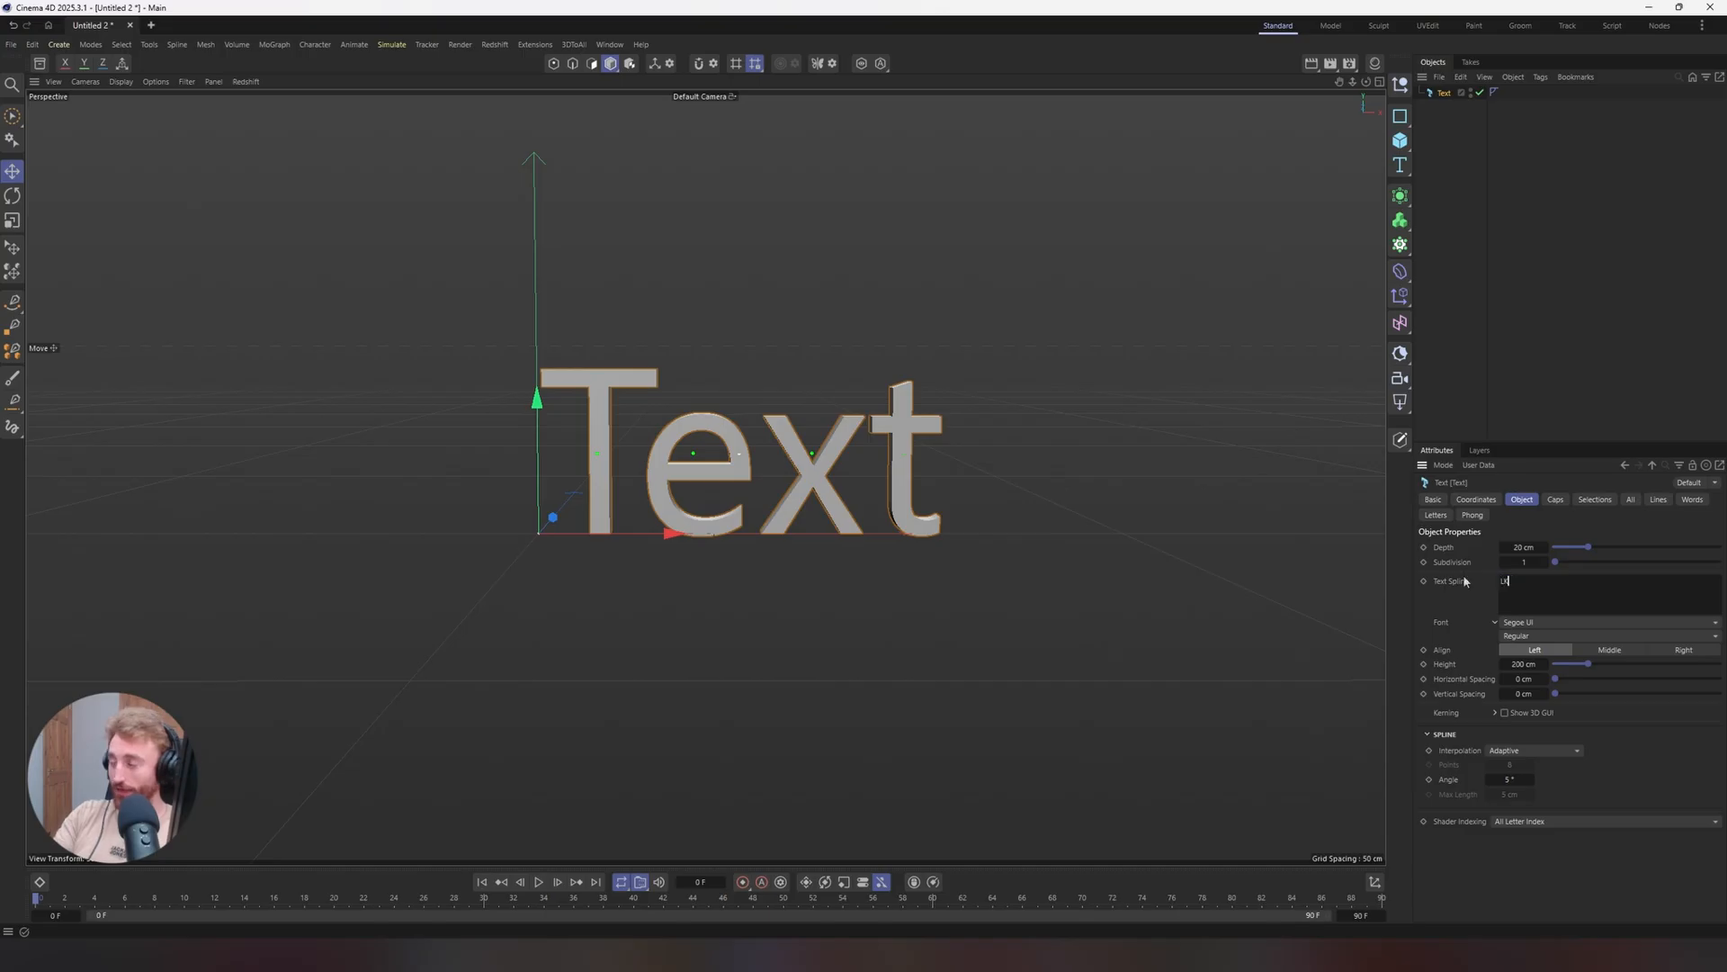
type("LIGHT")
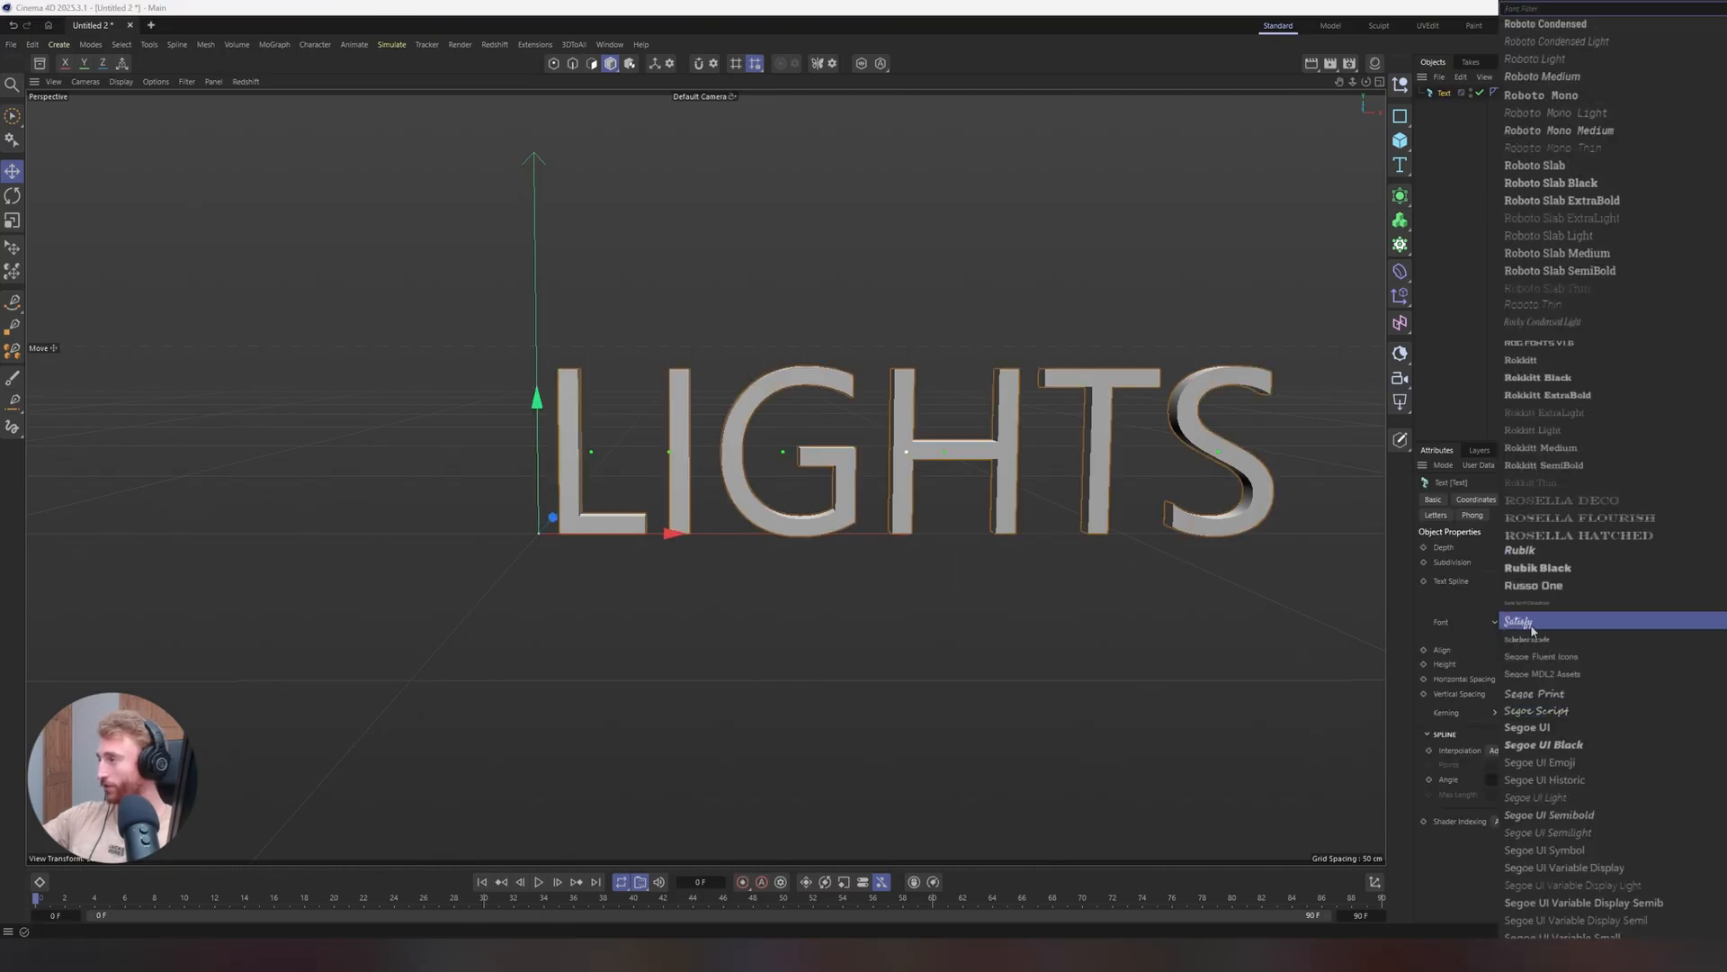
scroll("down", 3)
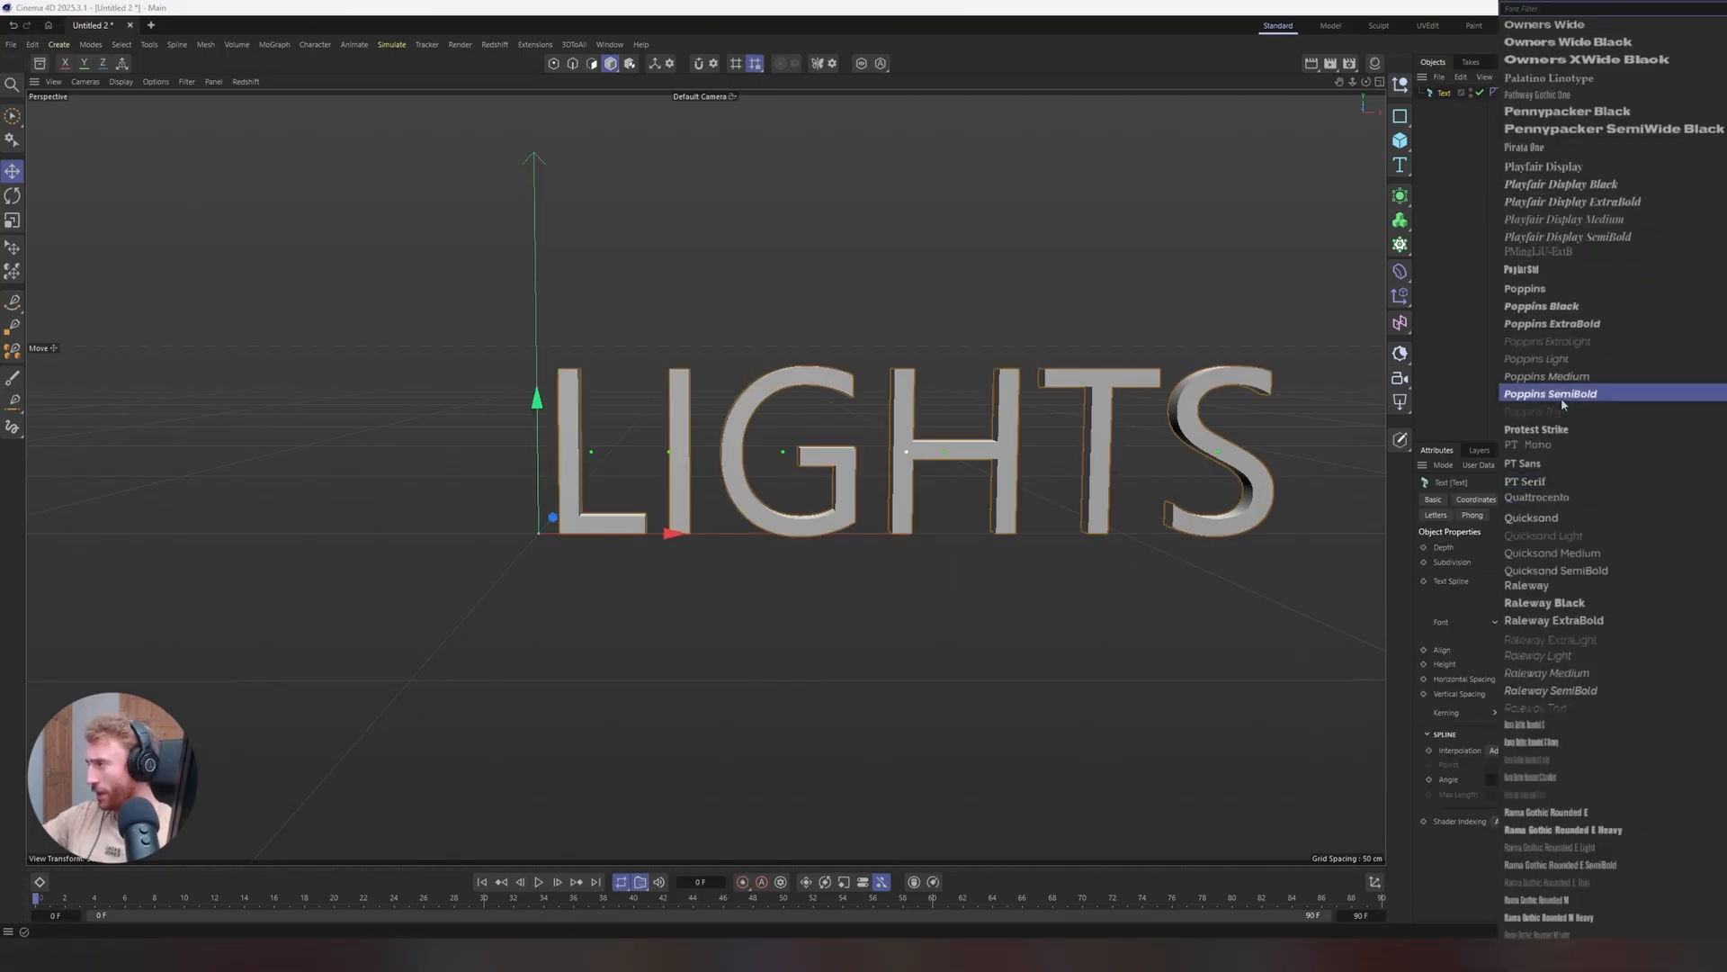
left_click(1545, 21)
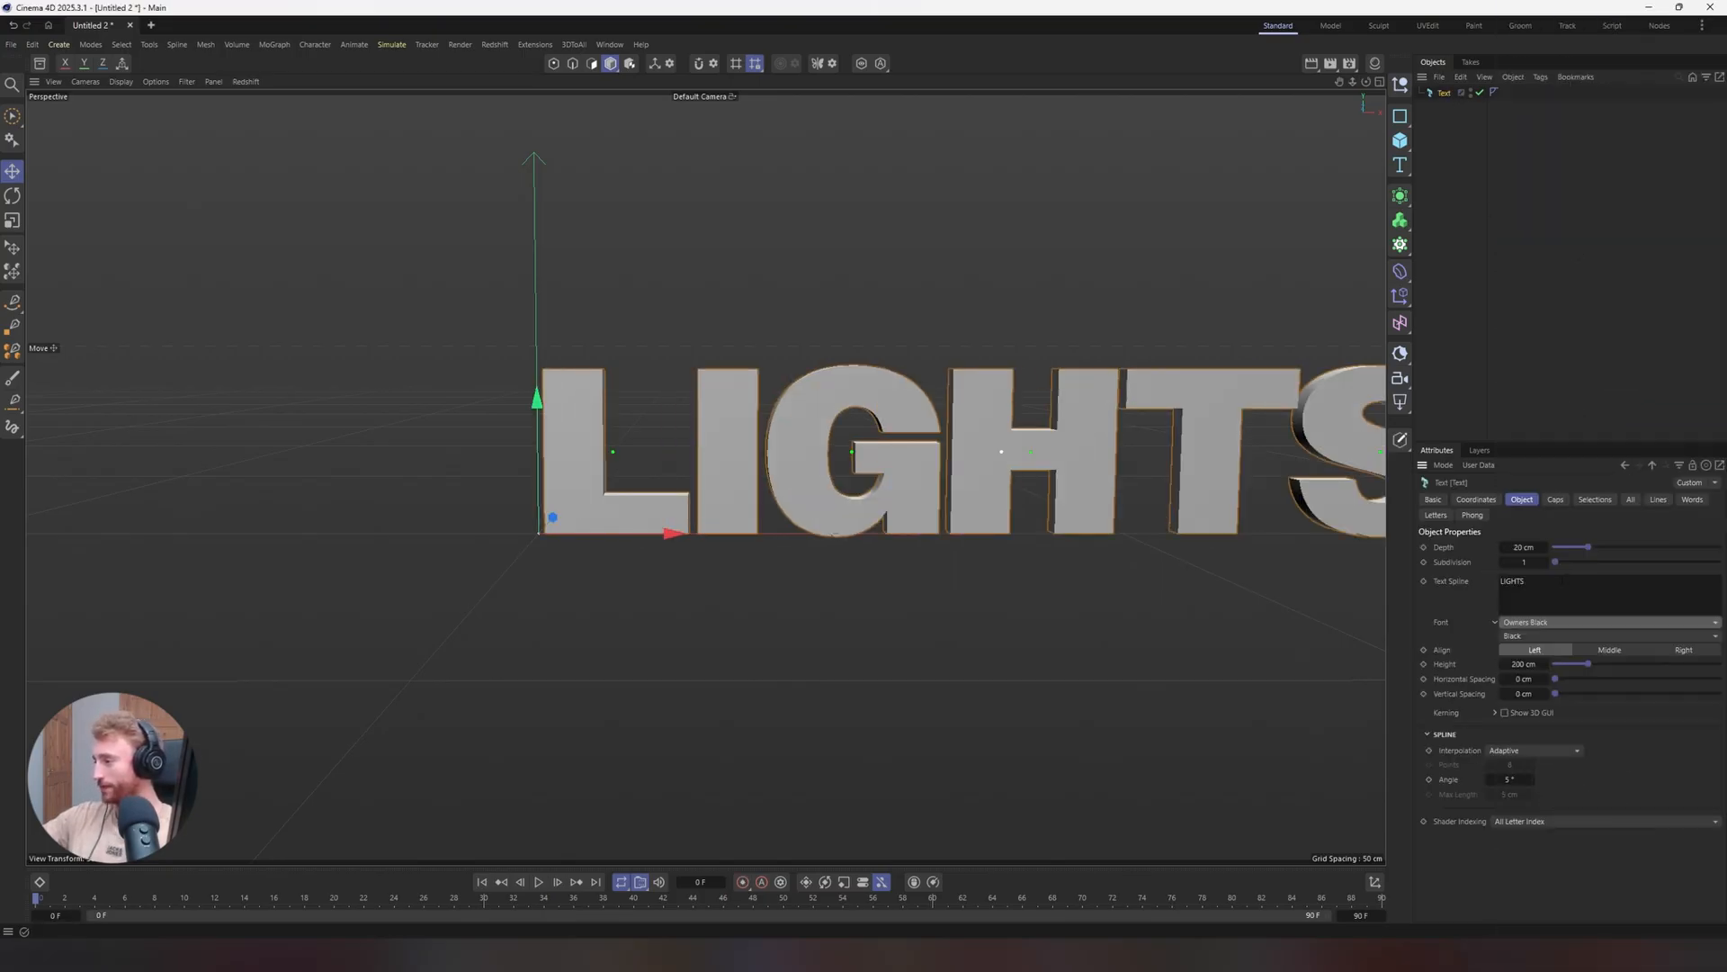
left_click_drag(771, 440, 804, 430)
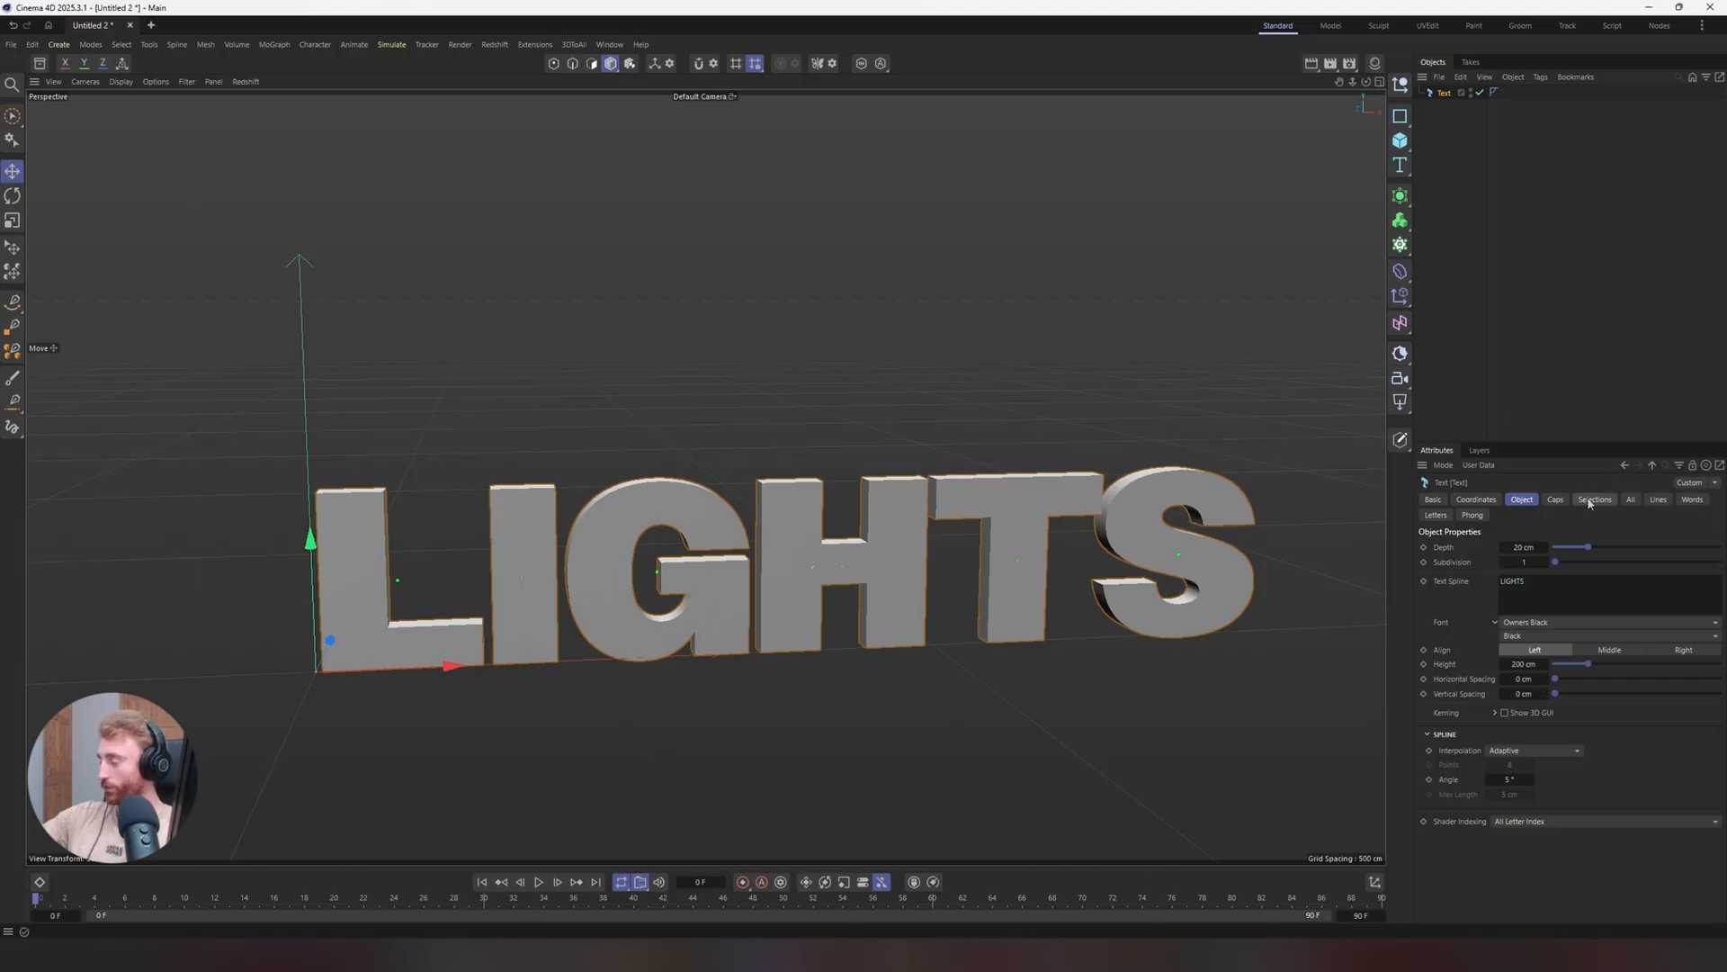
Give the text 3 cm round bevels with 3 subdivisions, then adjust the extrusion depth
left_click(1555, 500)
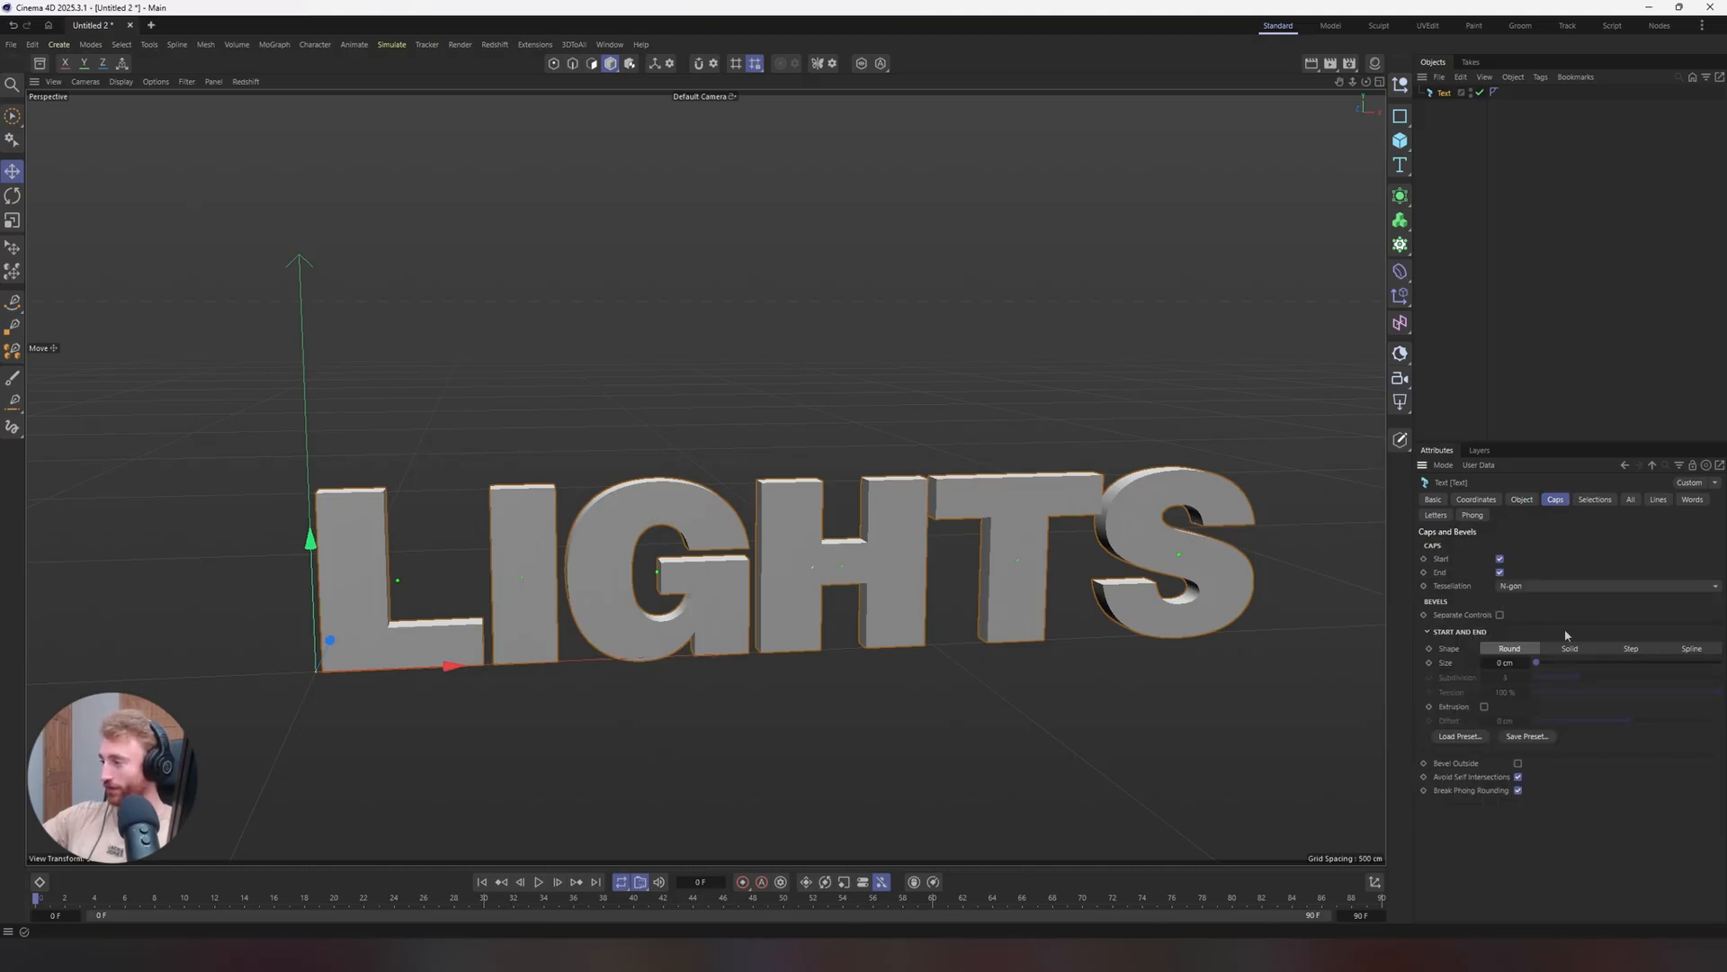
left_click(121, 82)
type("3")
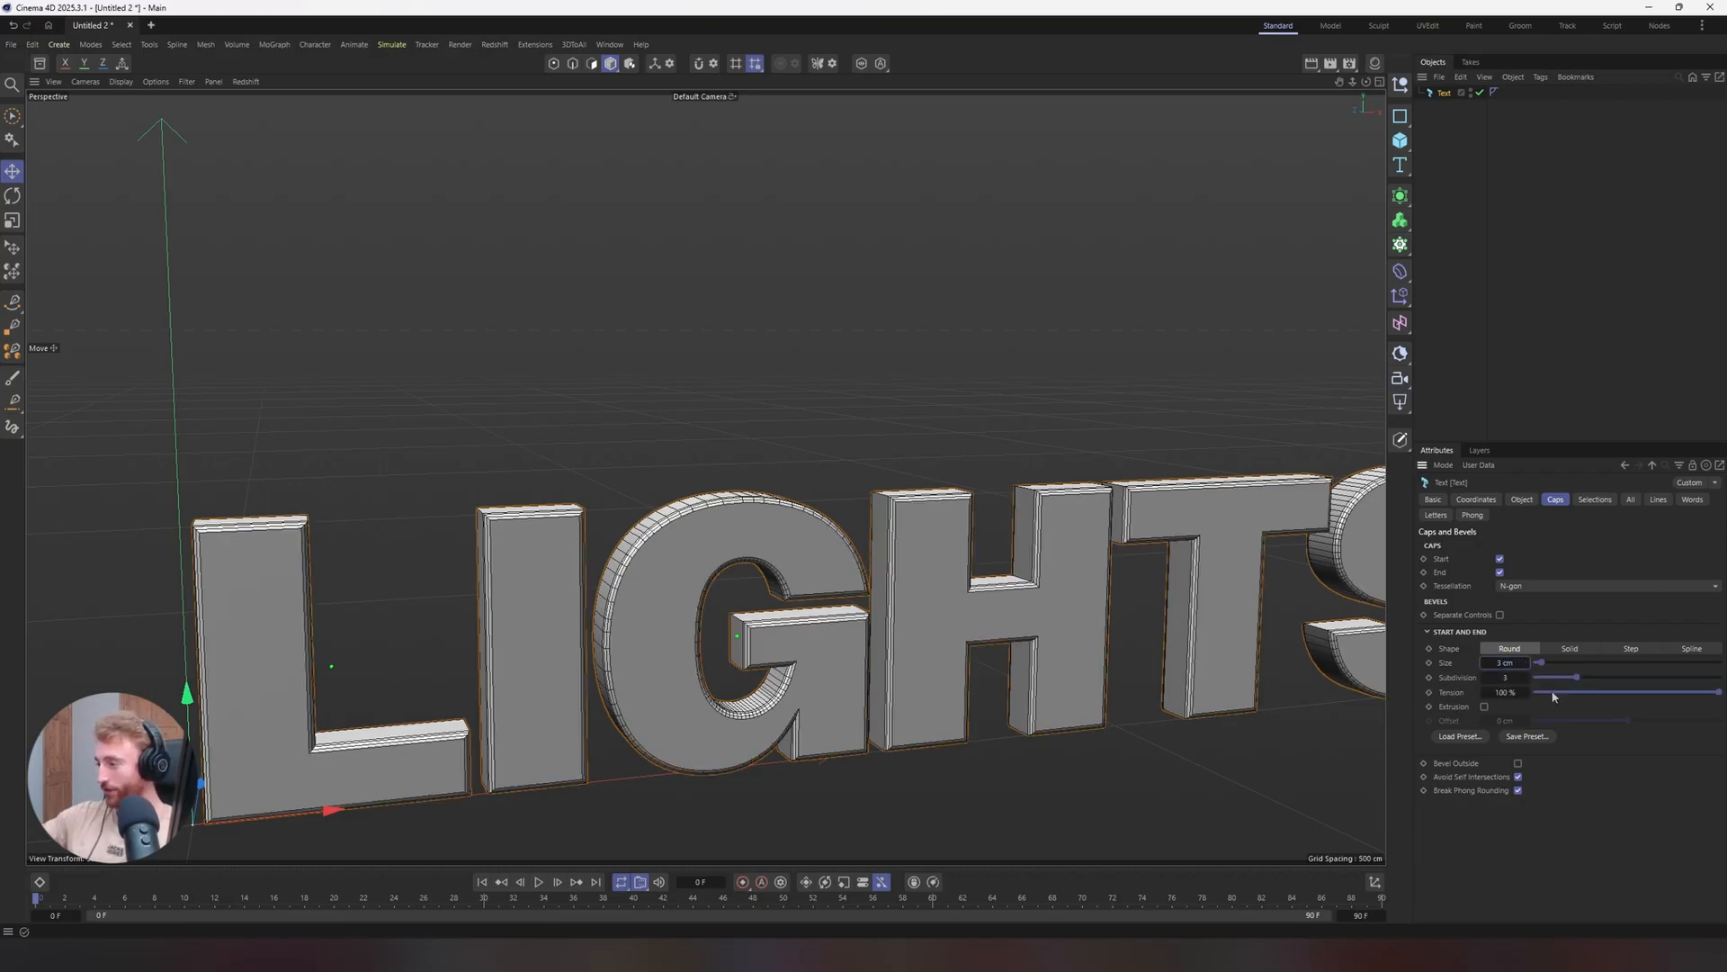
left_click_drag(1542, 677, 1619, 676)
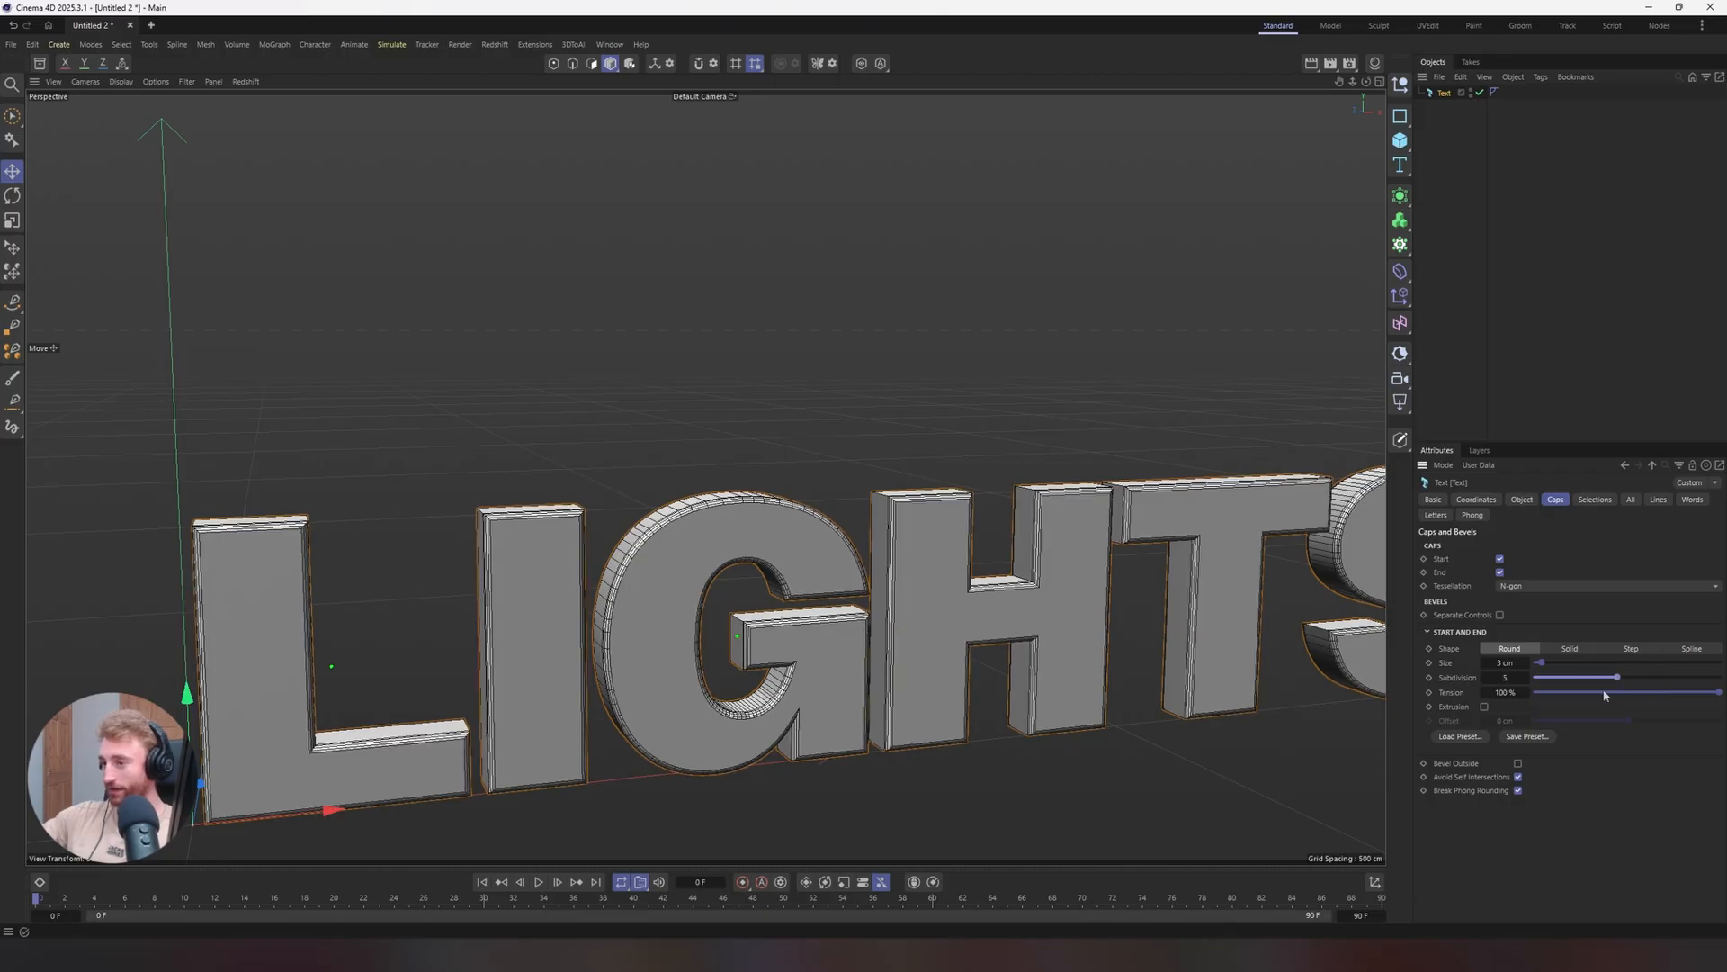
left_click_drag(1618, 676, 1639, 676)
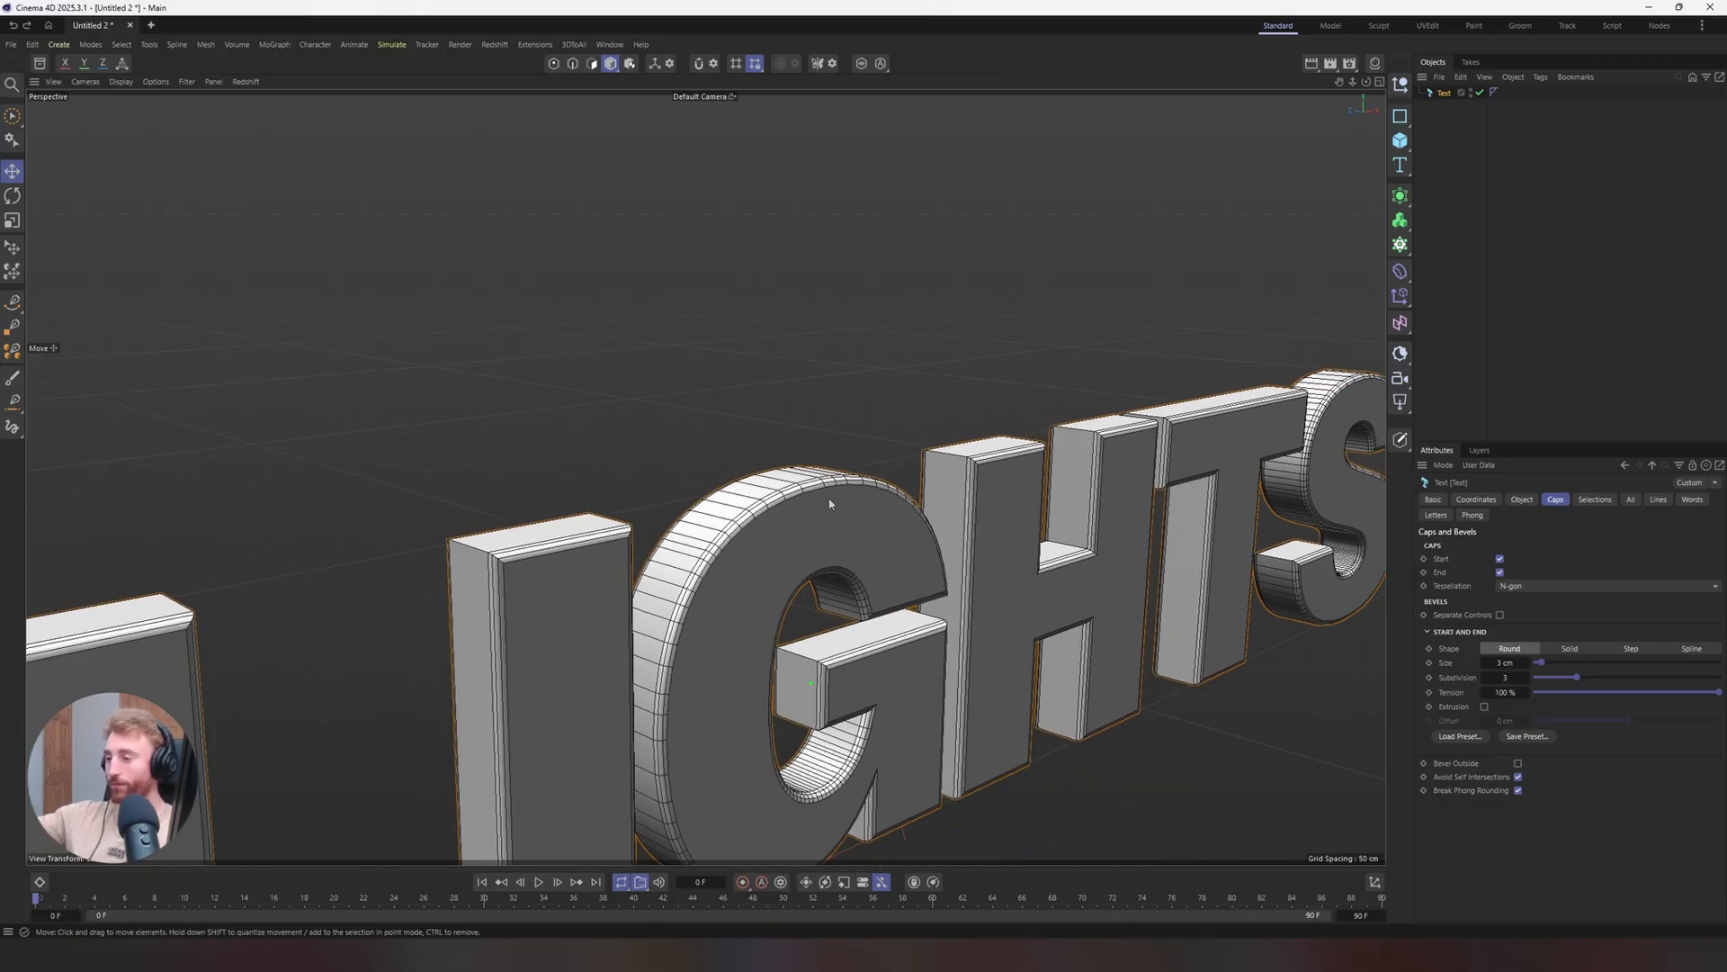
mouse_move(815, 548)
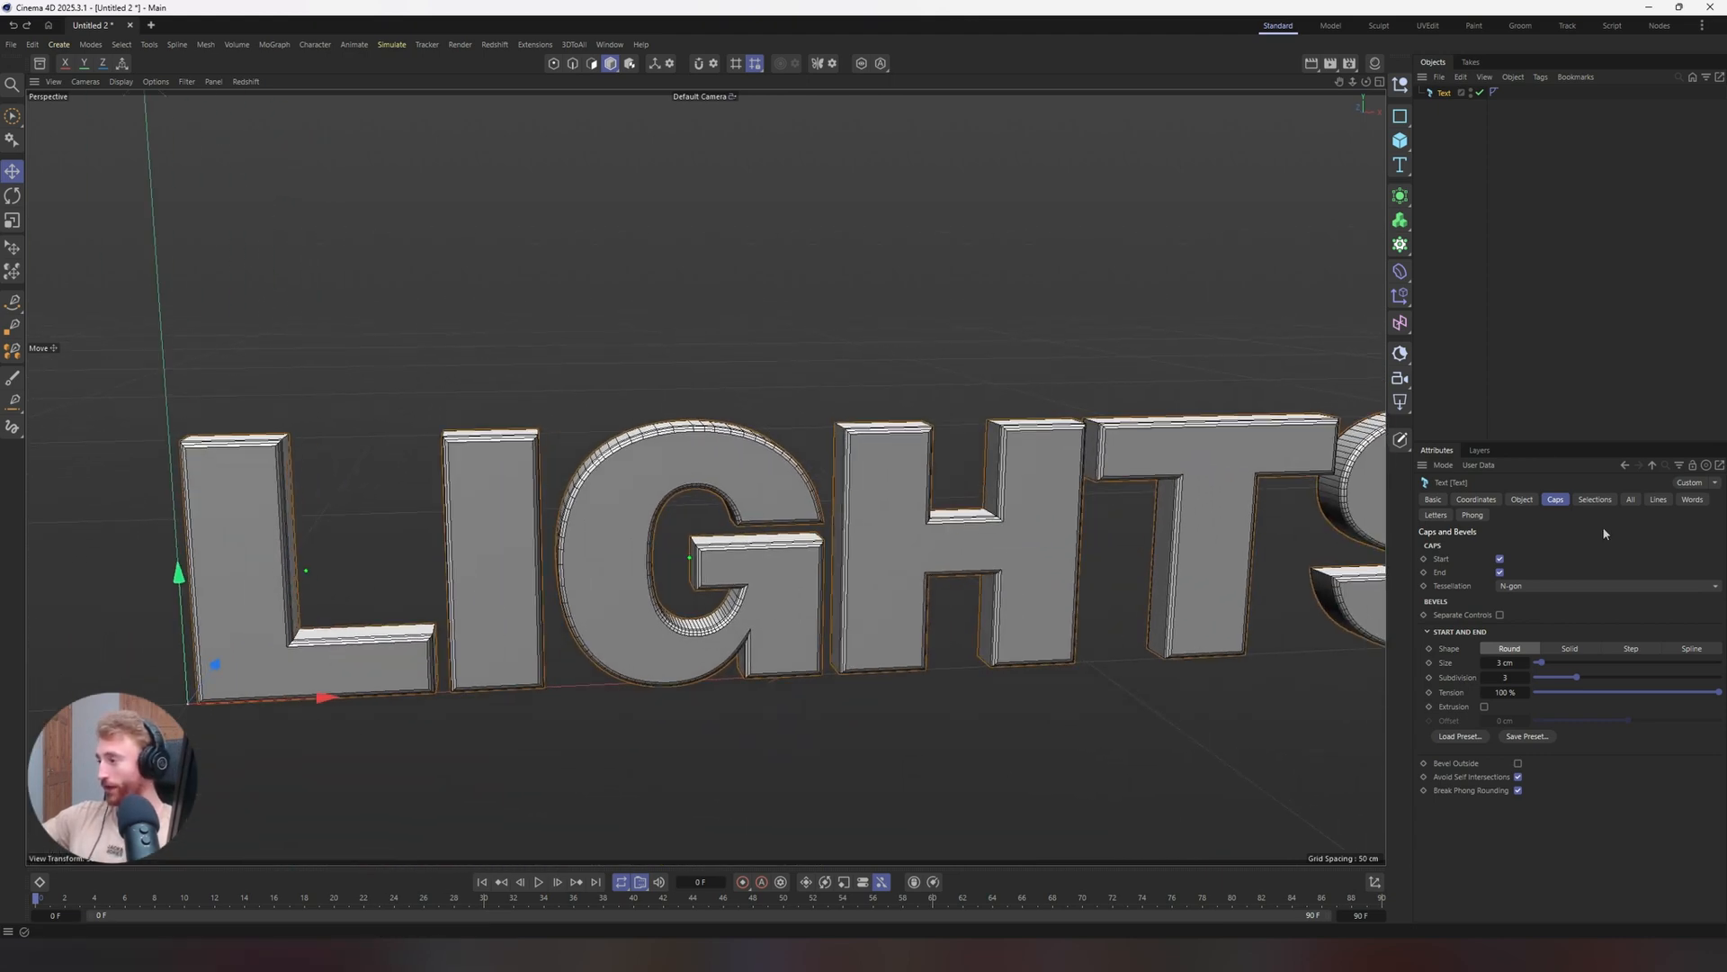
left_click(1521, 499)
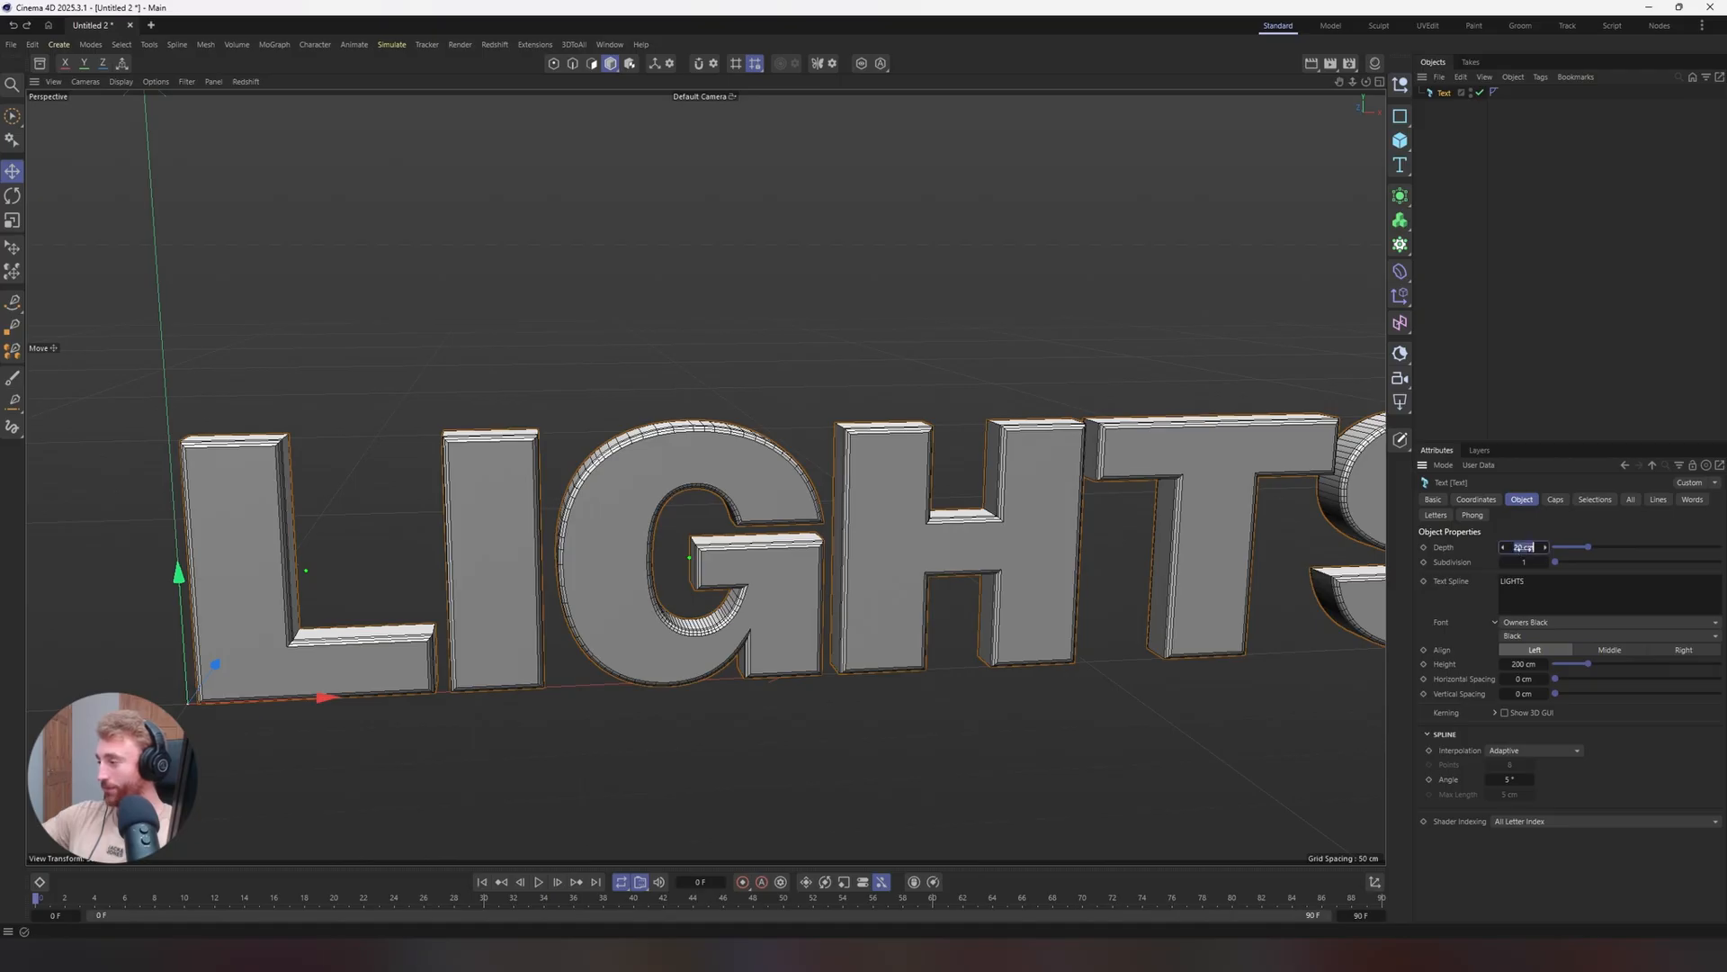
left_click_drag(1556, 546, 1717, 546)
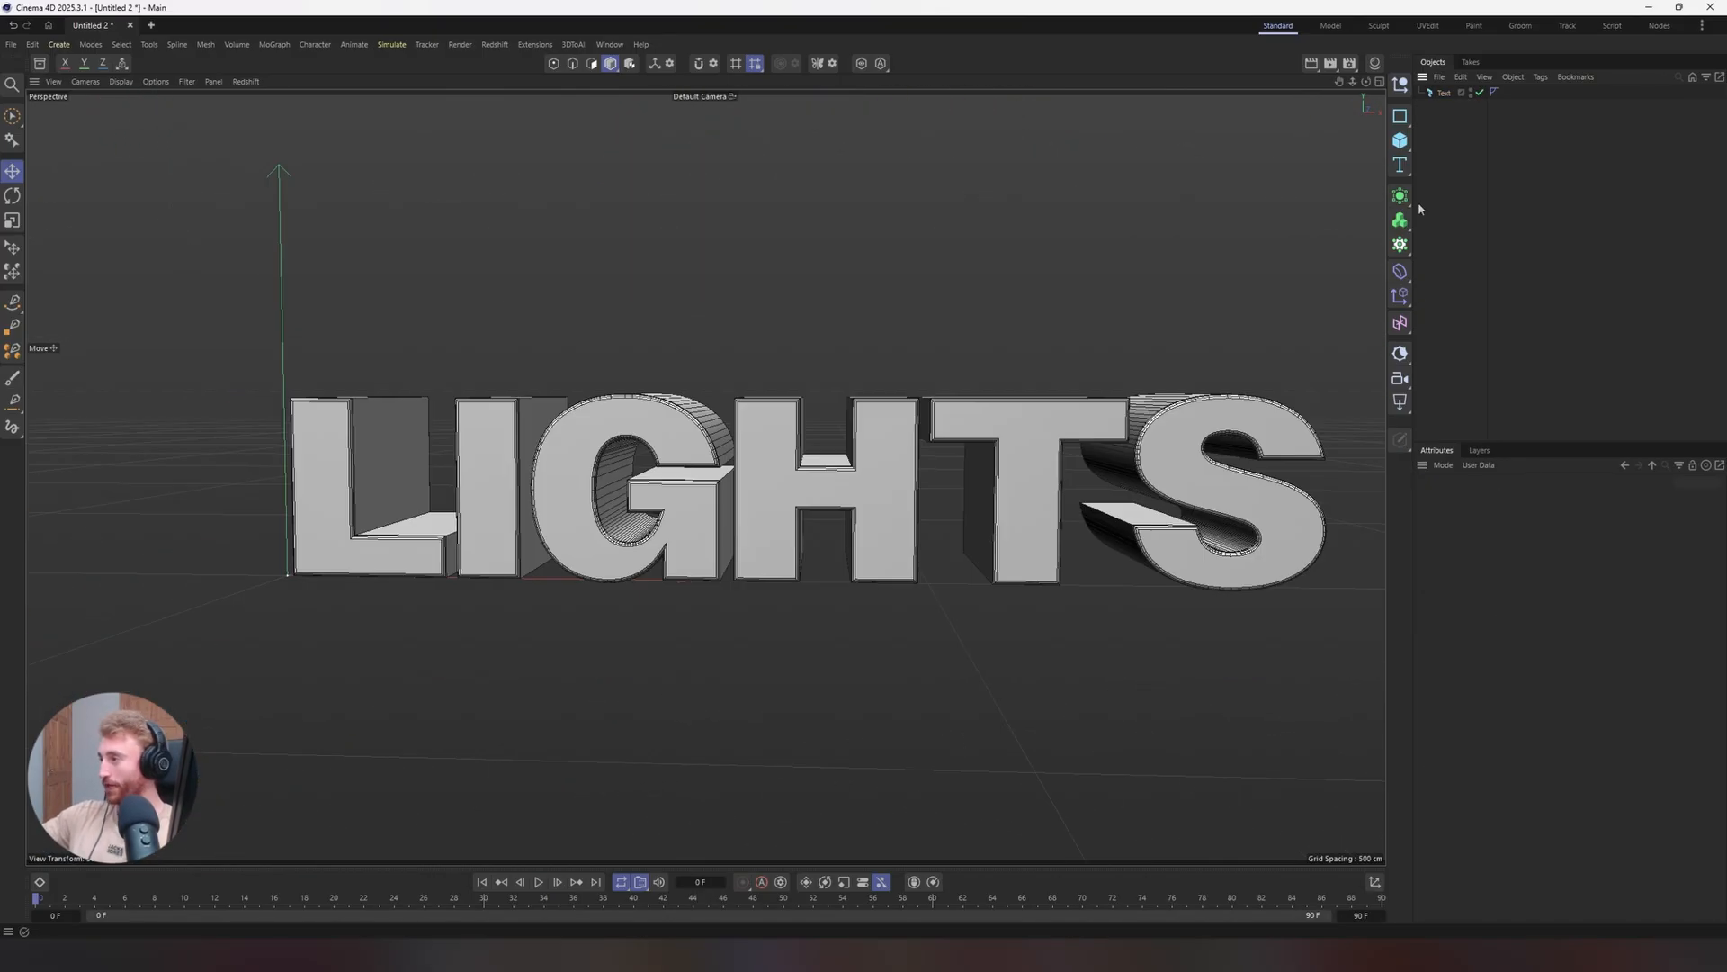
Add a flat Text Spline object and change its text to LIGHTS
left_click(1400, 164)
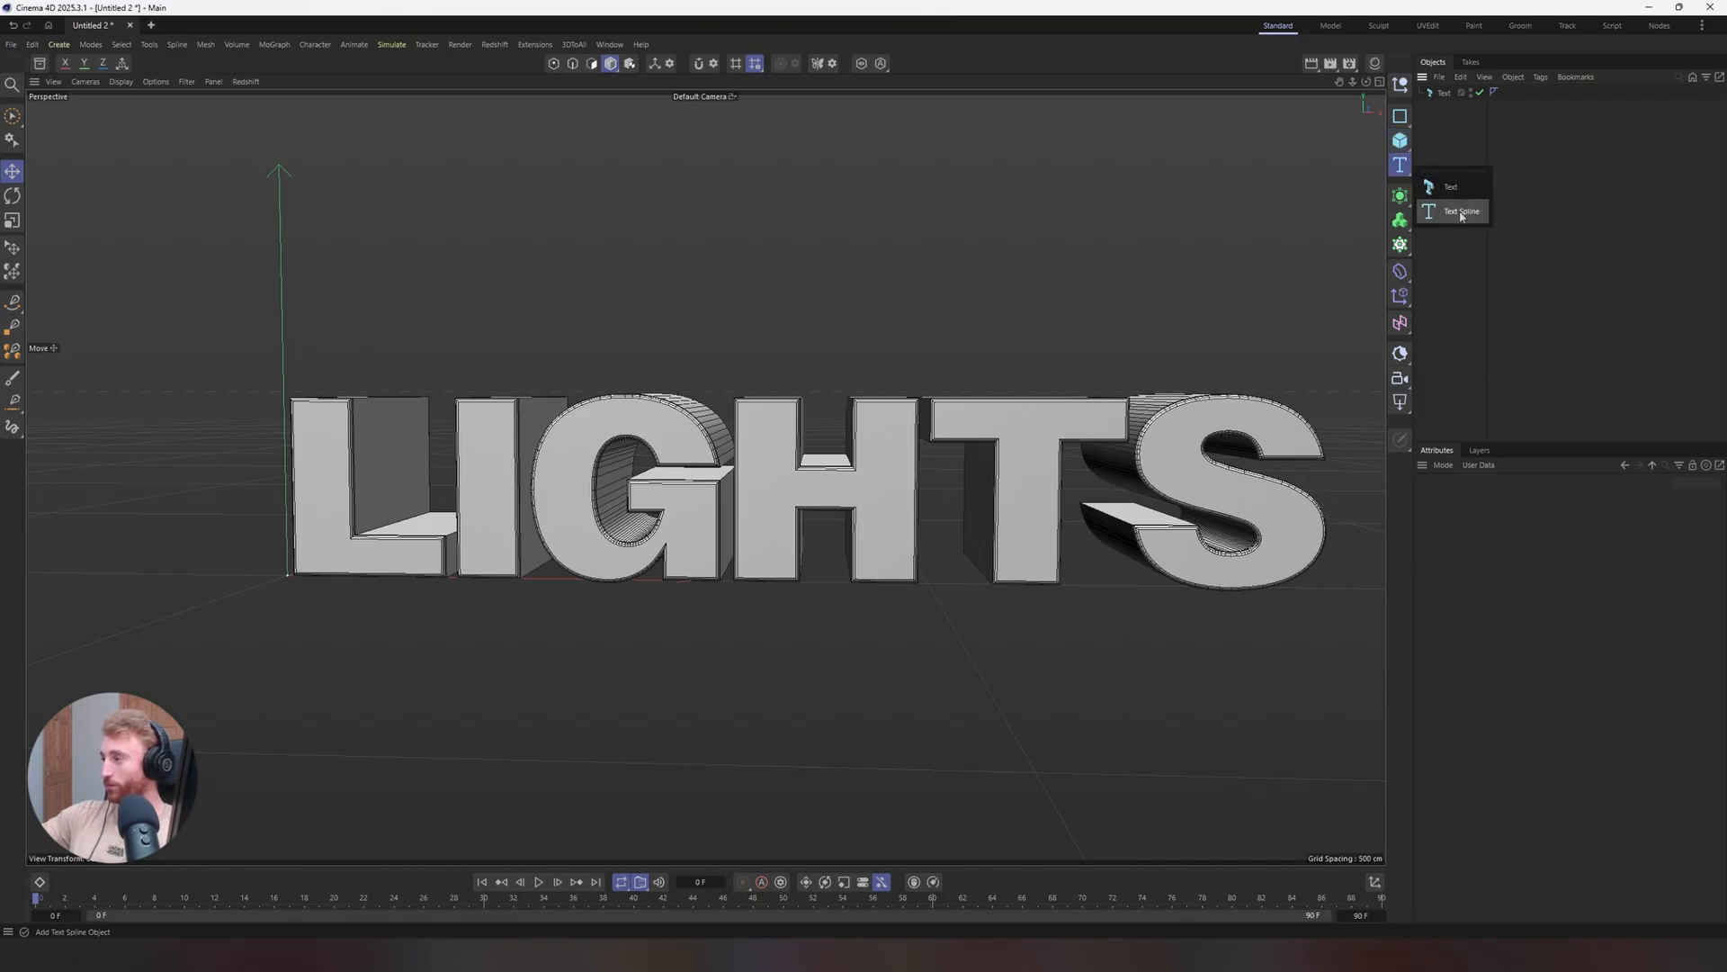
left_click(1462, 210)
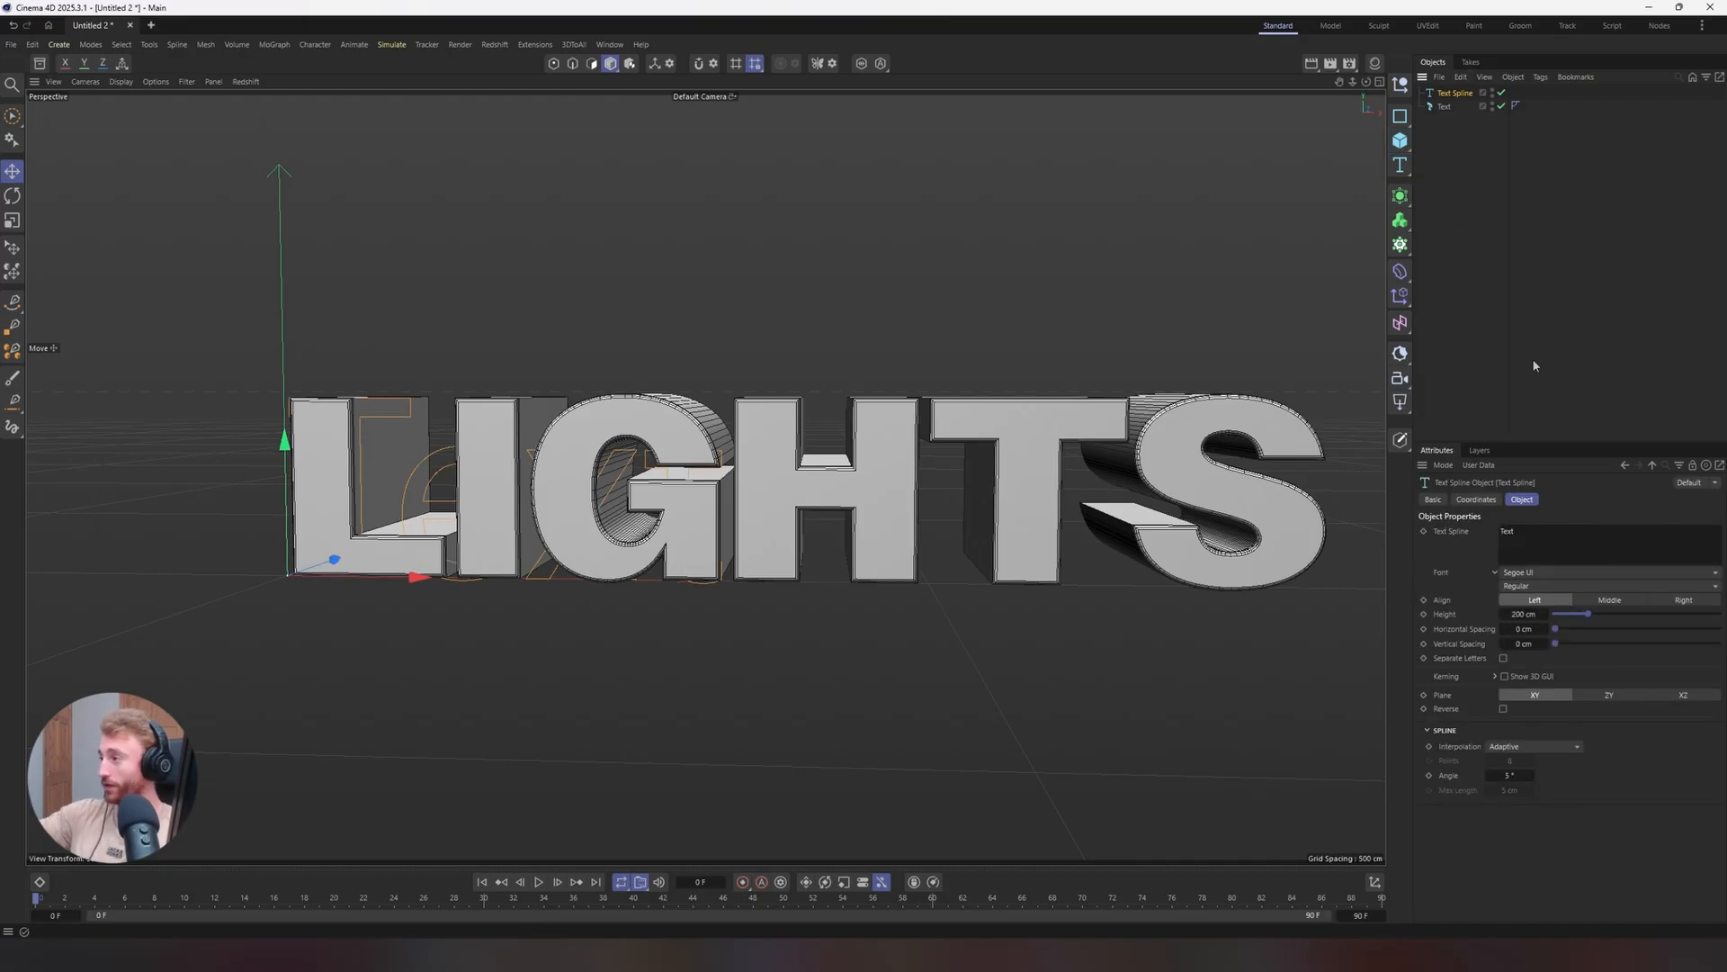
left_click(1446, 107)
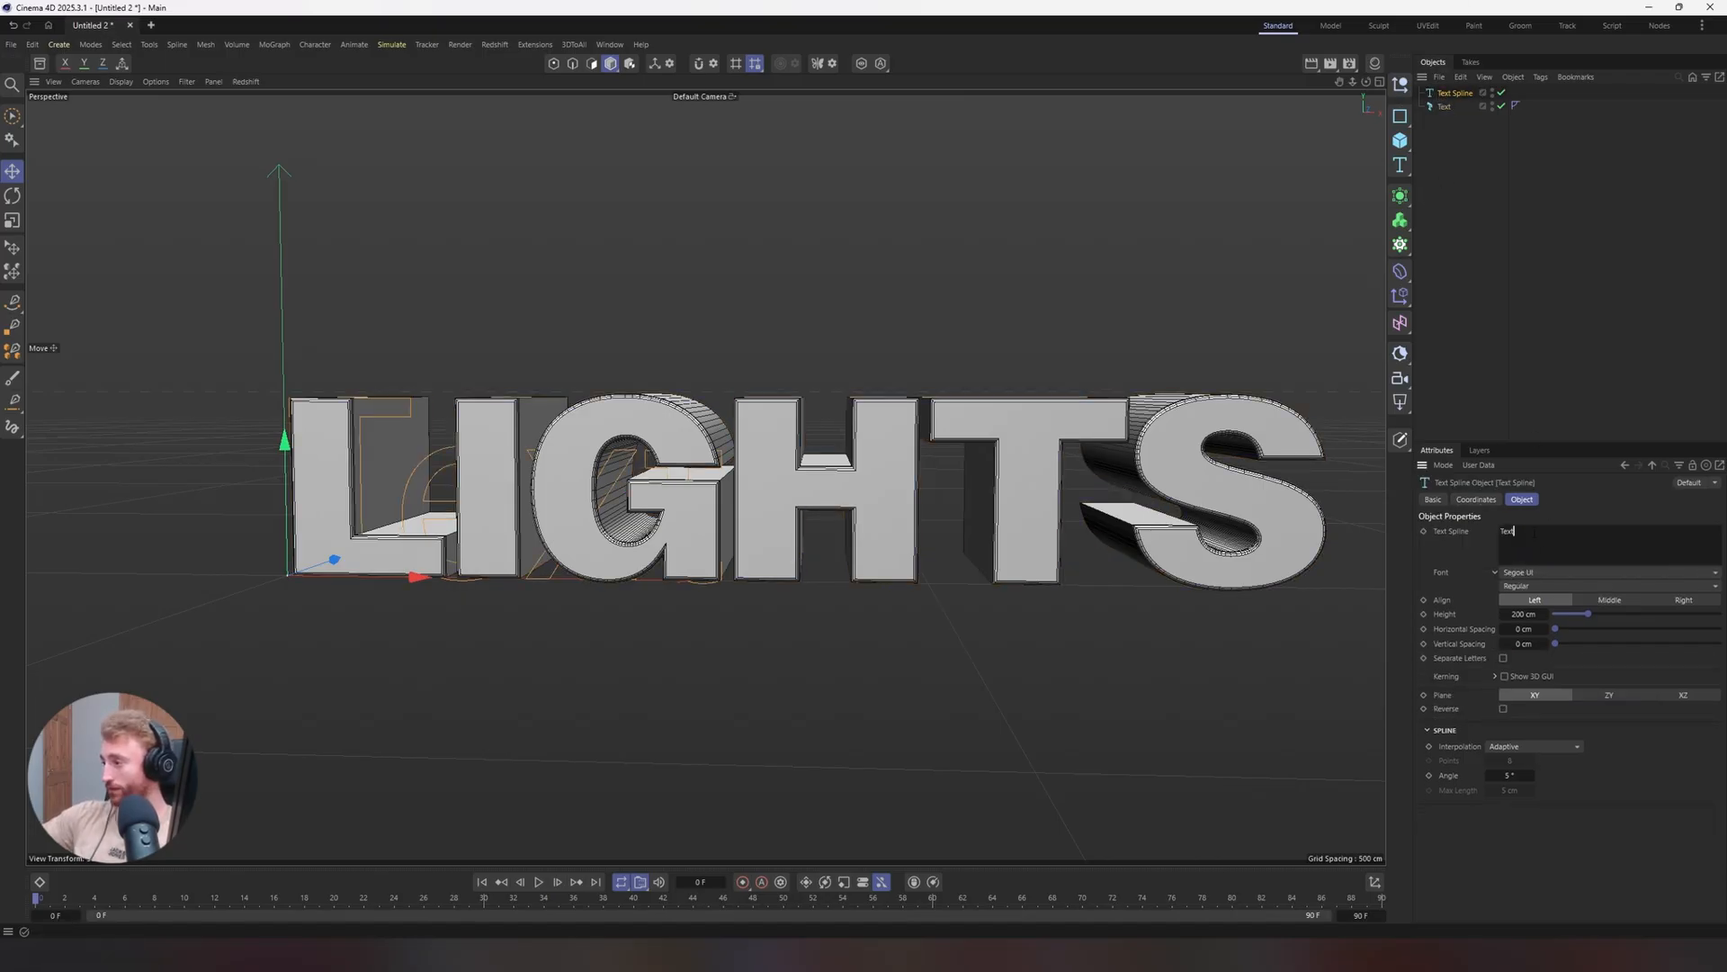
type("LIGHTS")
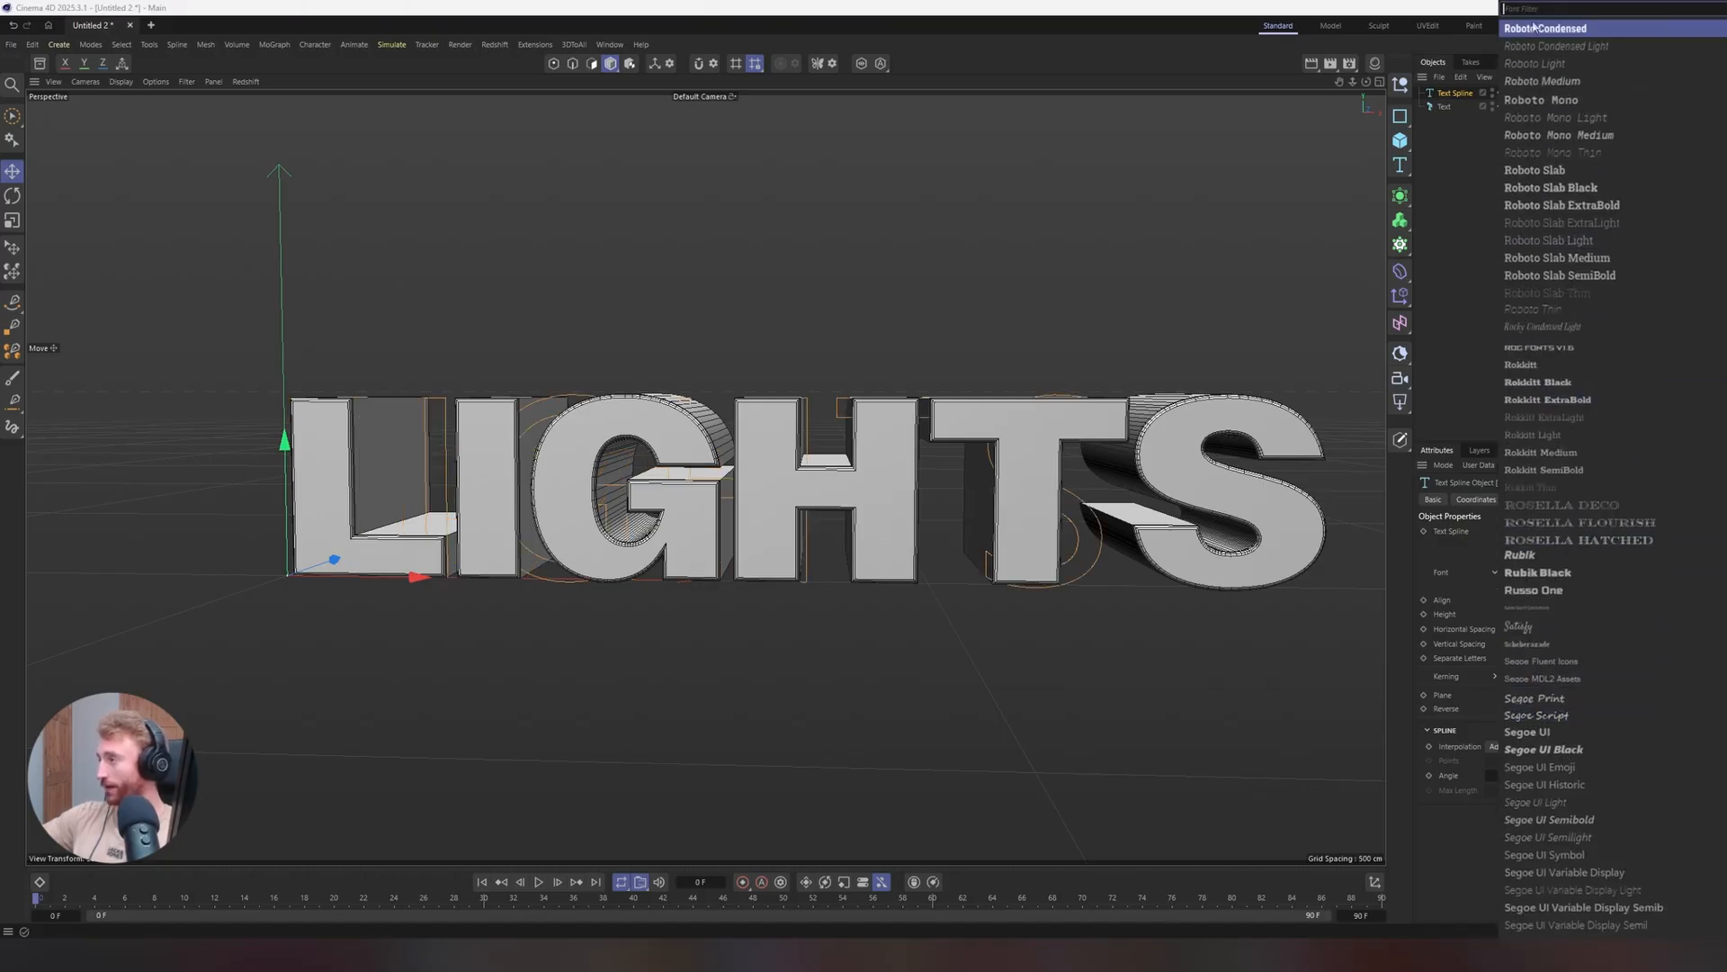
scroll("down", 3)
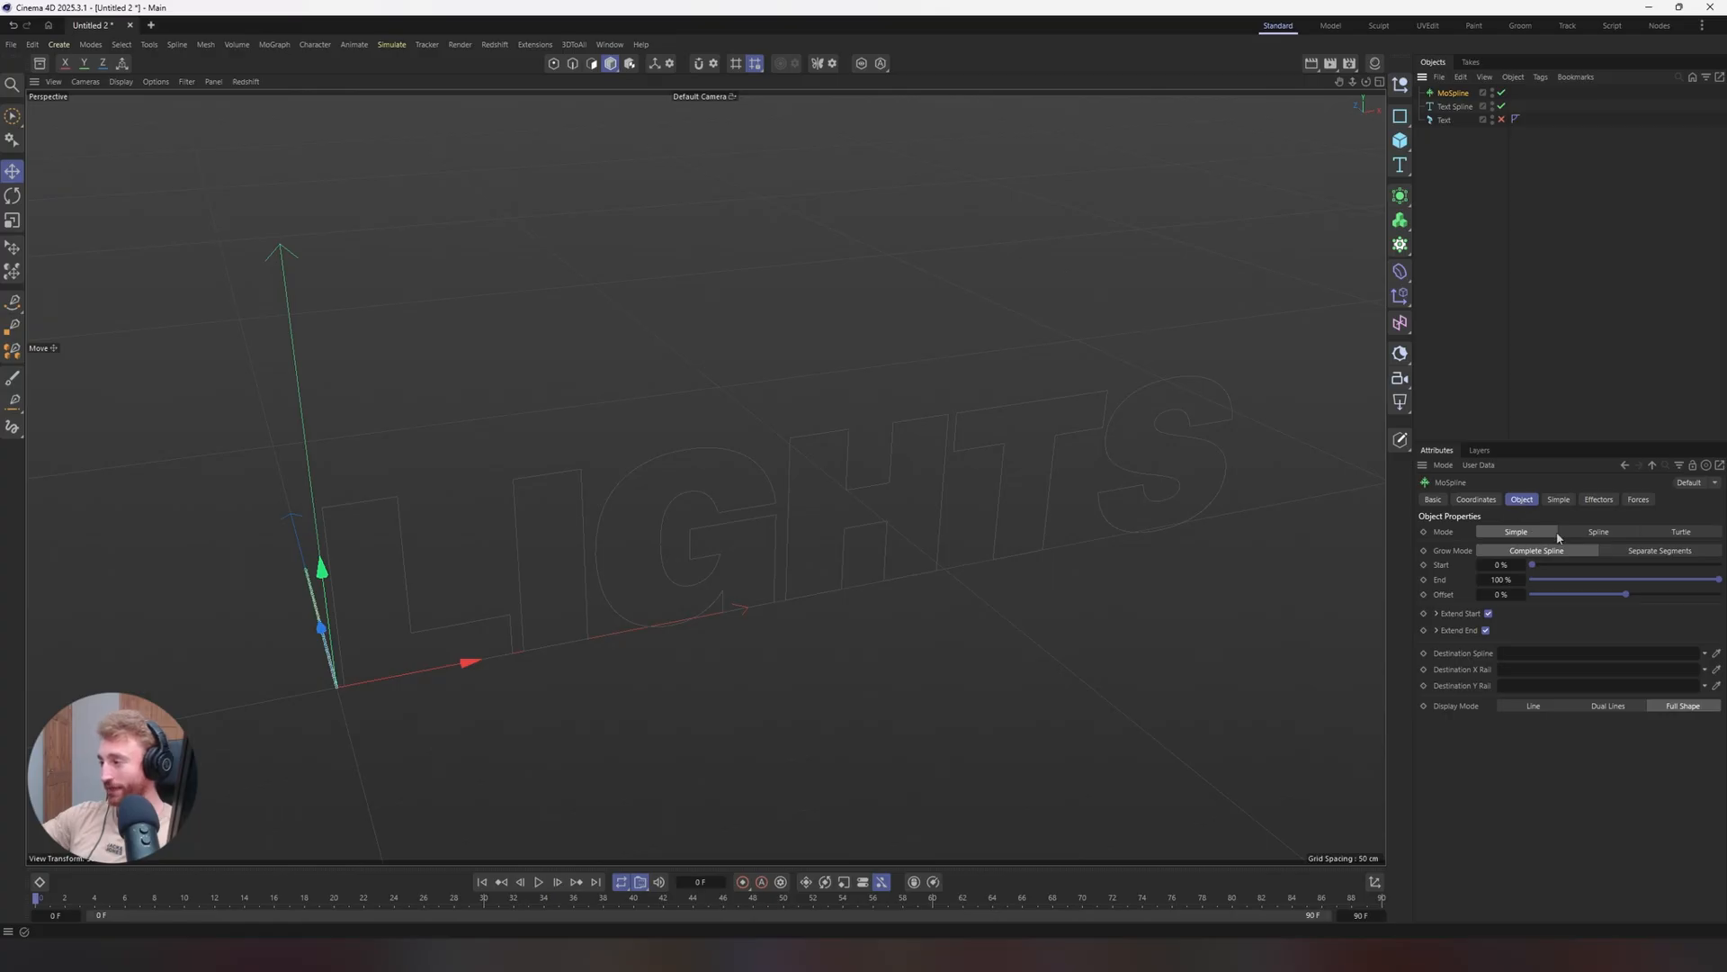
Set the MoSpline to Spline mode sourcing the Text Spline, and open the spline's Interpolation options
left_click(1598, 532)
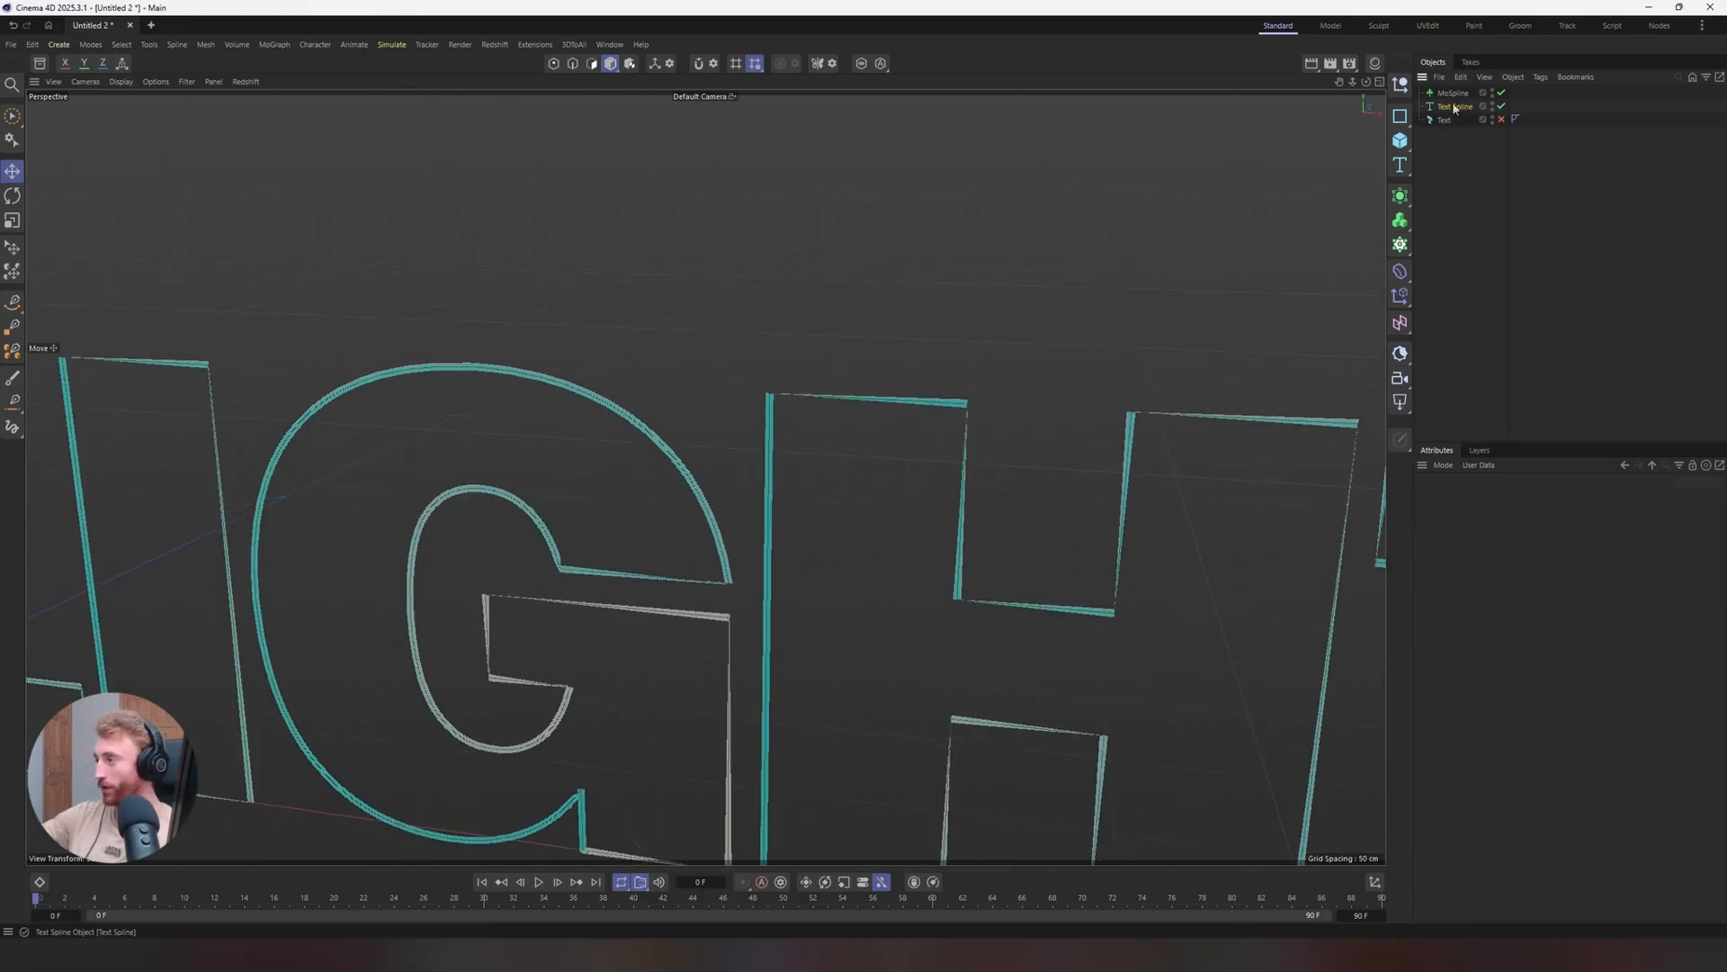
left_click(1454, 106)
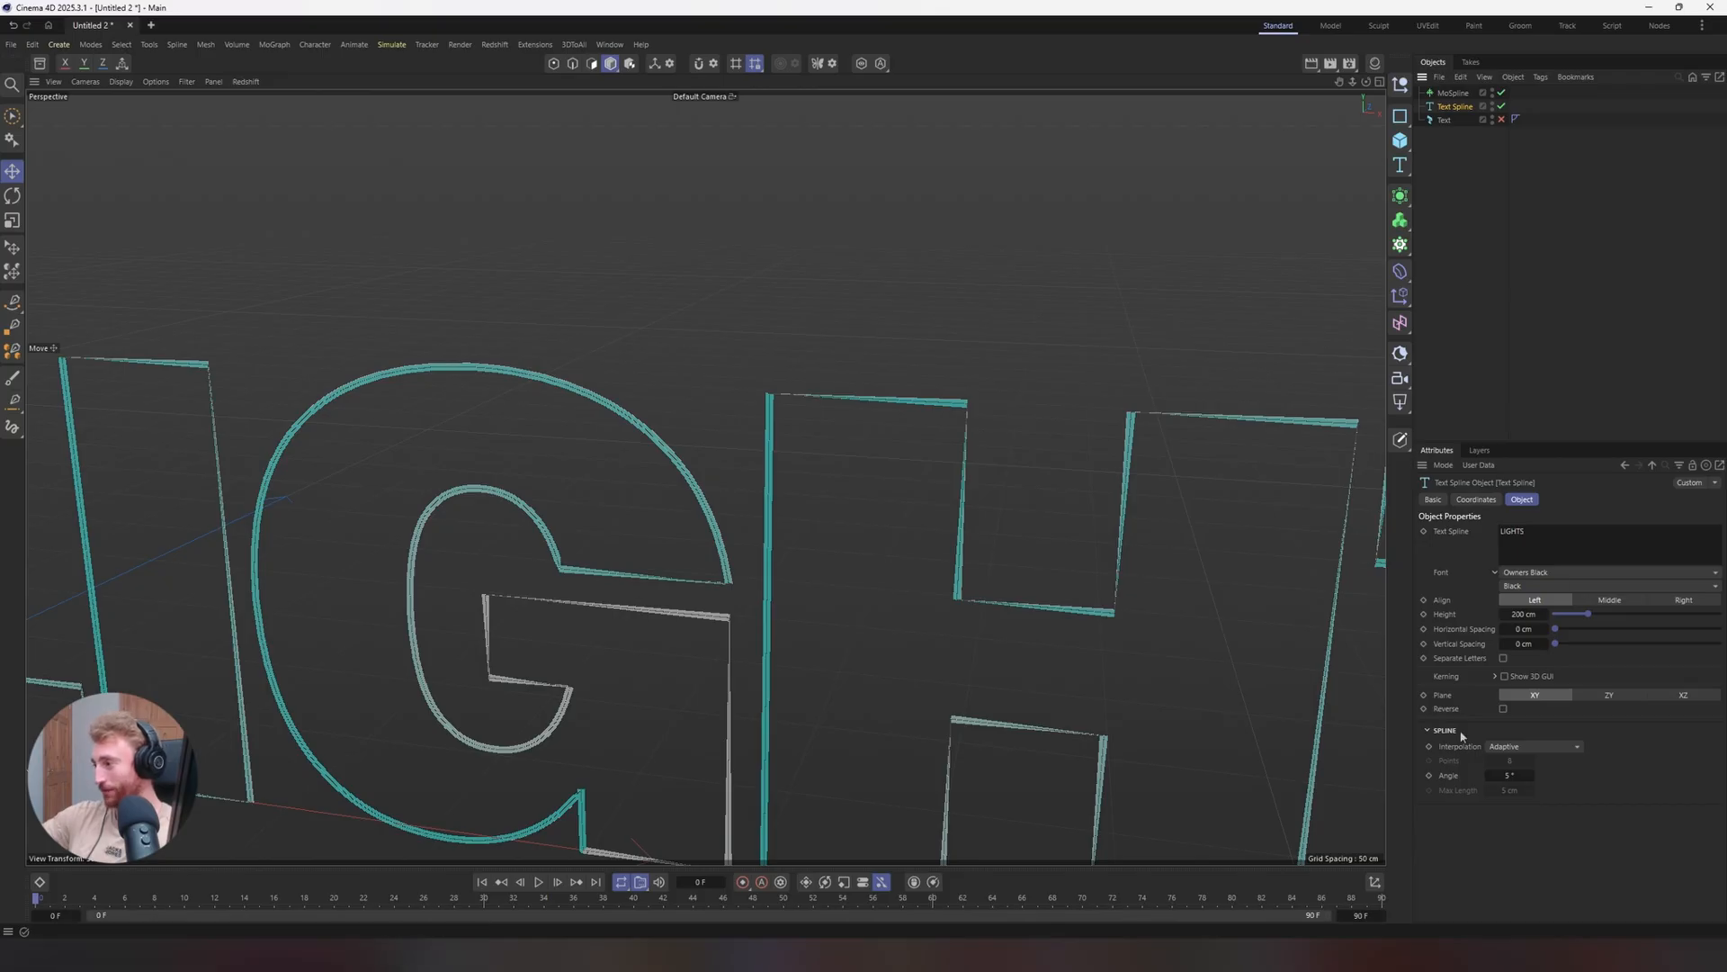
left_click(1531, 746)
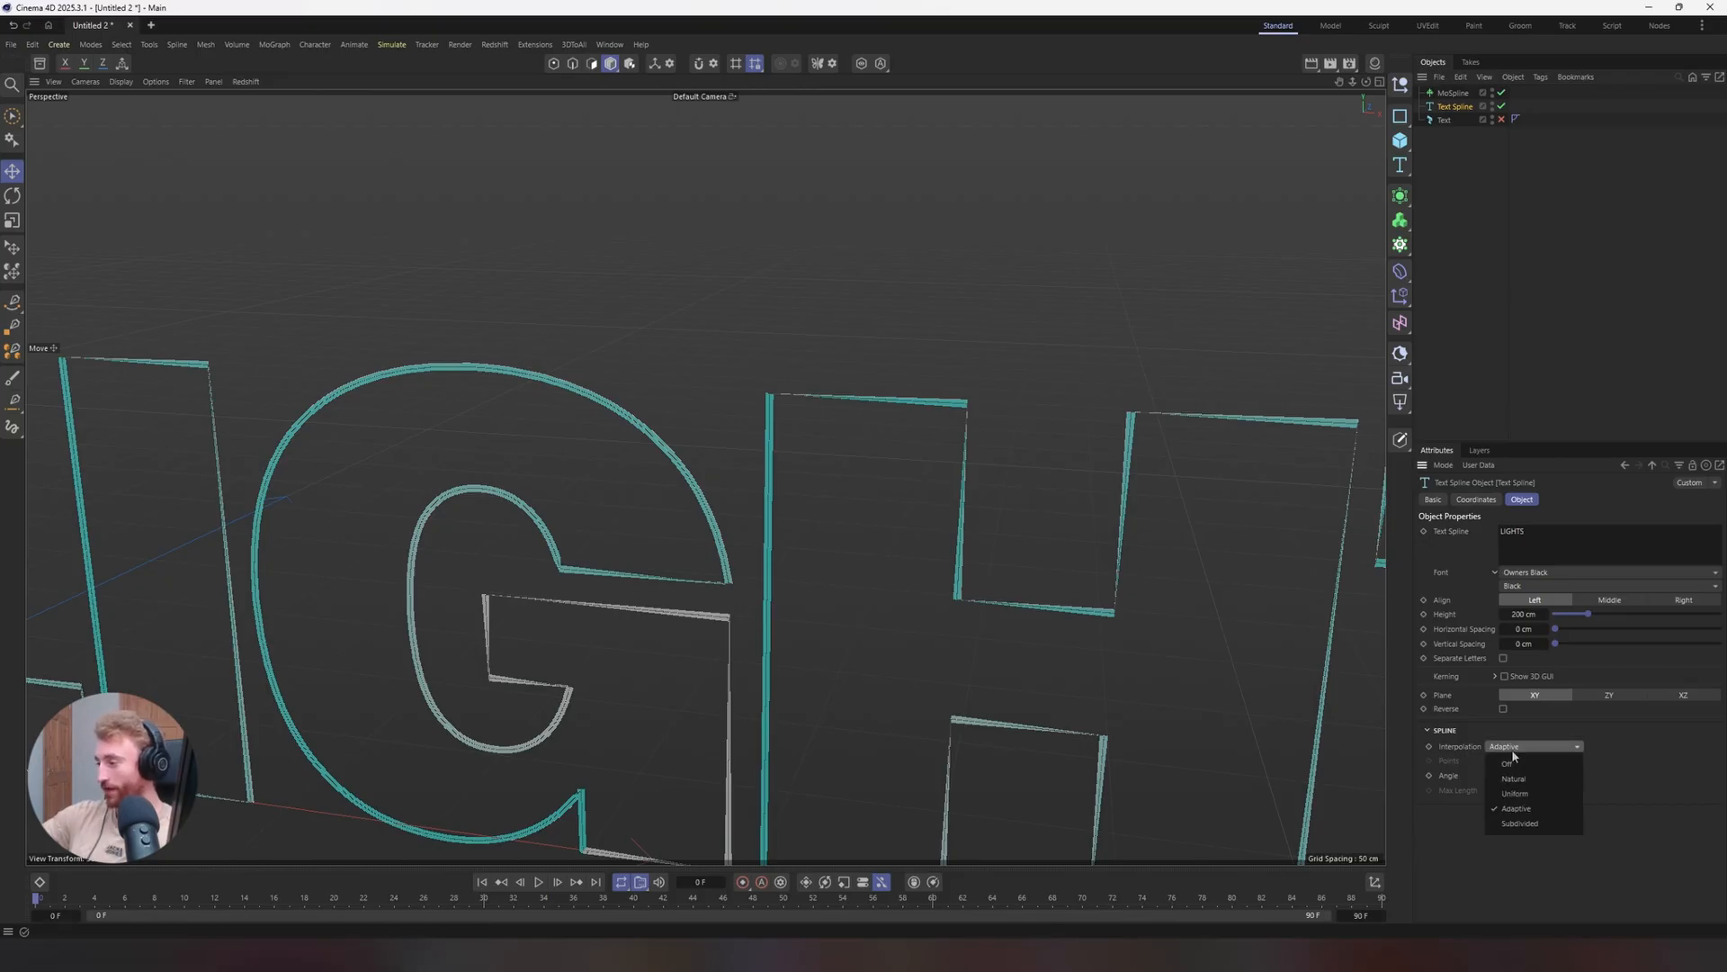
left_click(1520, 823)
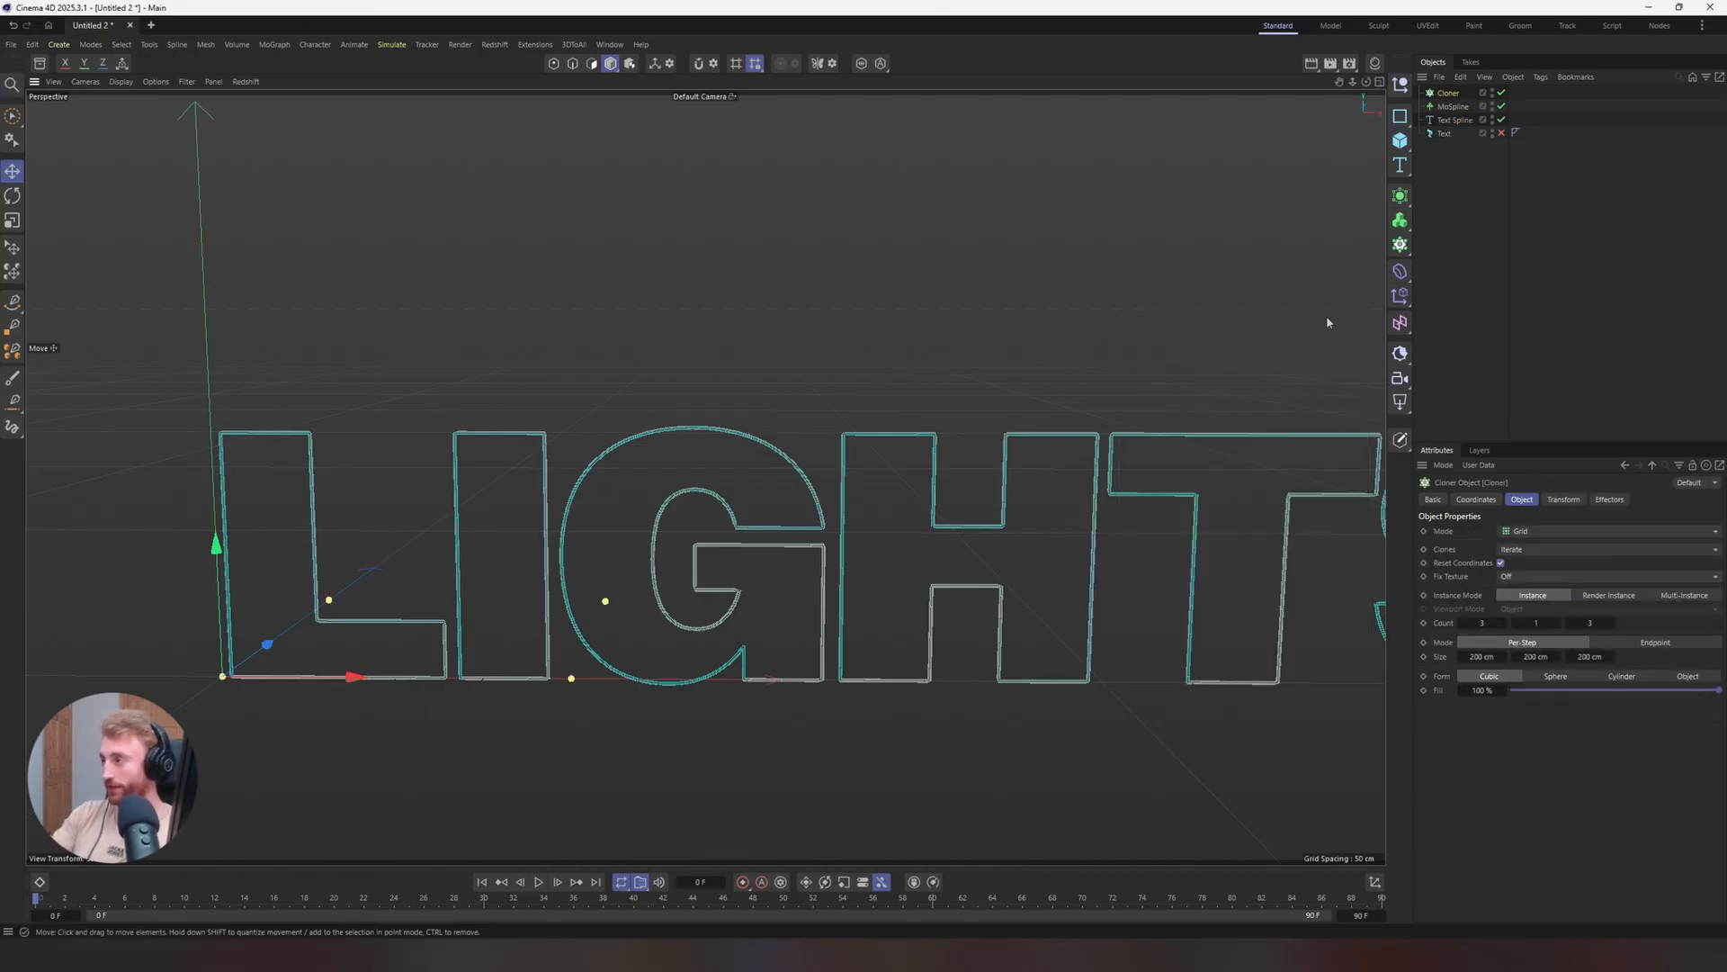
Switch the Cloner to Linear mode and set the count and P.Z offset for 21 stacked outlines
left_click(1453, 93)
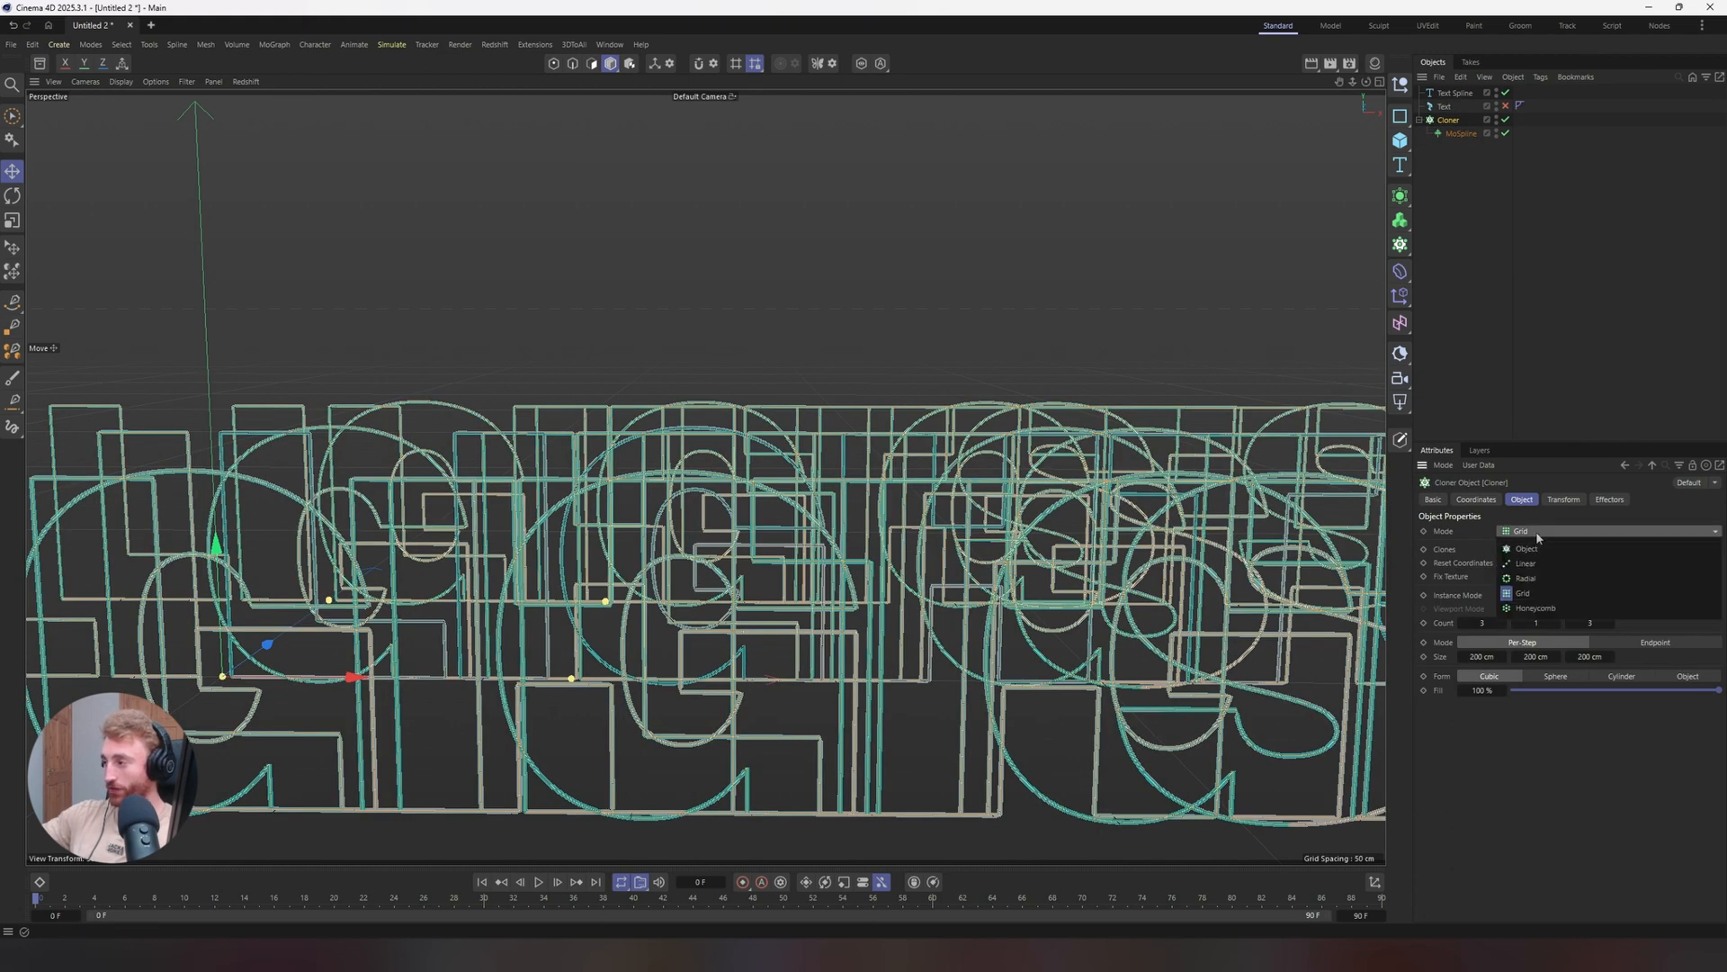
left_click(1526, 563)
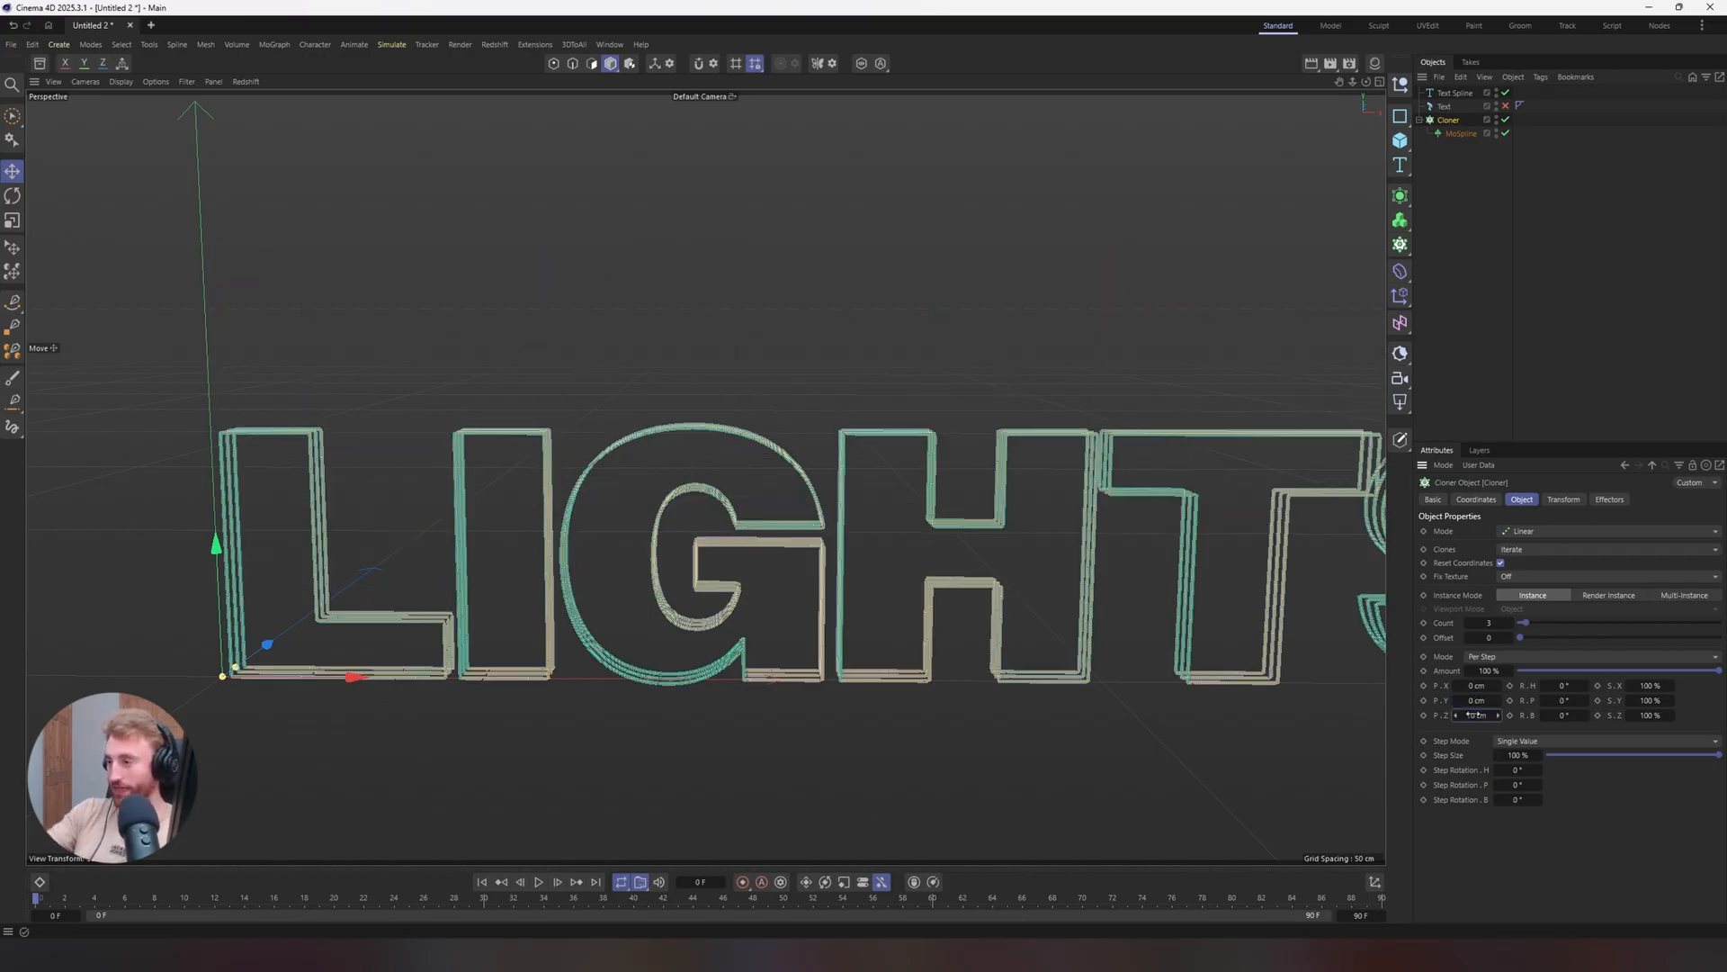
left_click(1490, 622)
type("21")
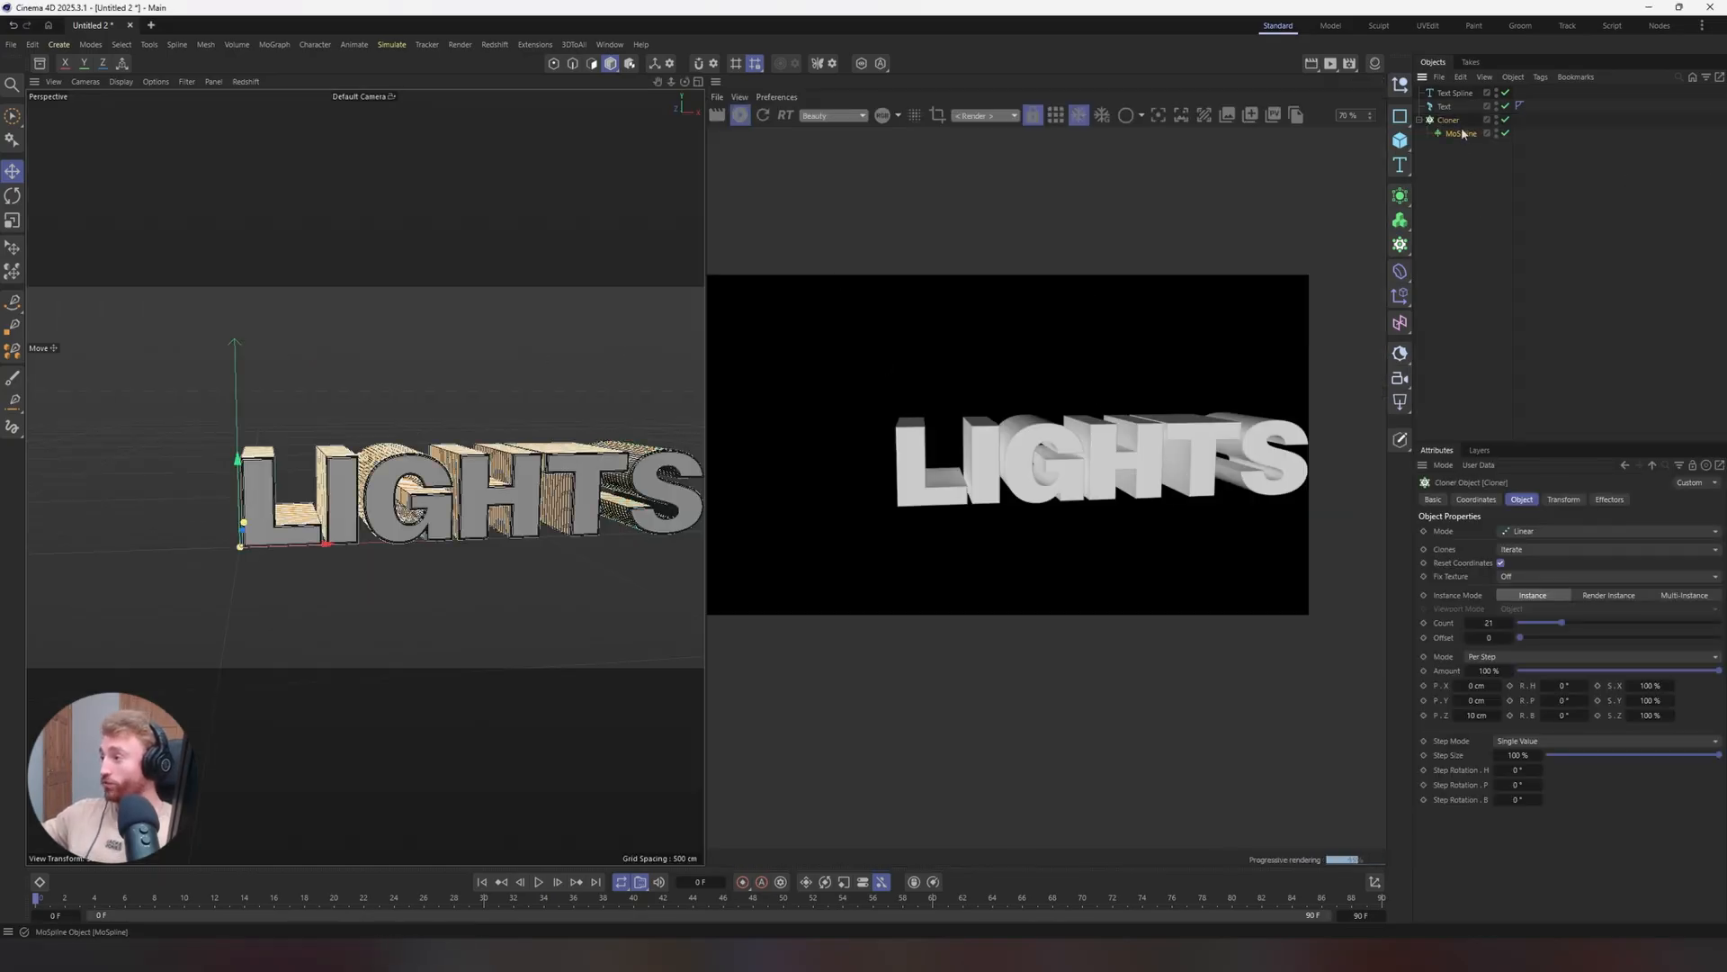
Add an RS Object render tag to the MoSpline and open its Curve Mode dropdown
right_click(1454, 133)
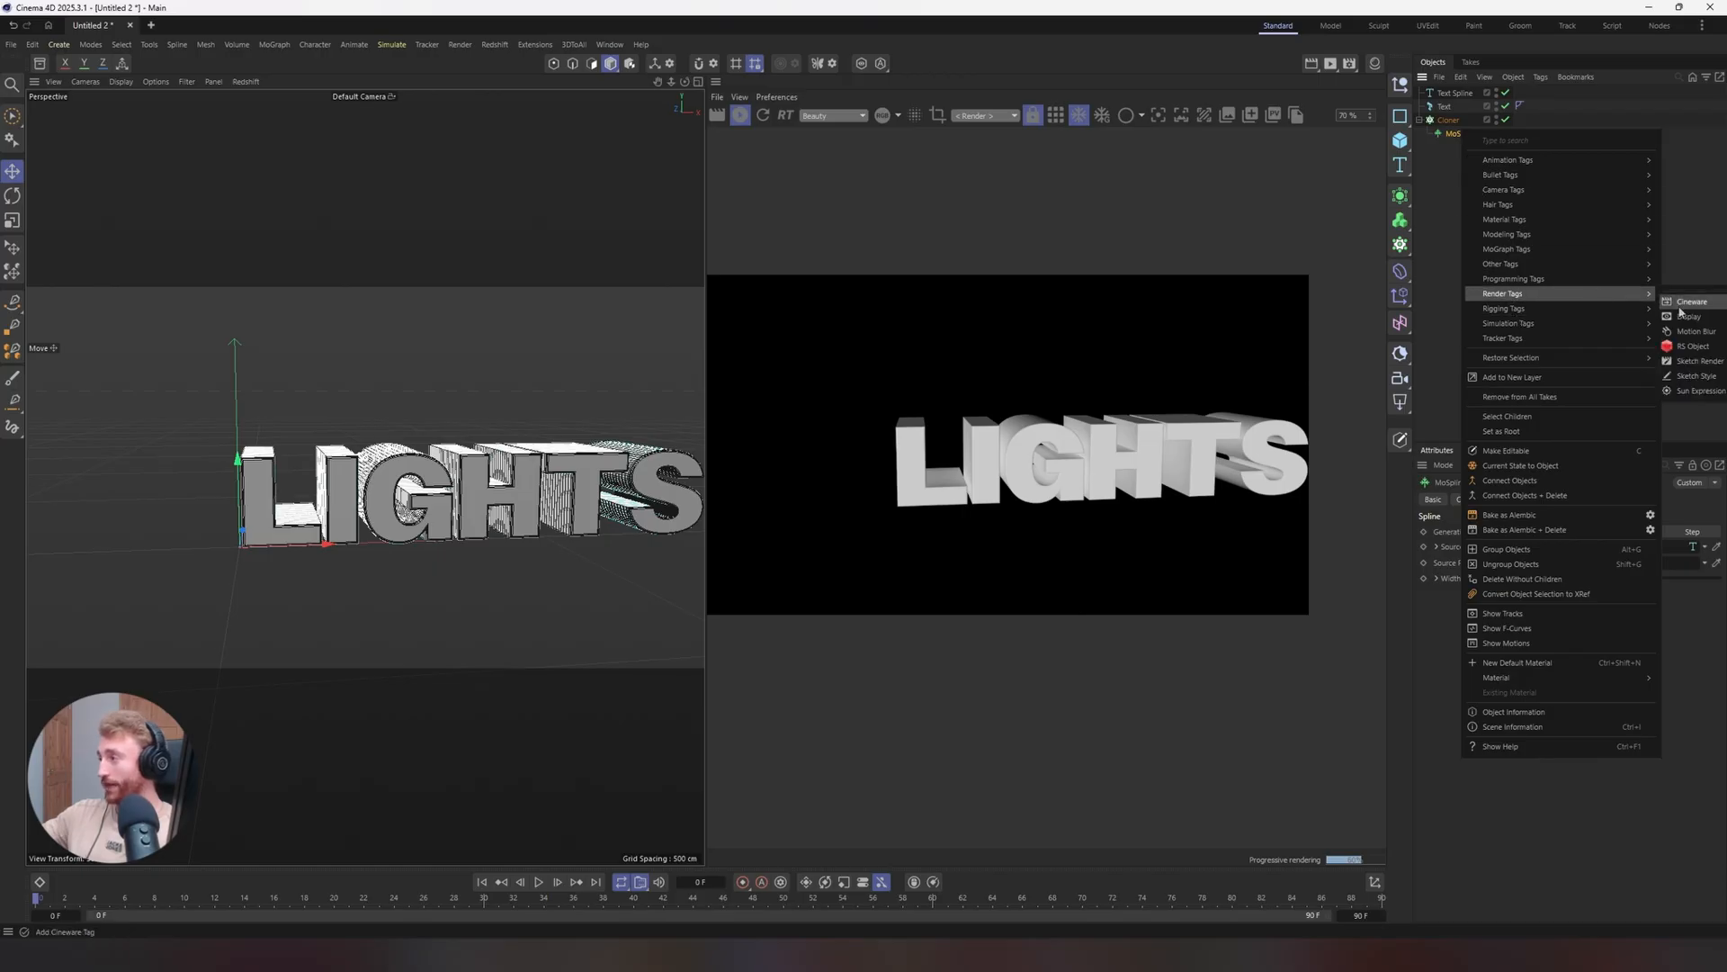
left_click(1697, 346)
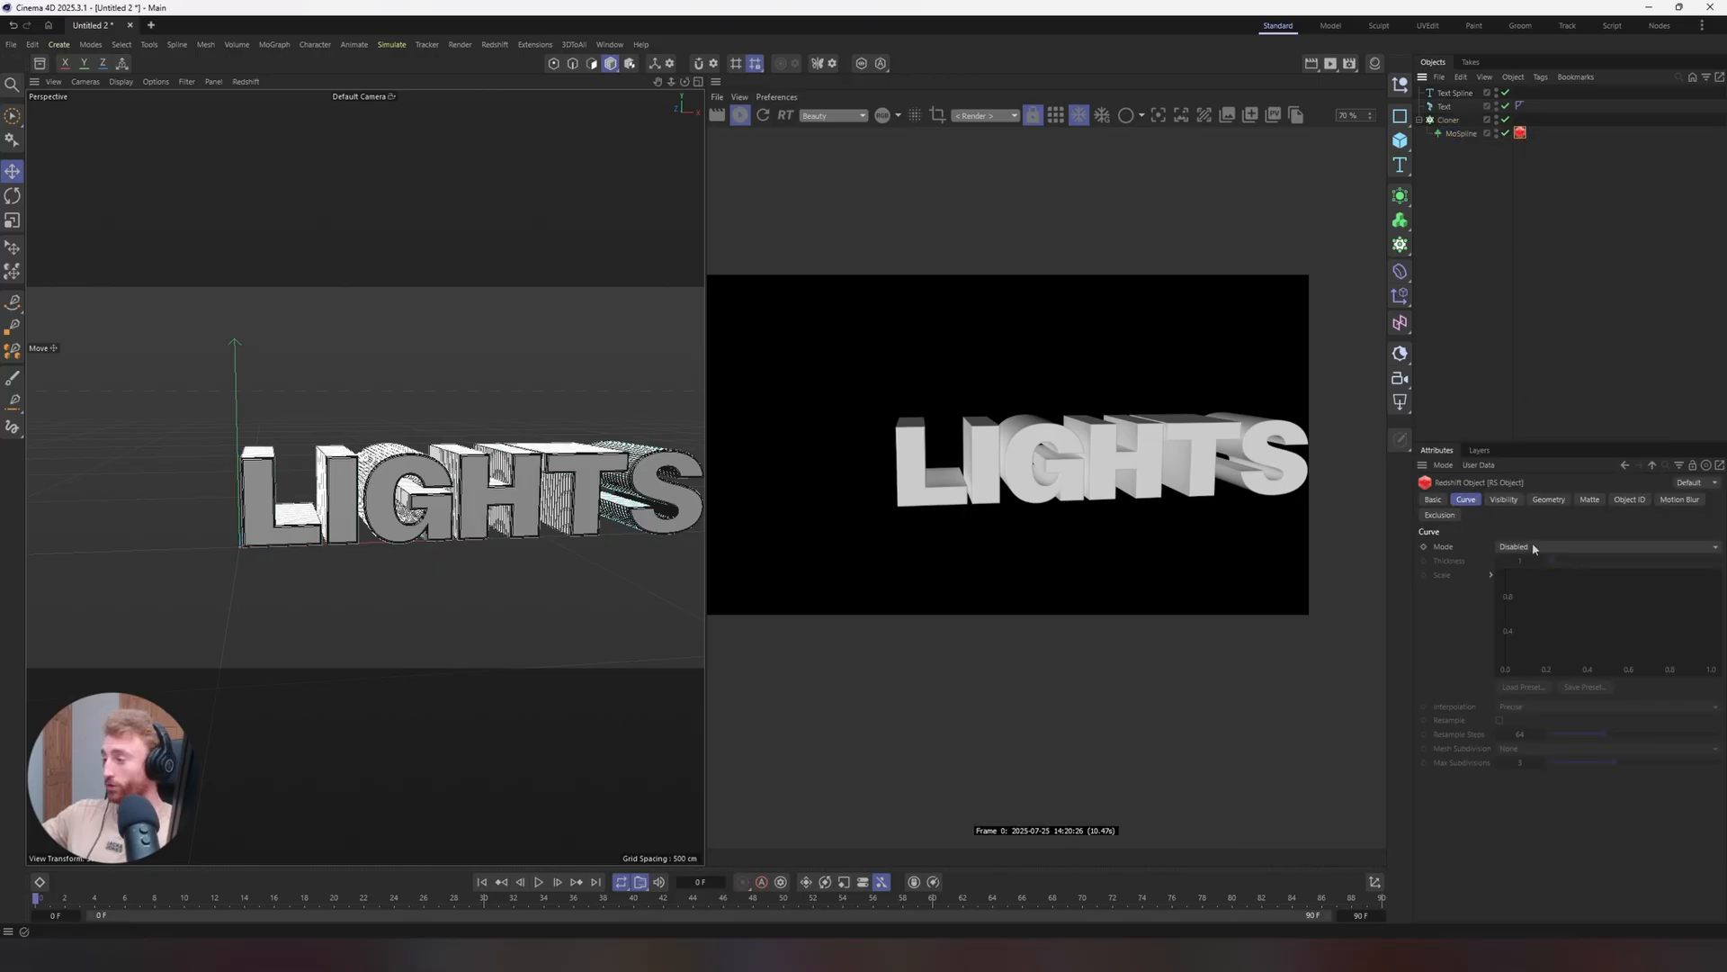
left_click(1603, 546)
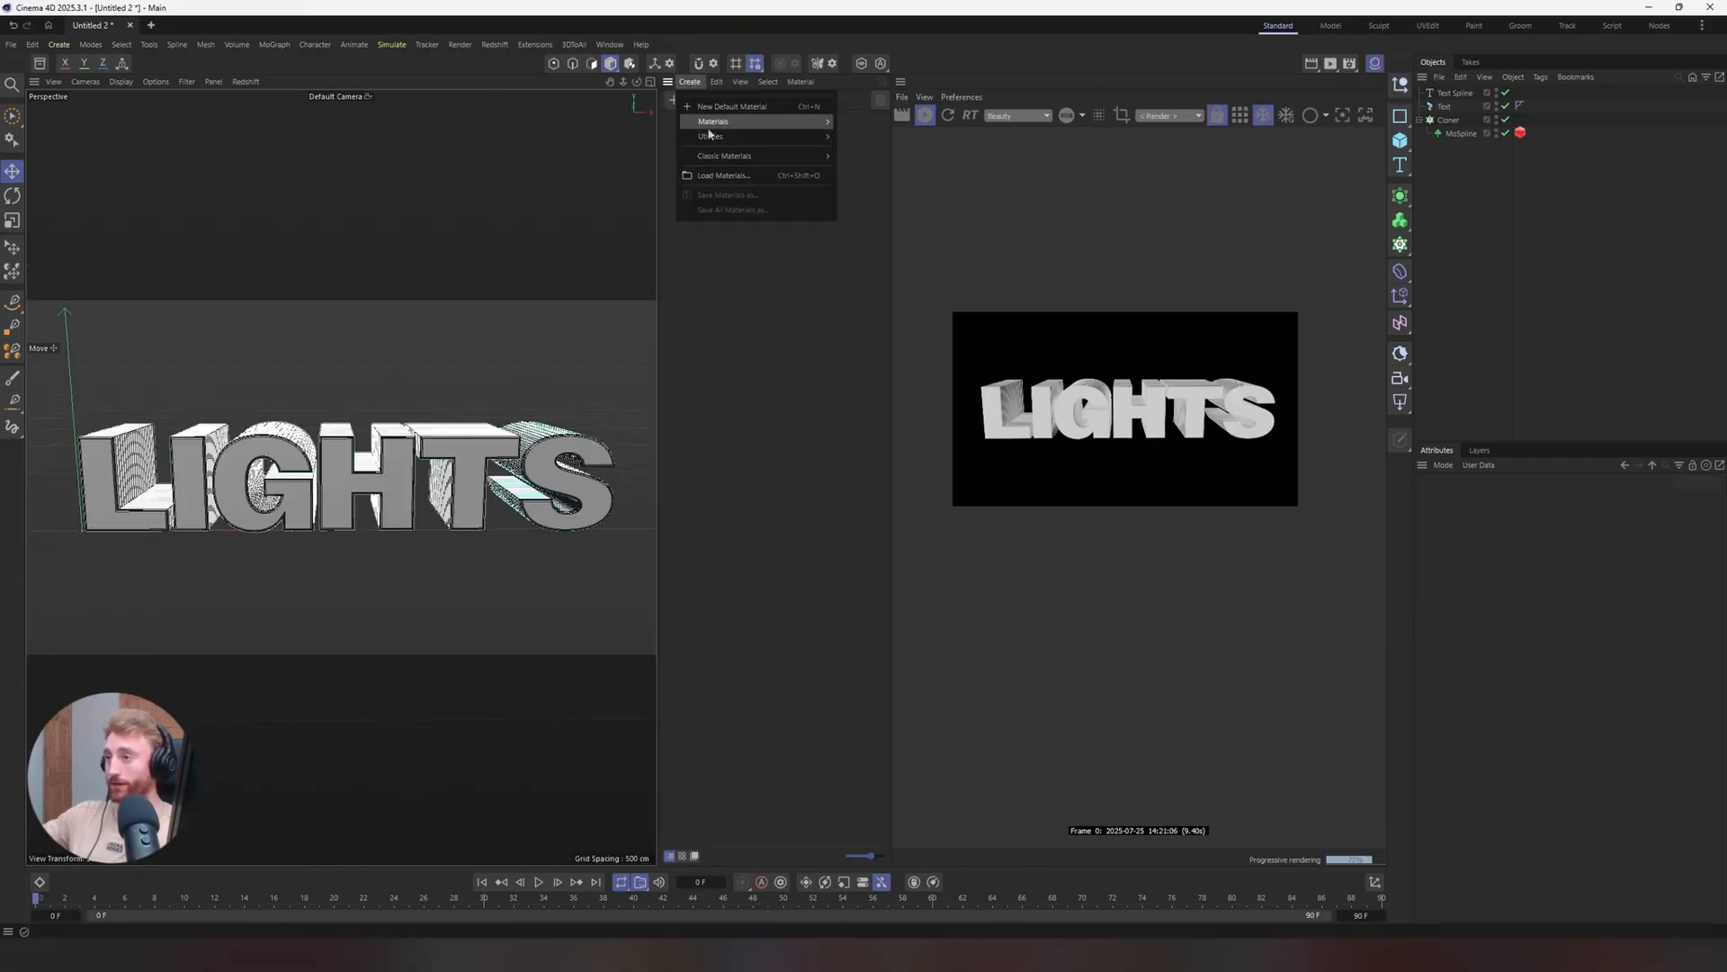
mouse_move(713, 122)
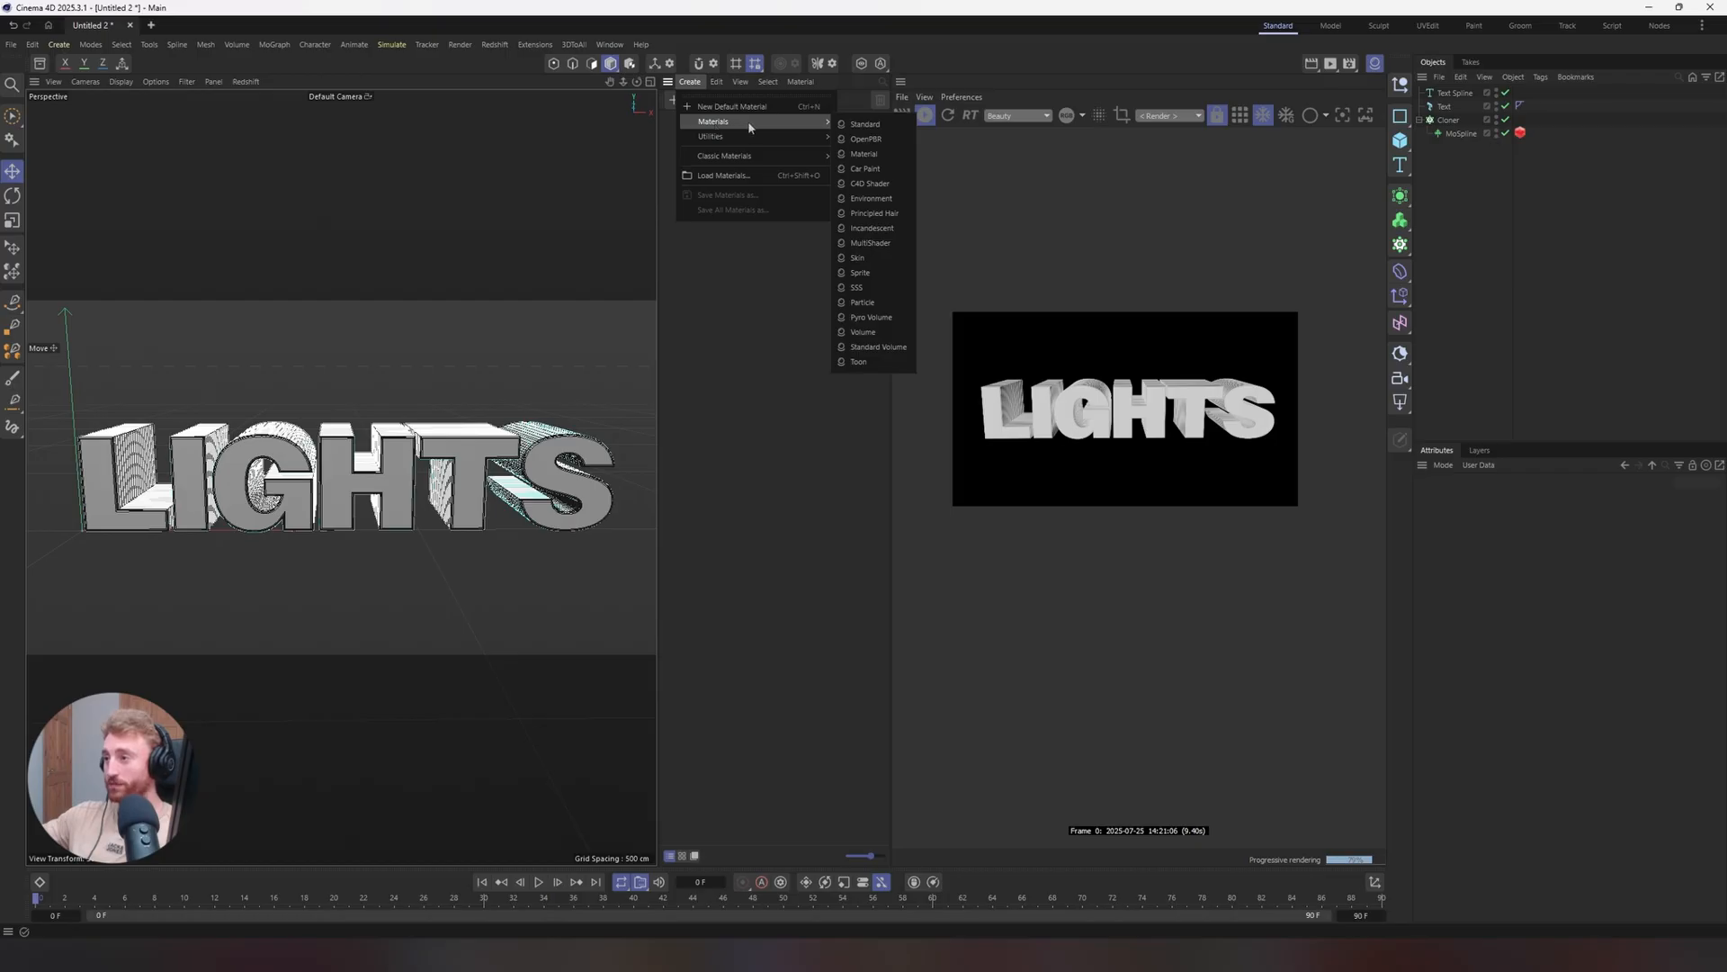
mouse_move(892, 183)
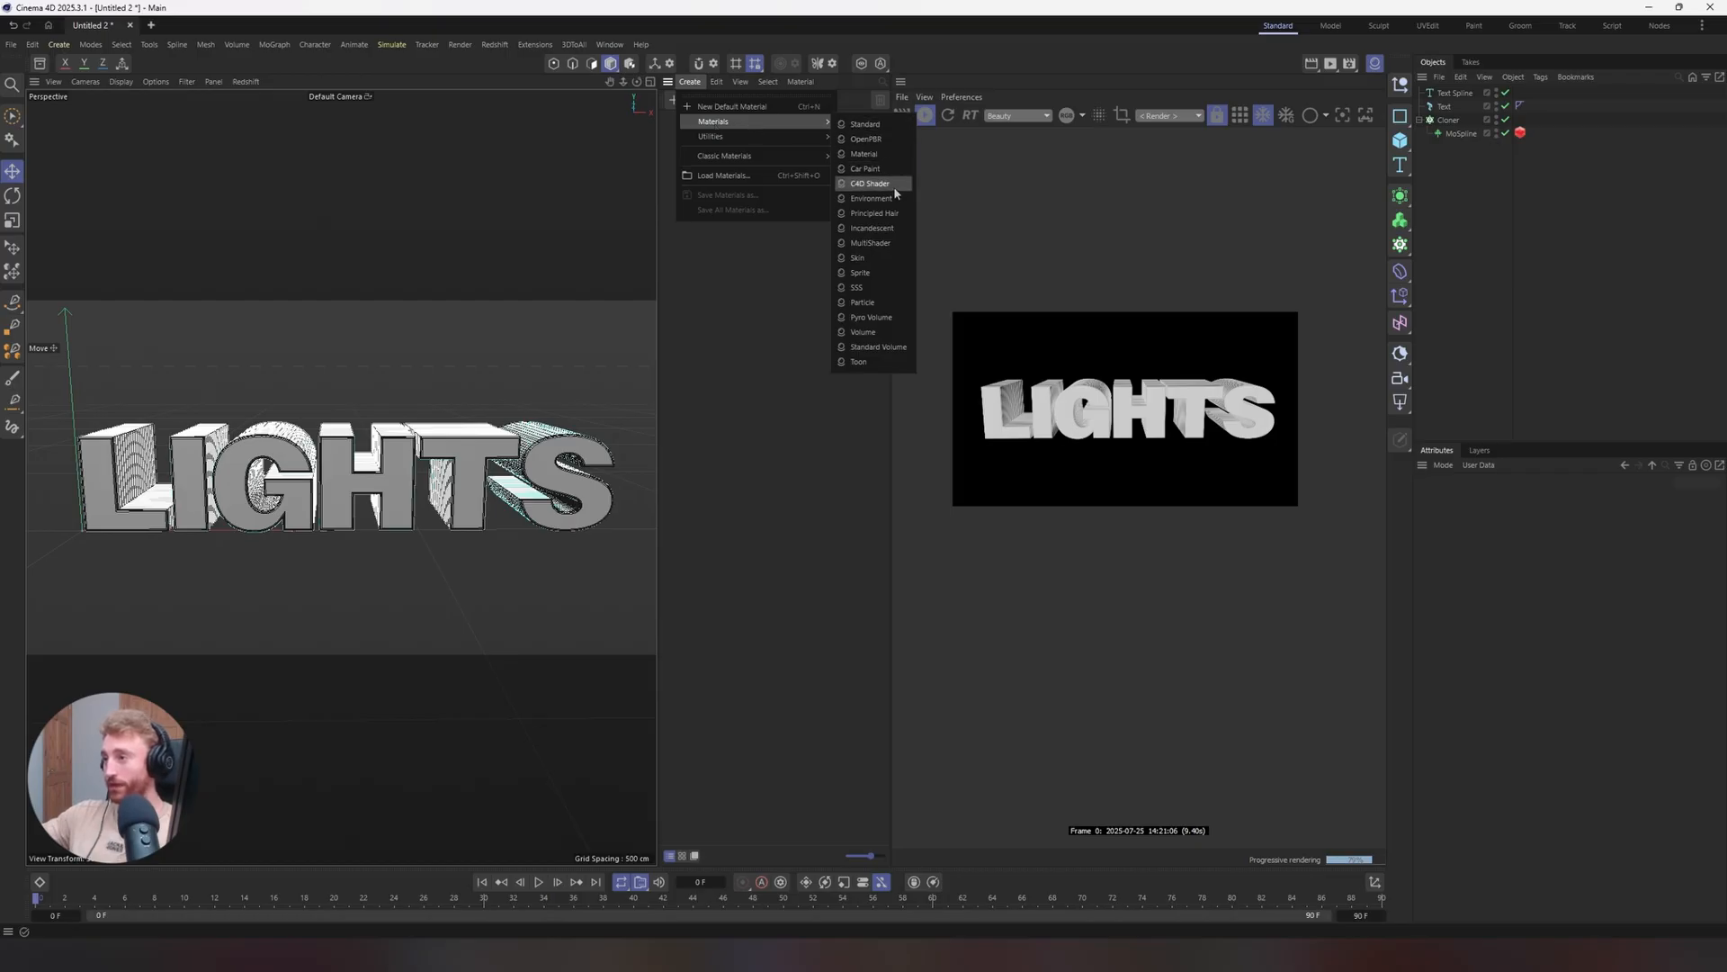
Create a Redshift Incandescent material and assign it to the MoSpline
left_click(872, 228)
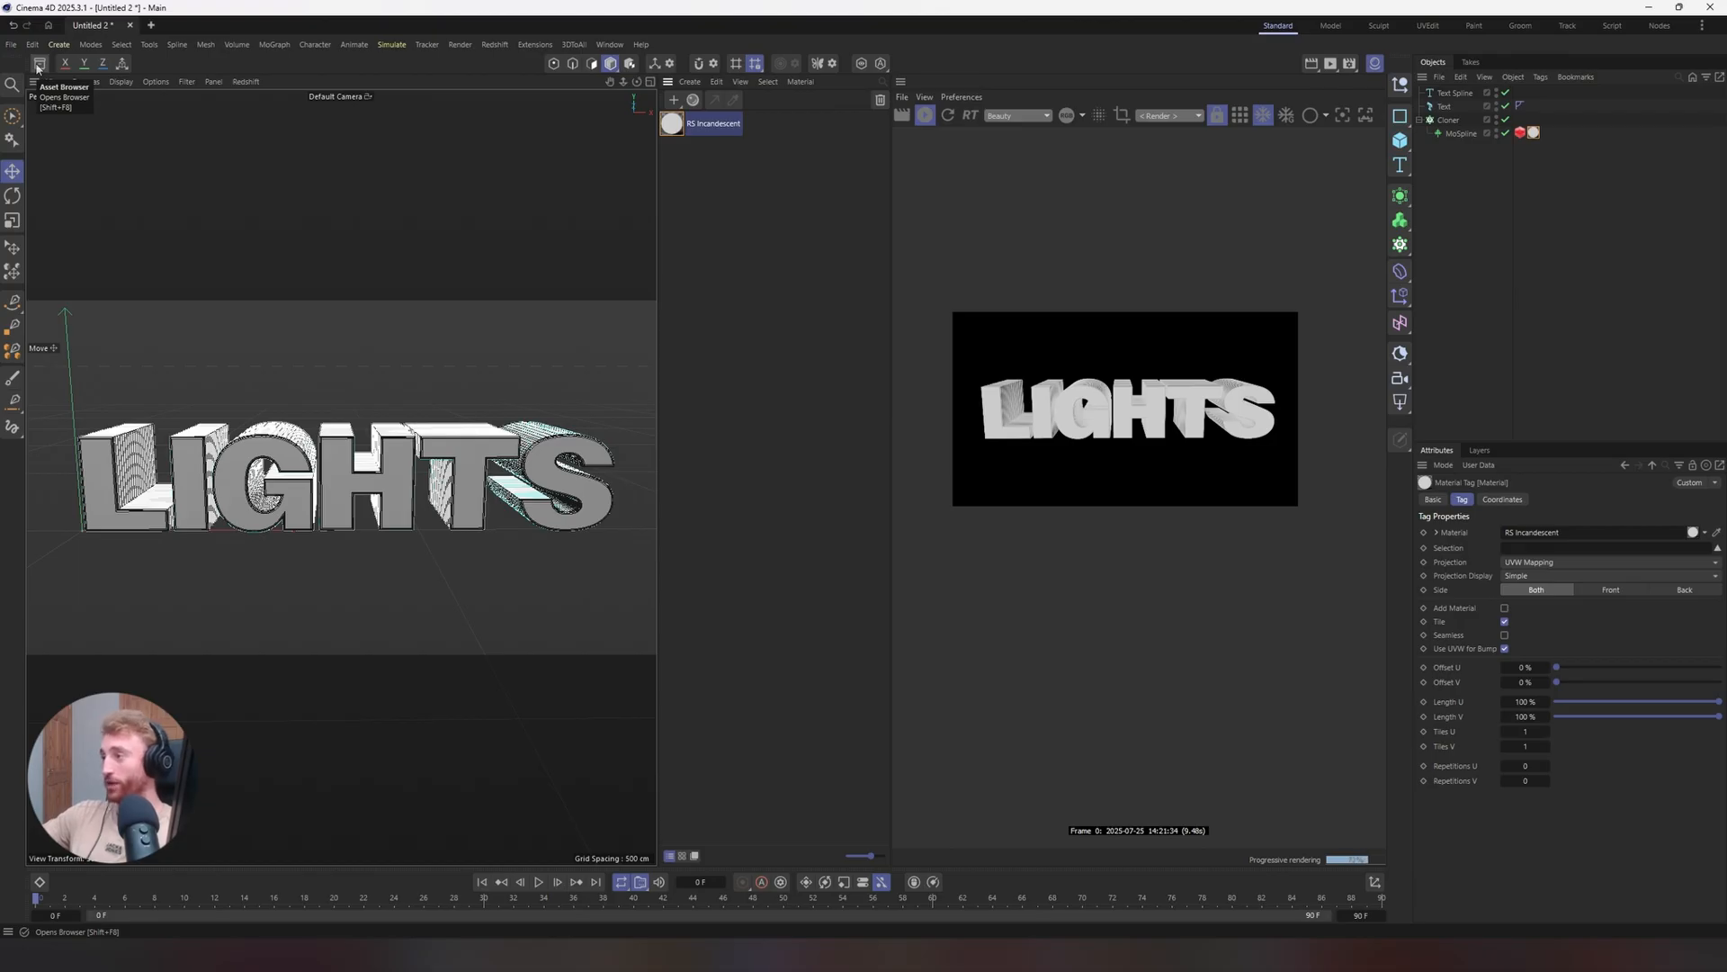
Browse the Asset Browser's Bodybreak glass materials and apply Dispersed_Glass_Base to the Text object
left_click(39, 63)
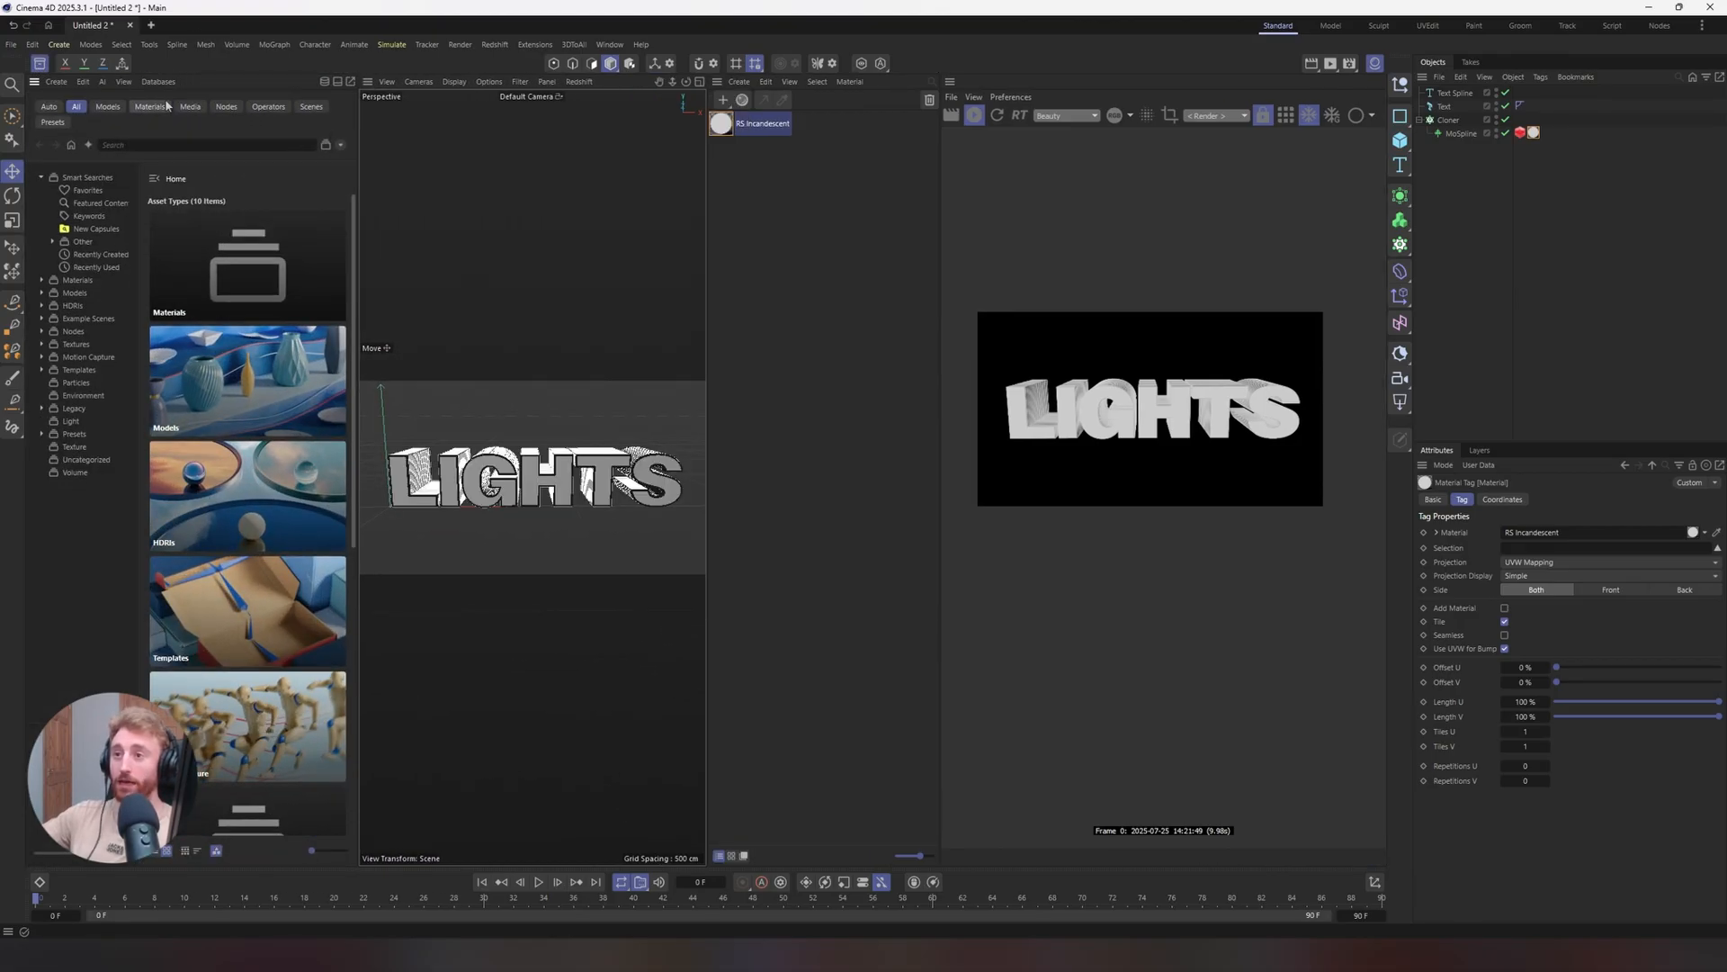
left_click(150, 107)
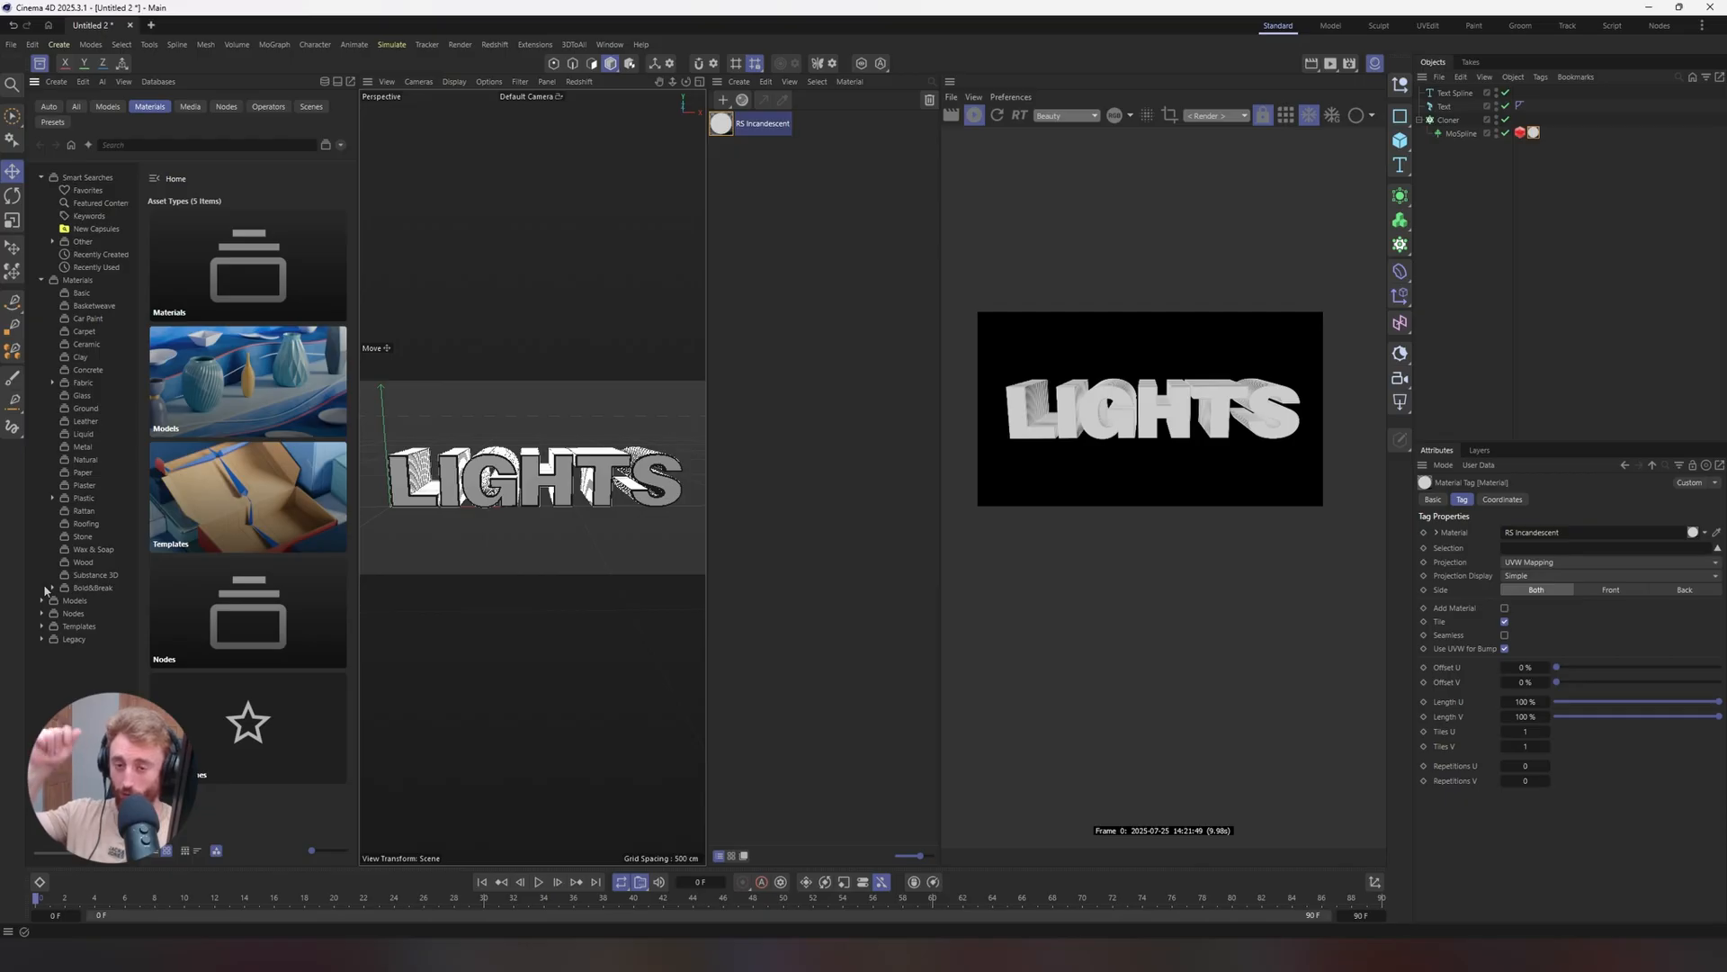
left_click(52, 587)
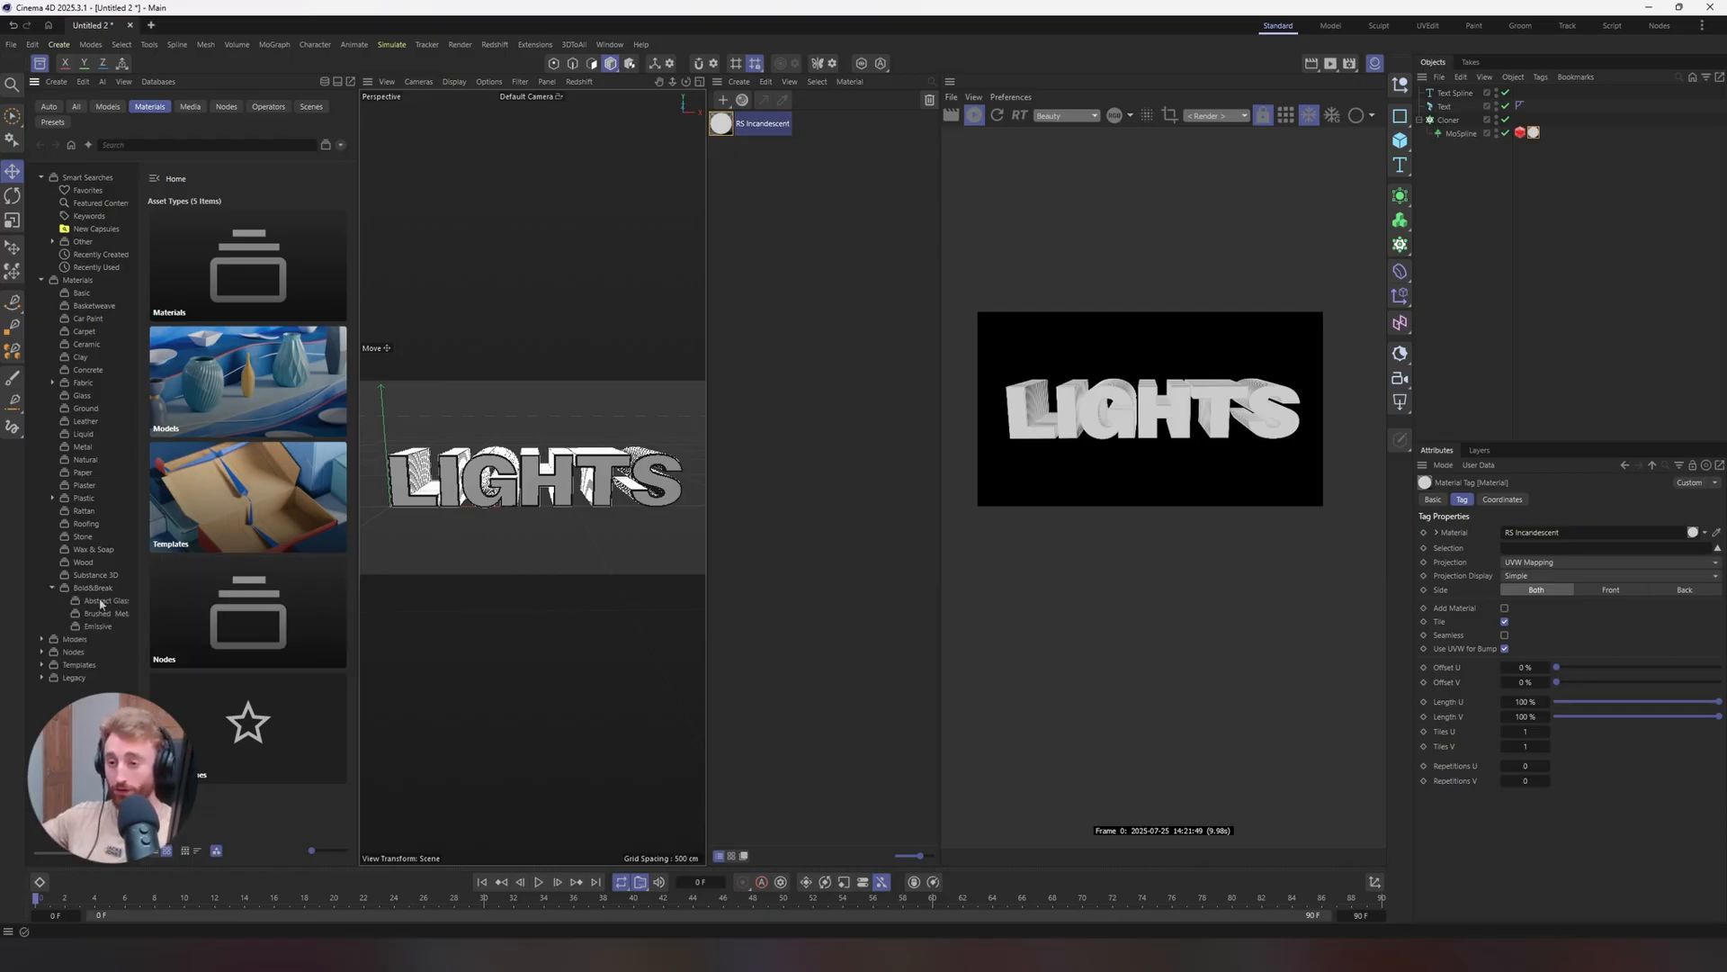
left_click(104, 600)
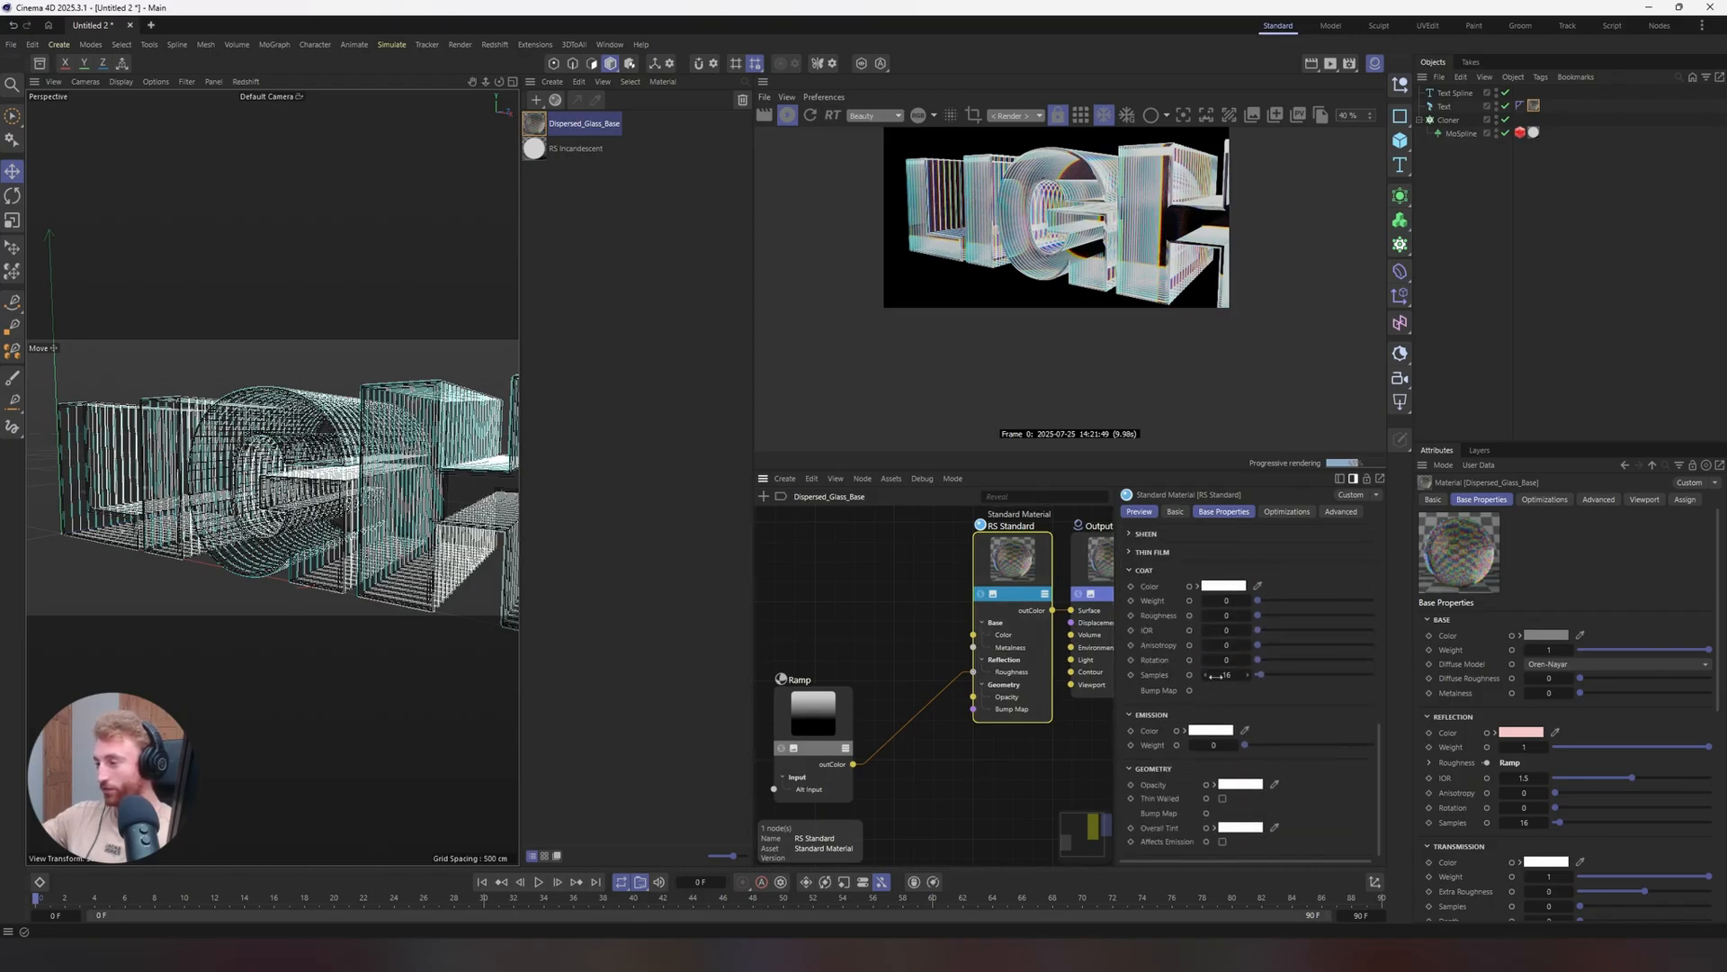
scroll("down", 3)
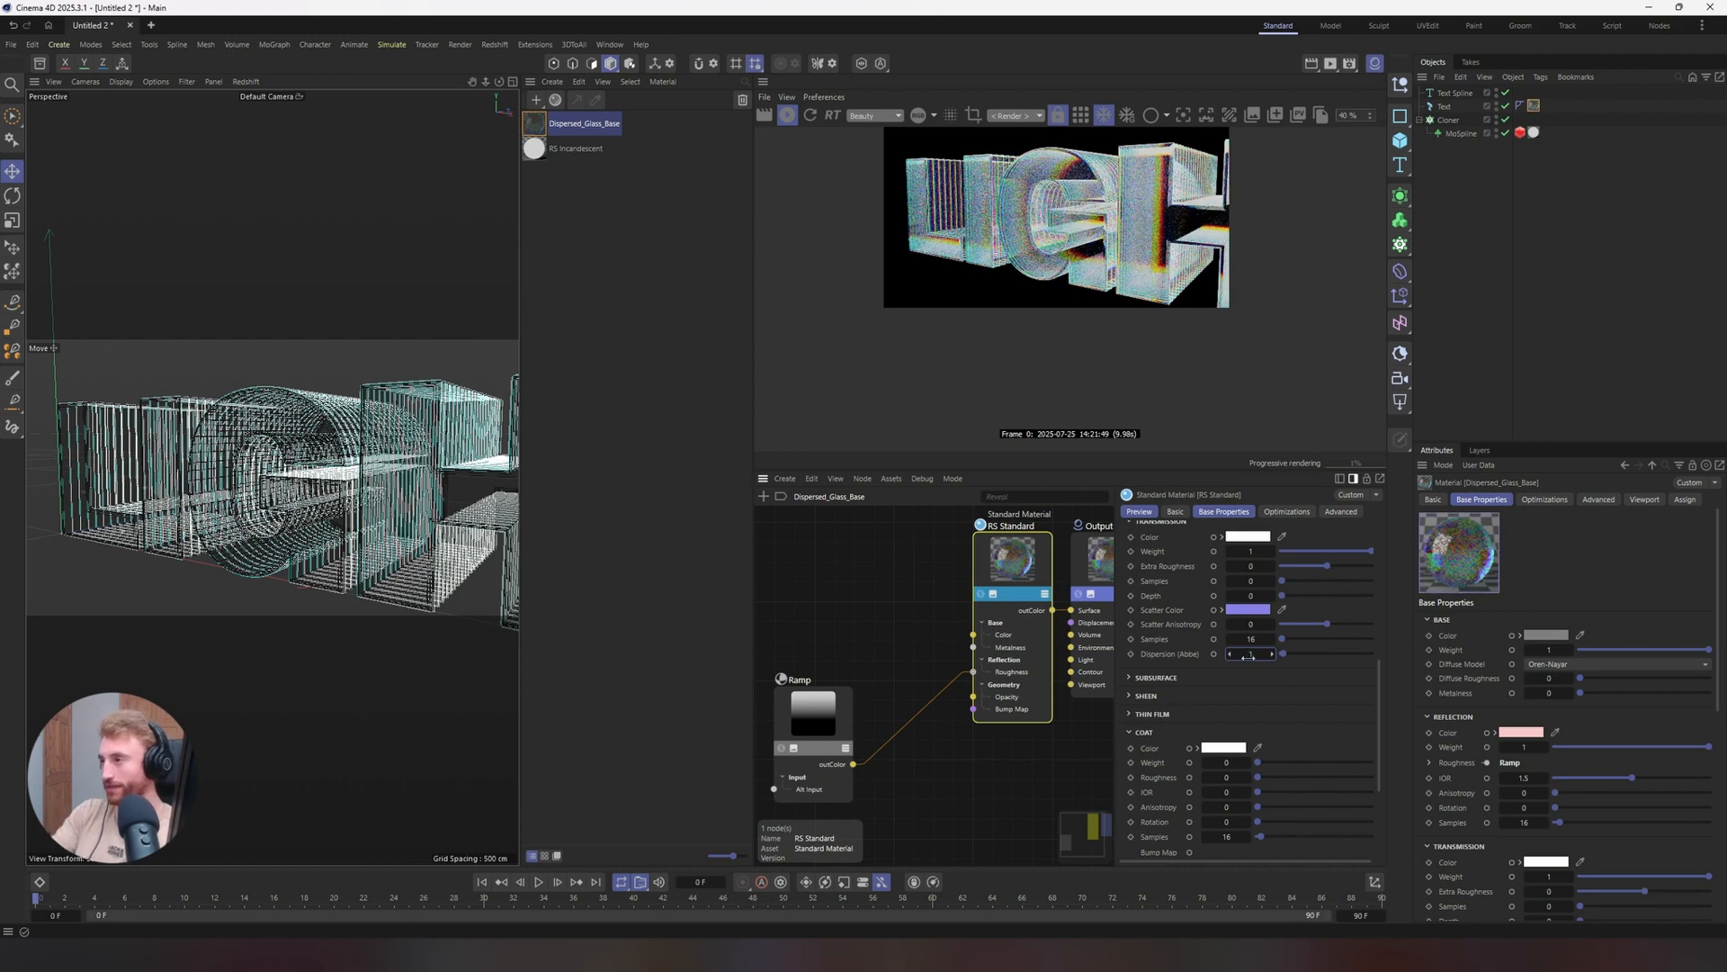
scroll("down", 3)
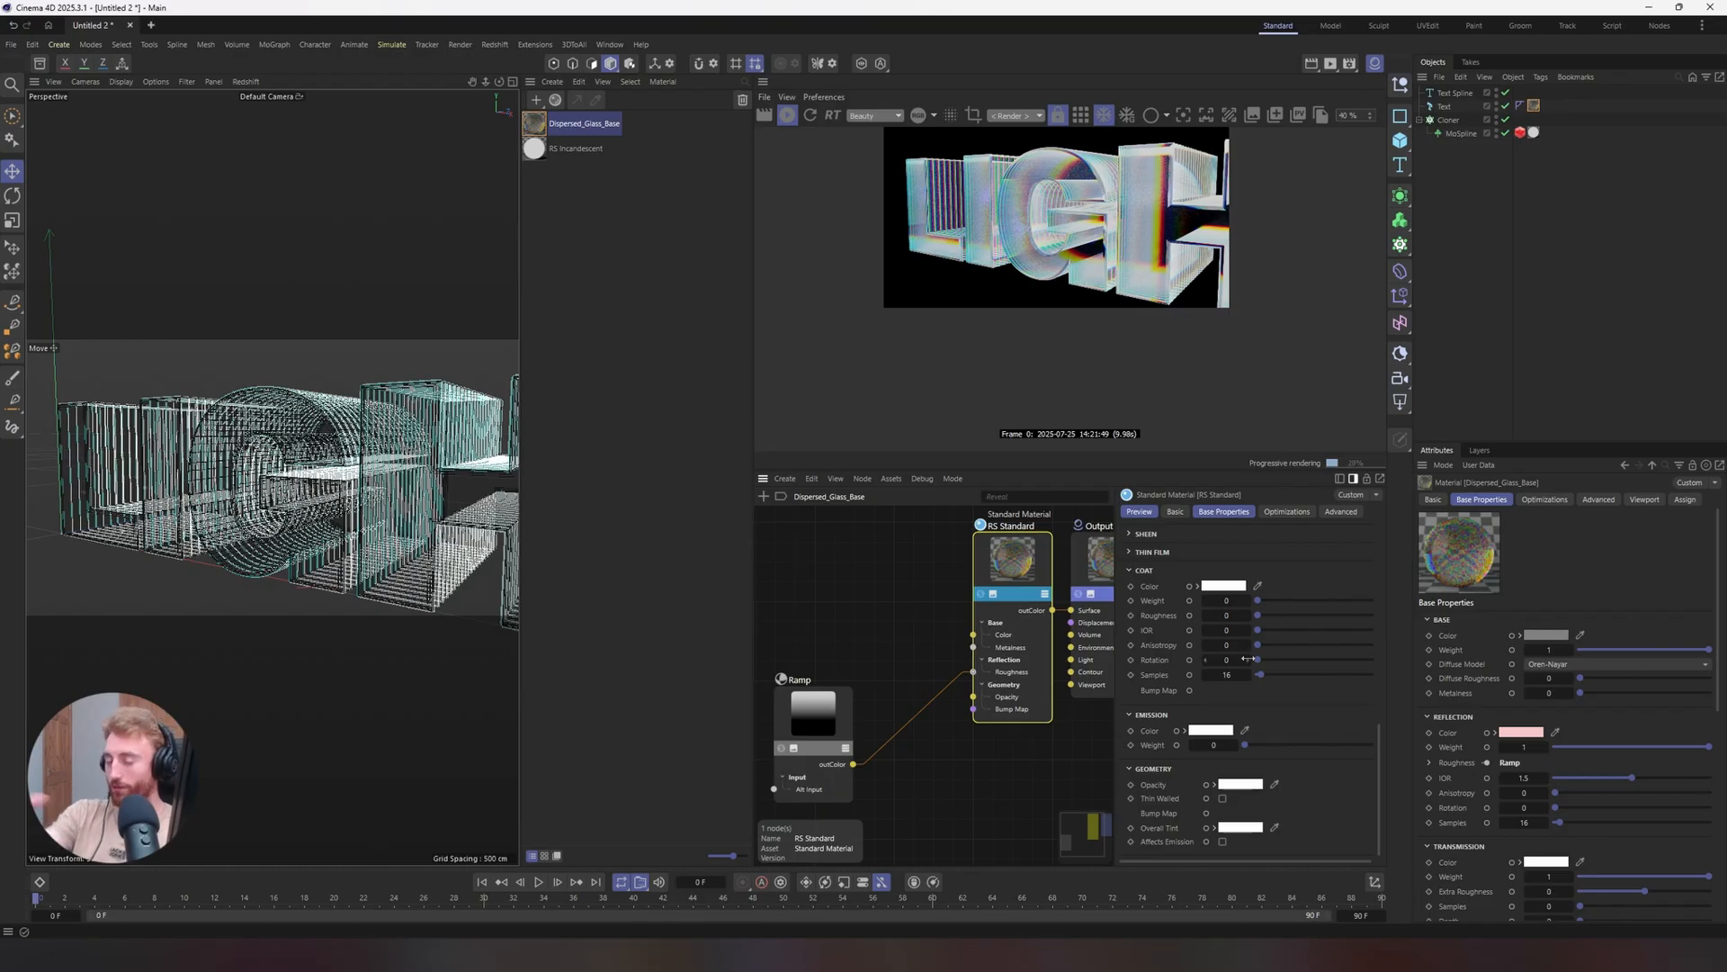
mouse_move(628, 424)
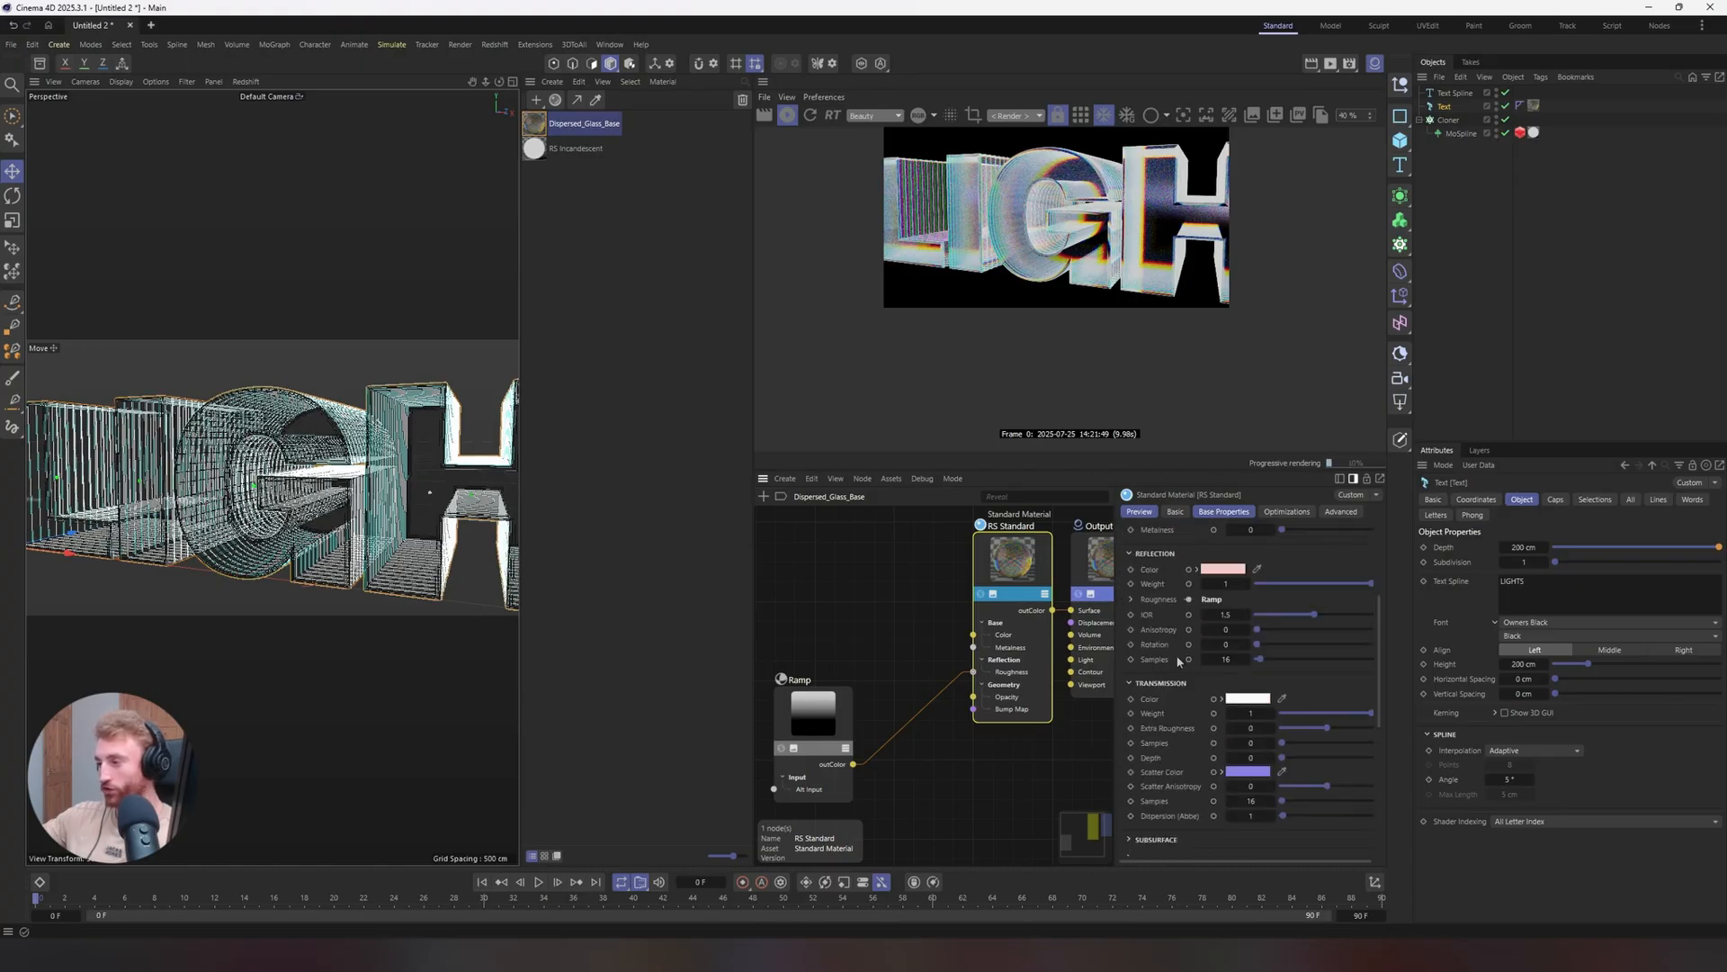
Scrub the RS Standard Reflection IOR slider back and forth, settling near 1.19
scroll("down", 3)
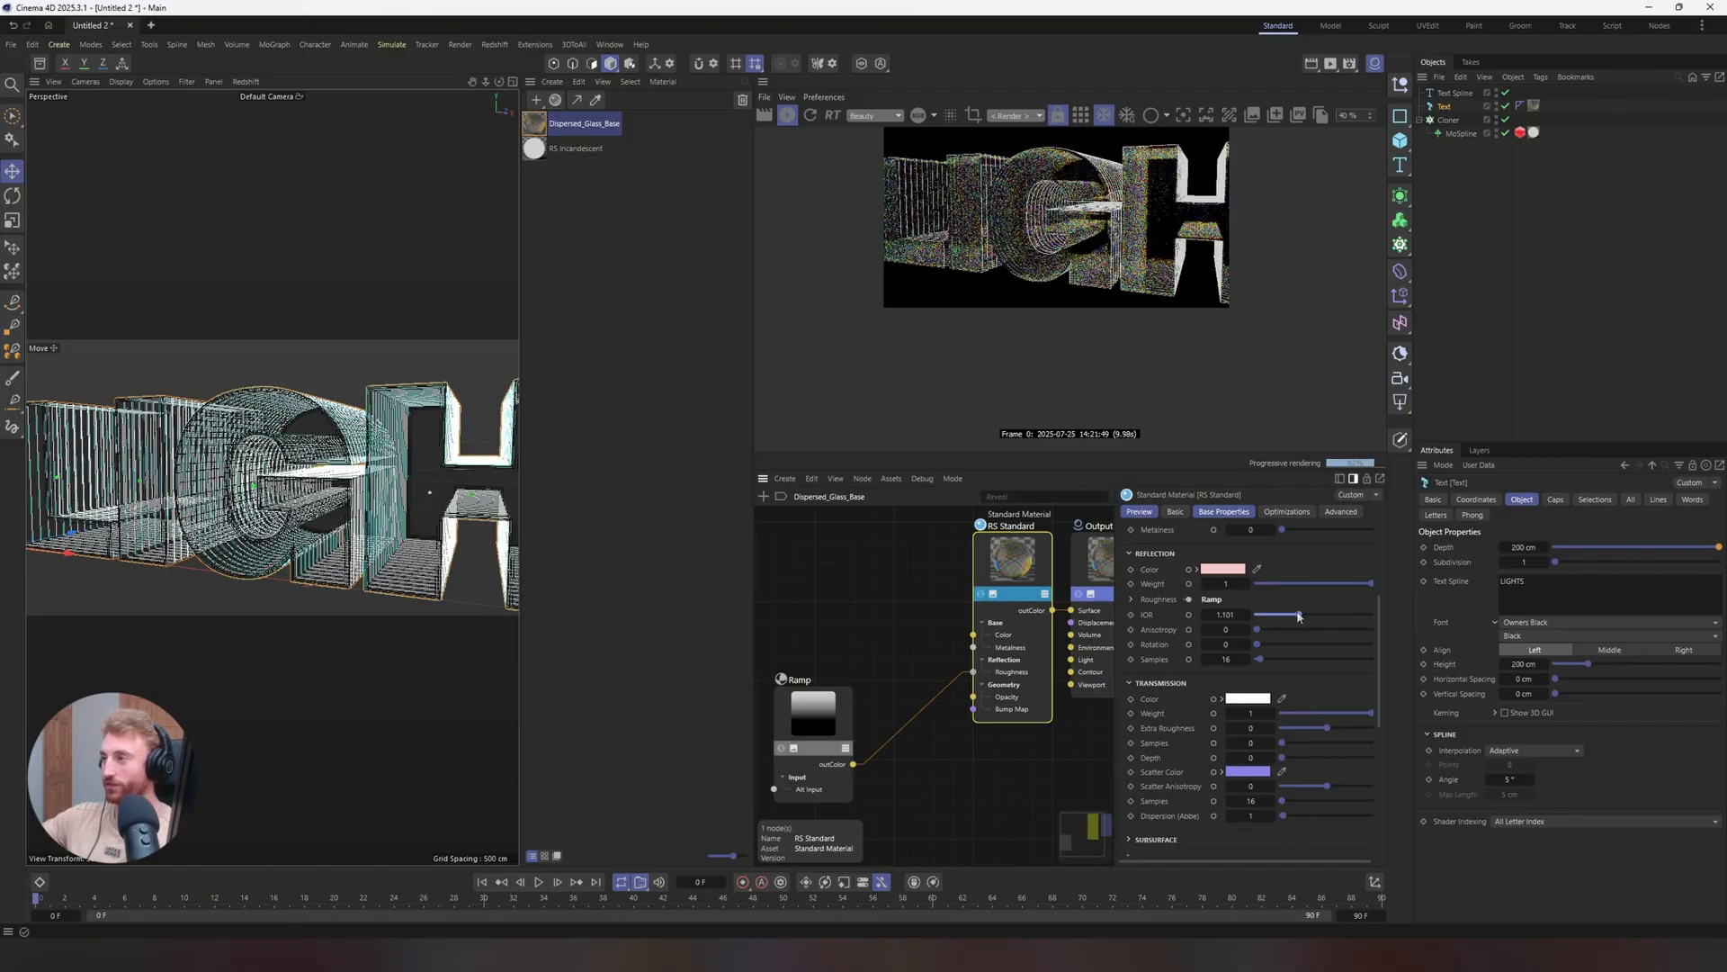
left_click_drag(1300, 614, 1287, 614)
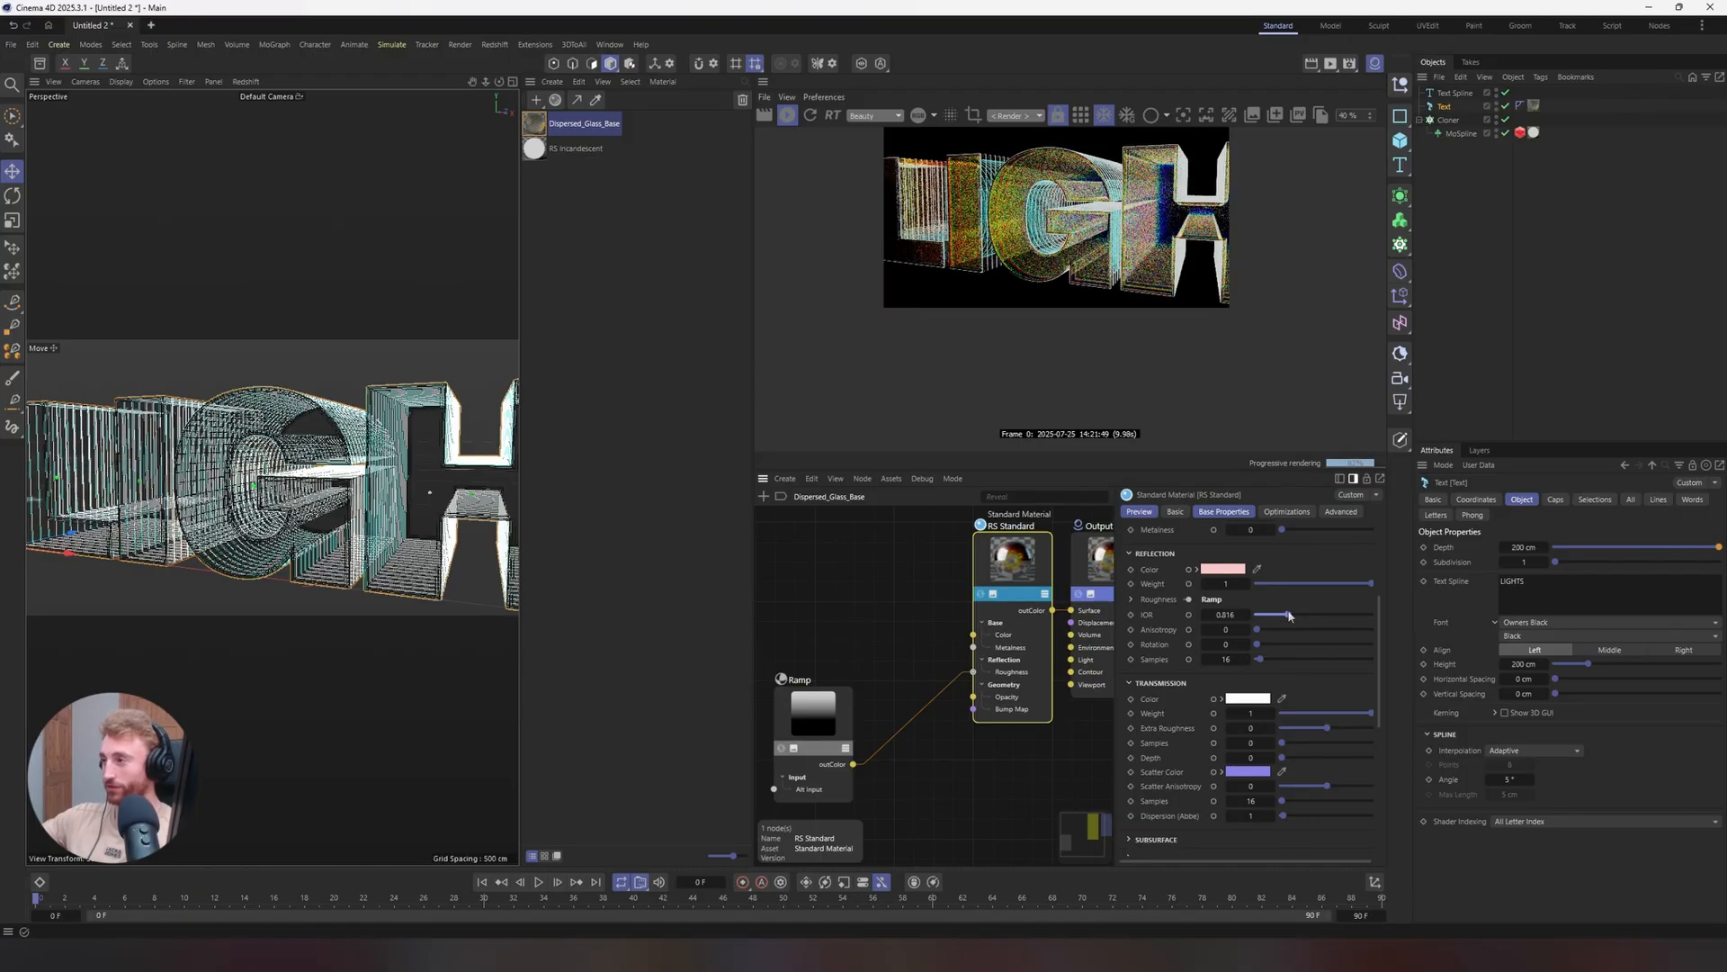
left_click_drag(1289, 614, 1306, 615)
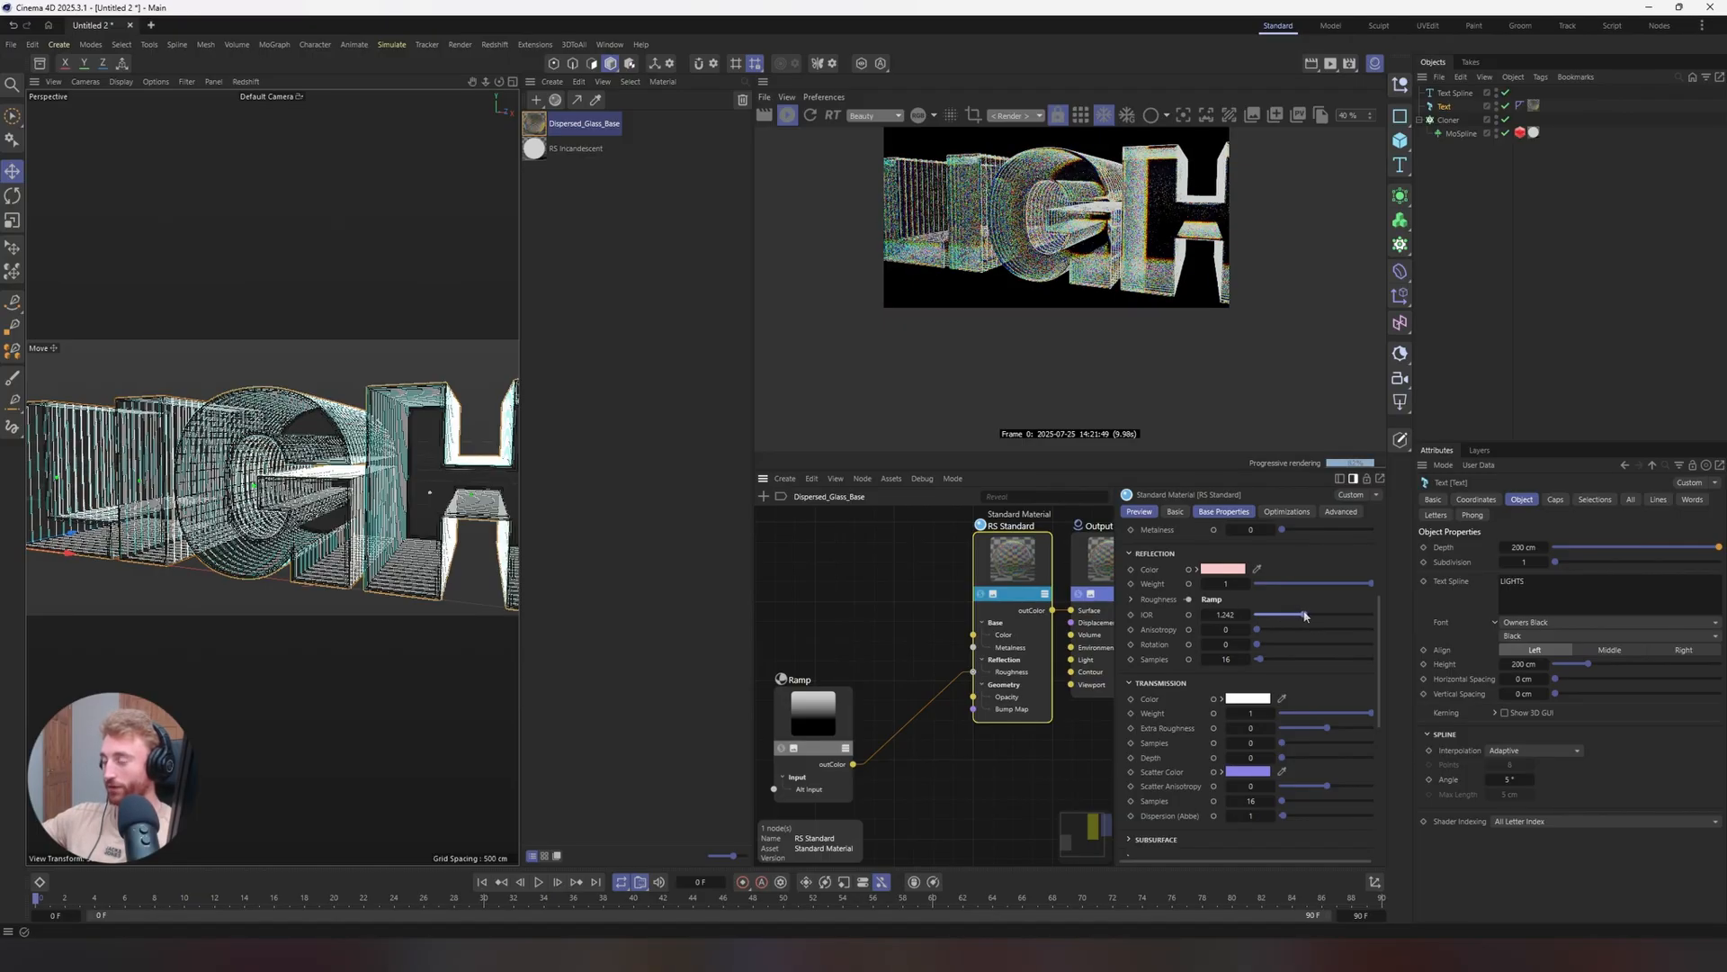
left_click_drag(1306, 615, 1300, 615)
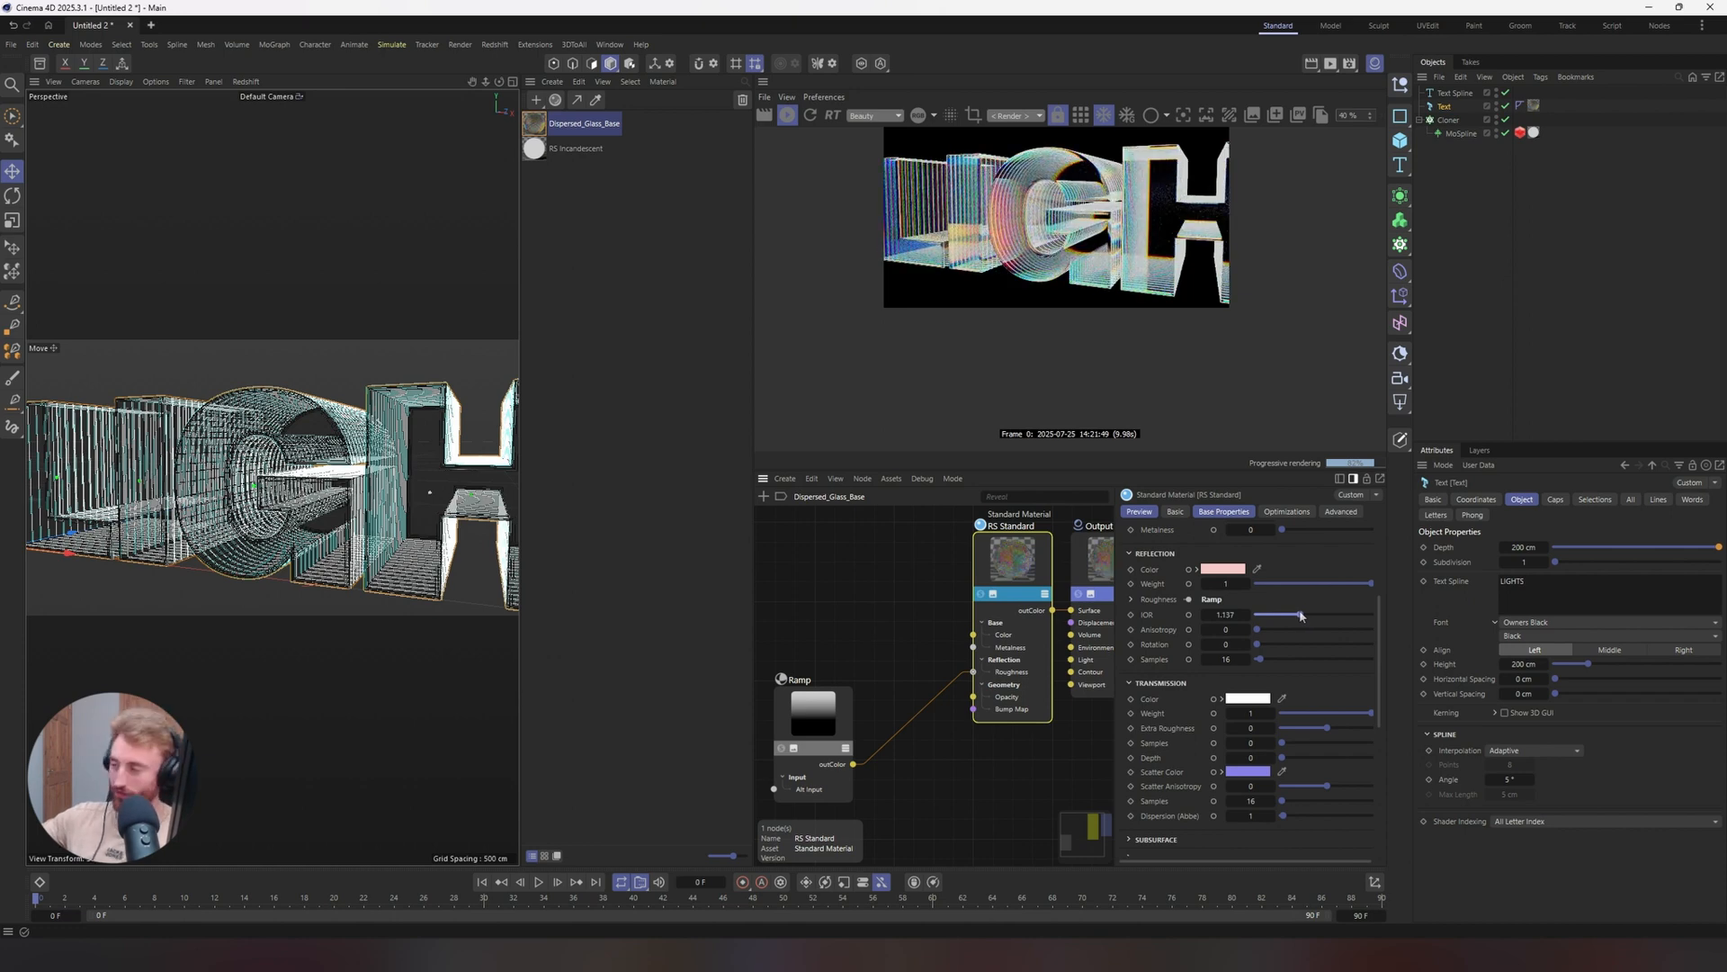
left_click_drag(1267, 615, 1300, 615)
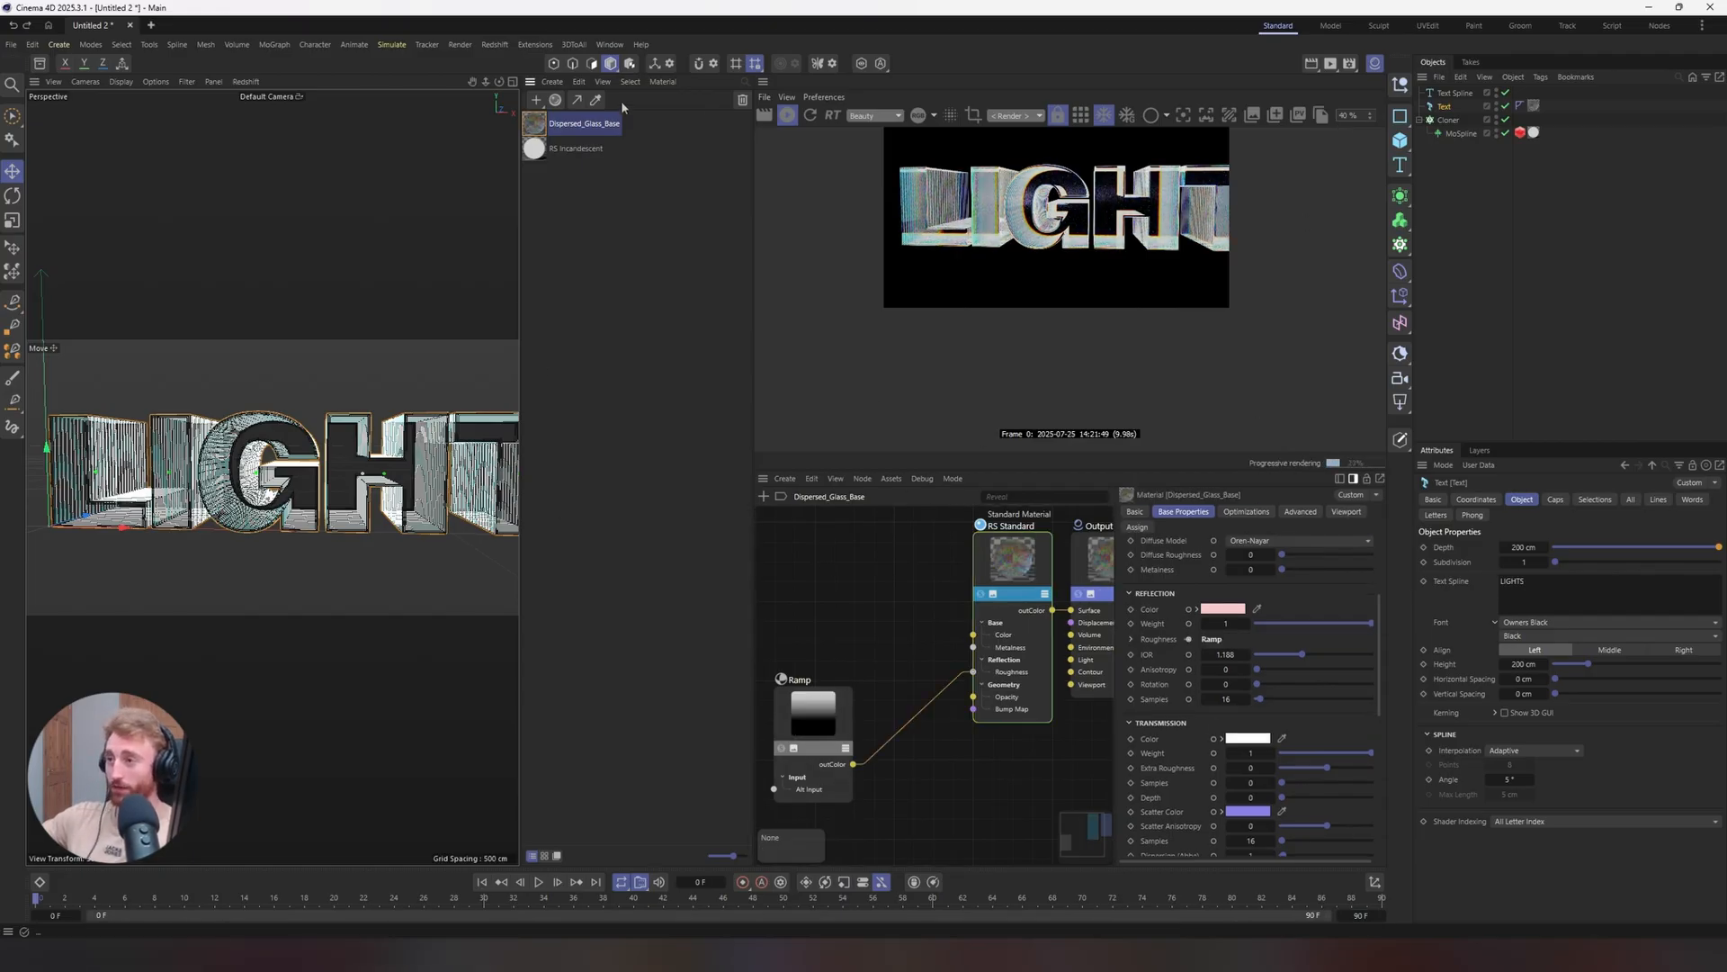
Set the RS Incandescent Intensity Multiplier to 1.15 and show the RenderView post-effects
left_click(574, 149)
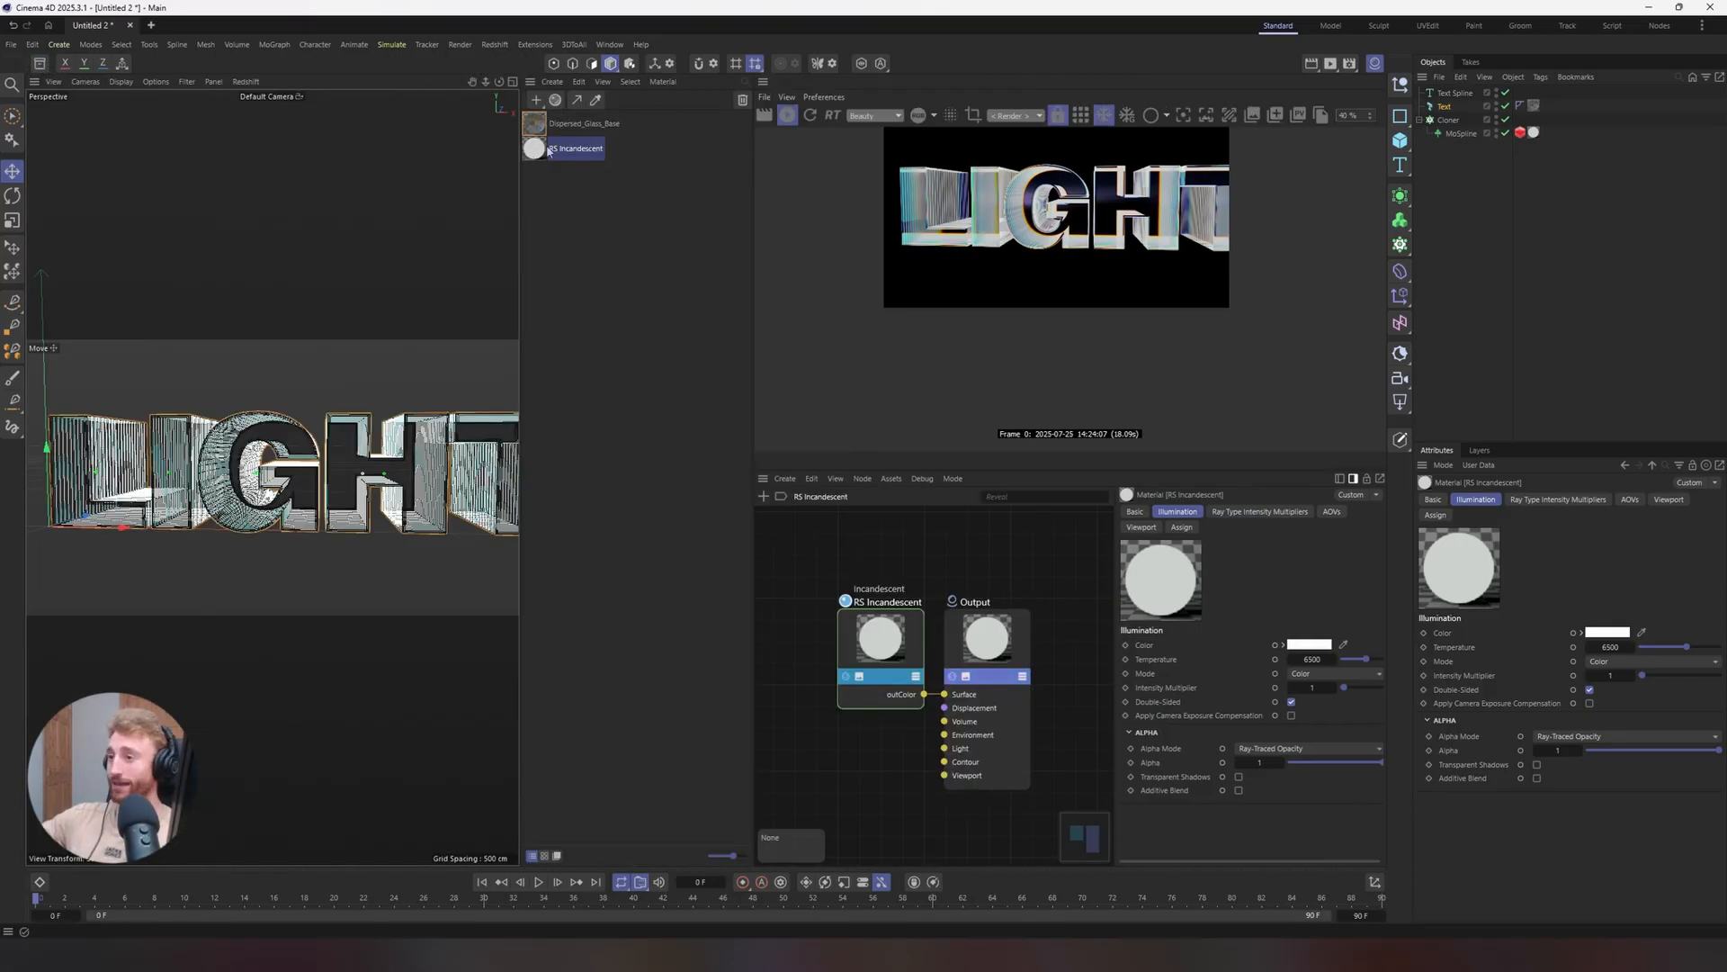
double_click(578, 149)
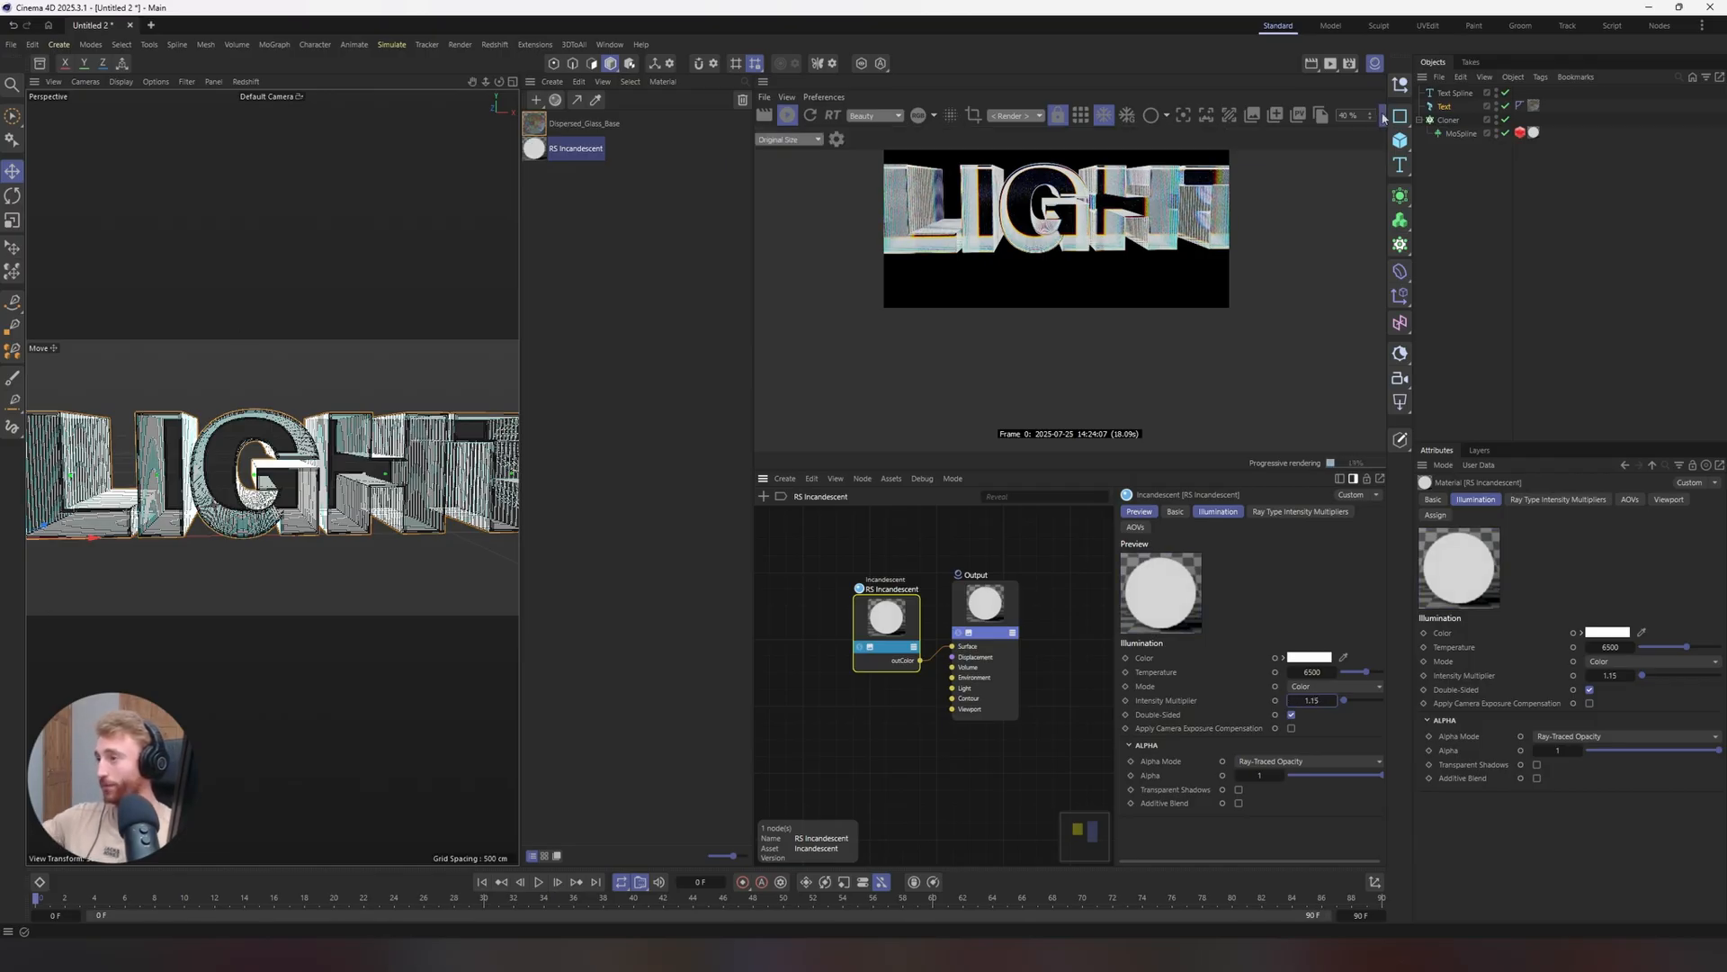
left_click(838, 138)
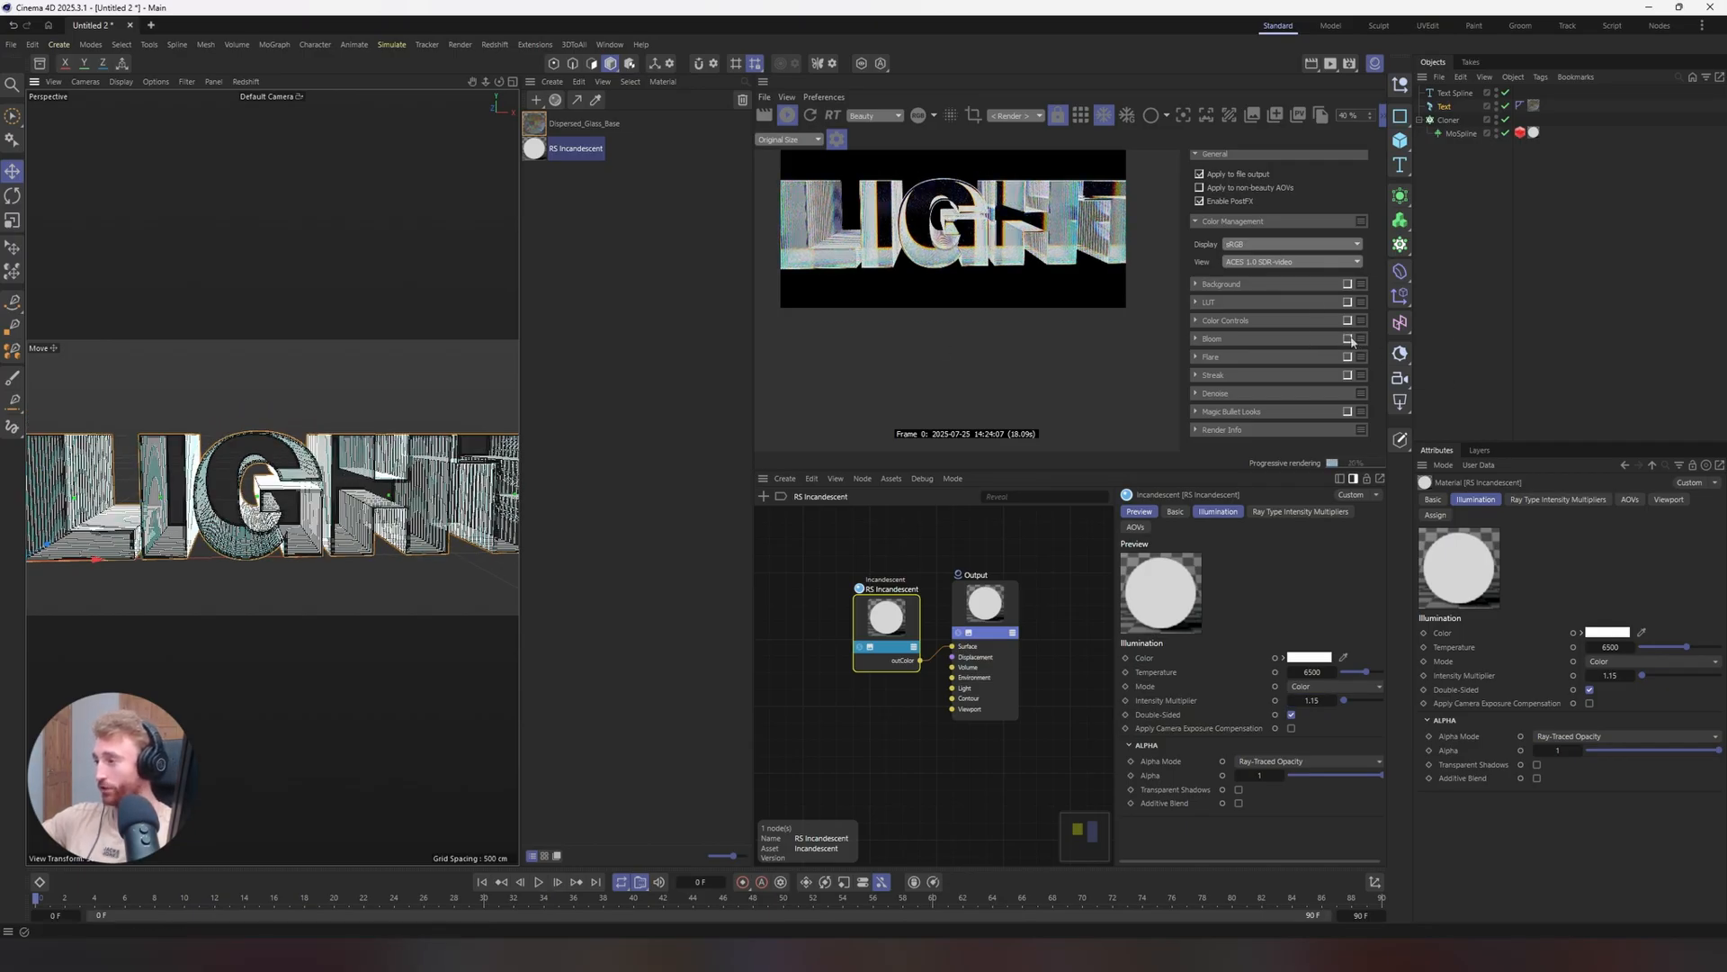
Expand the Bloom post-effect, lower its threshold, and widen the viewport and render panels
left_click(1211, 338)
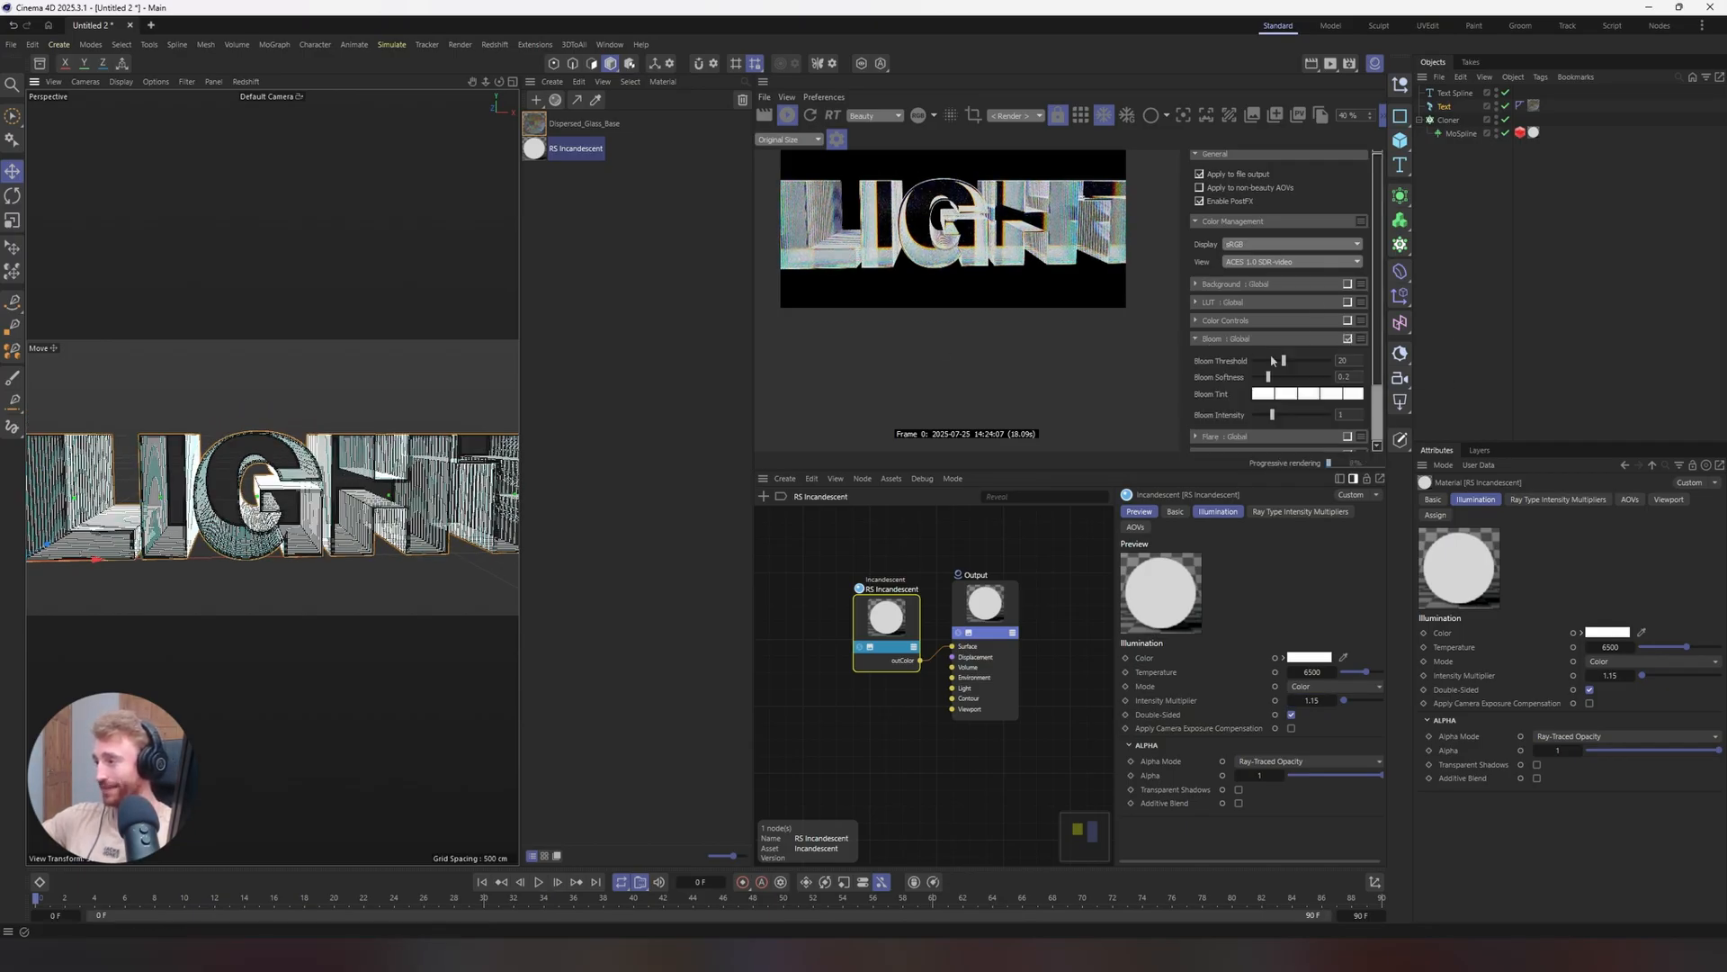
left_click_drag(1306, 359, 1272, 360)
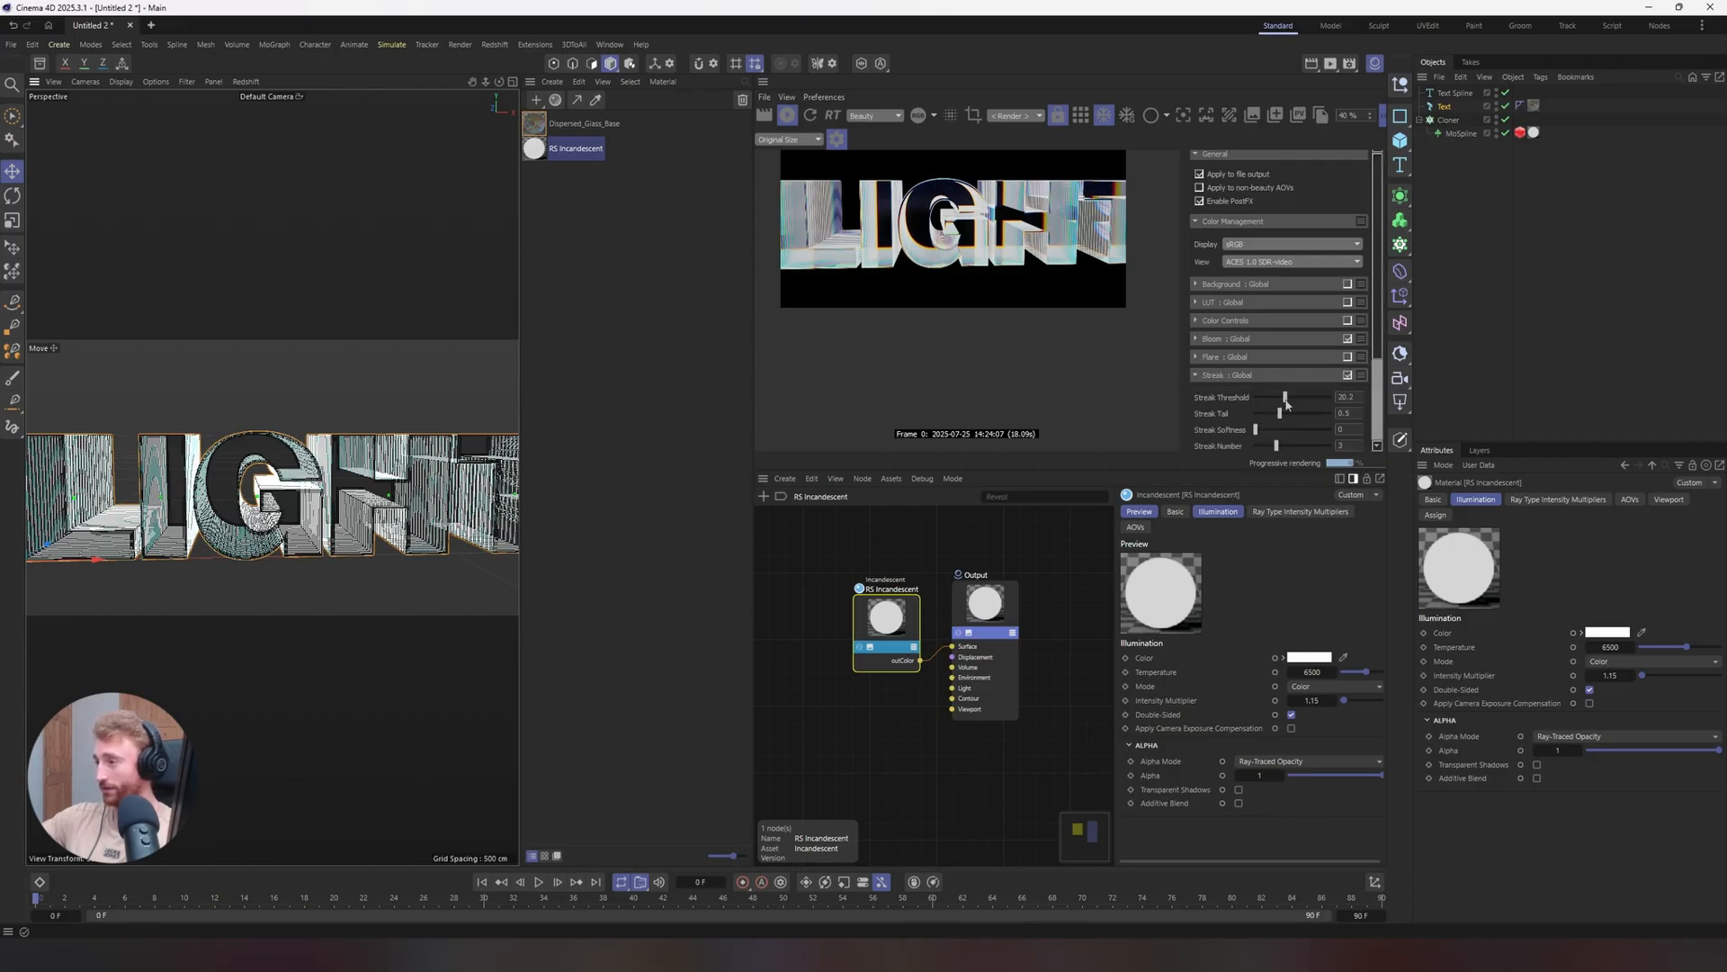
left_click_drag(1281, 398, 1239, 398)
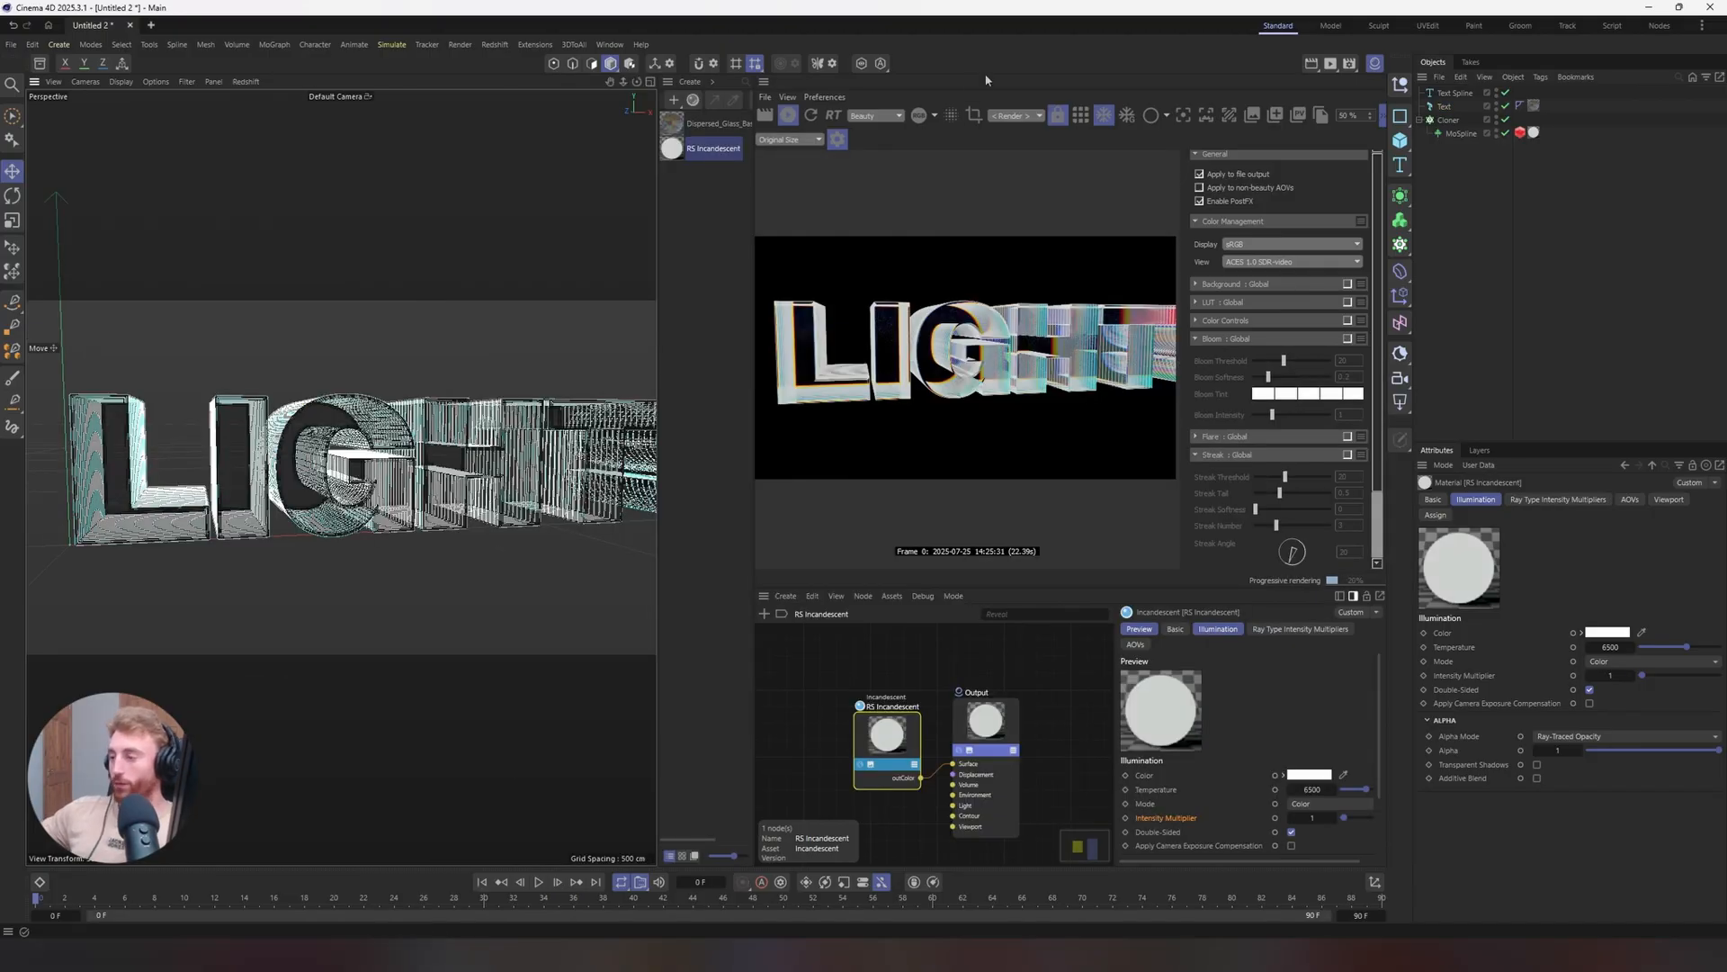
mouse_move(1220, 742)
type("25")
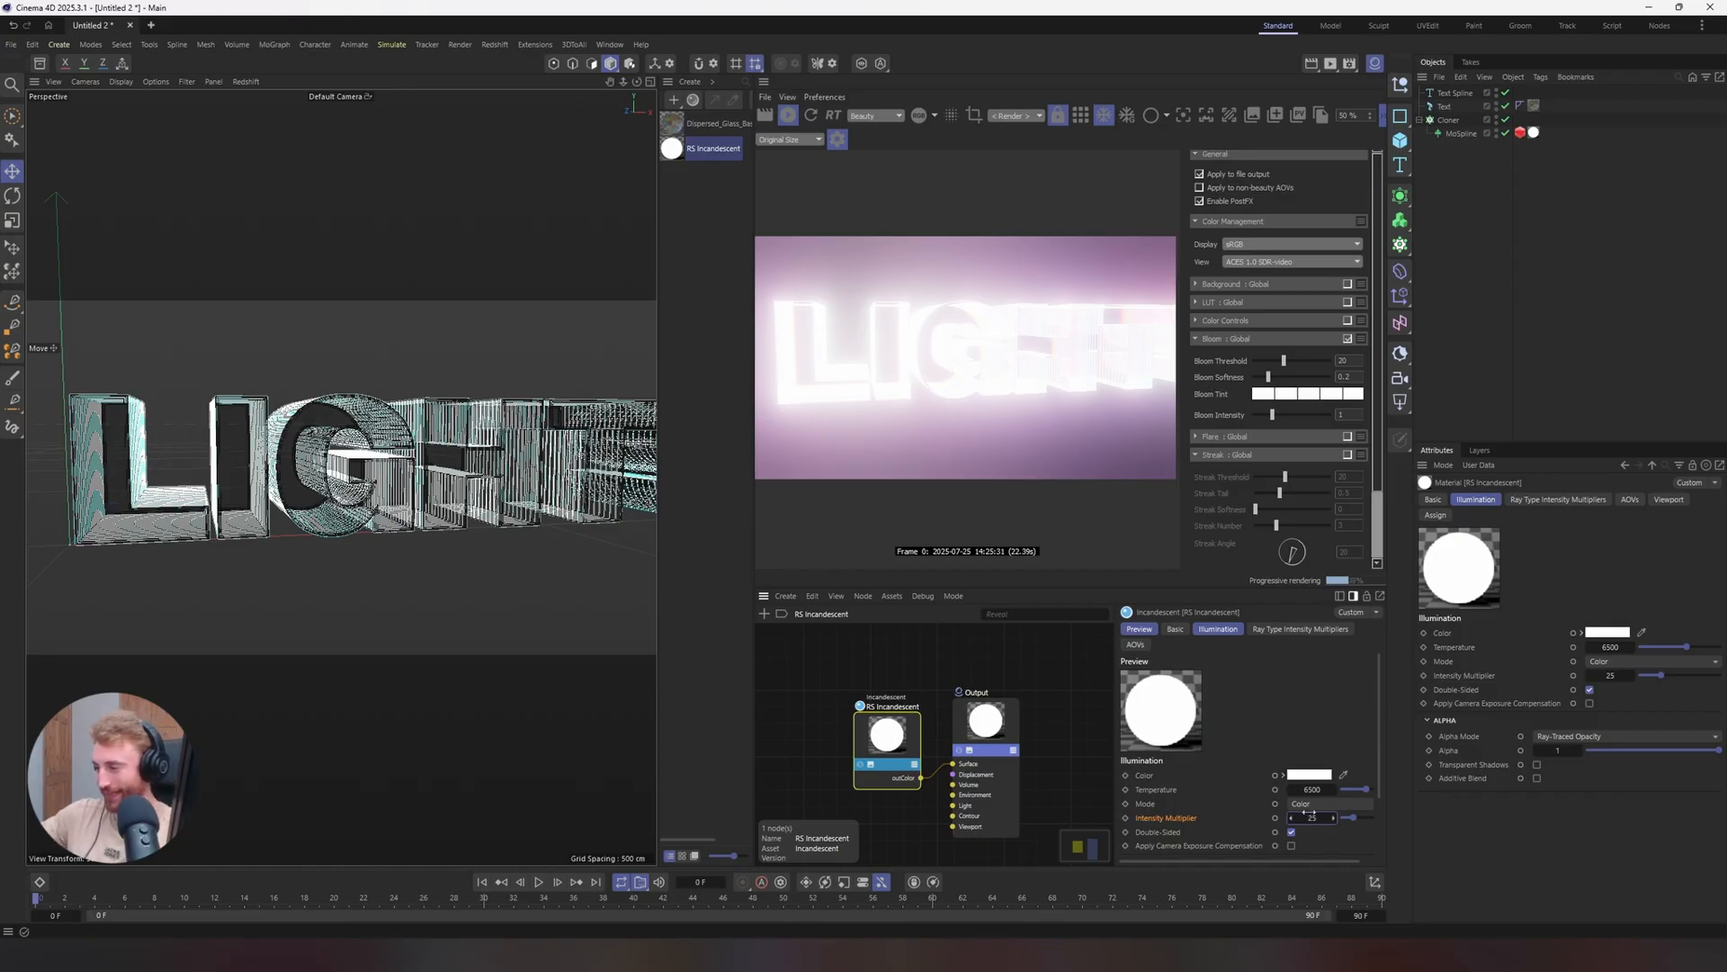
Set the RS Incandescent Intensity Multiplier to 10
left_click_drag(1333, 818, 1317, 818)
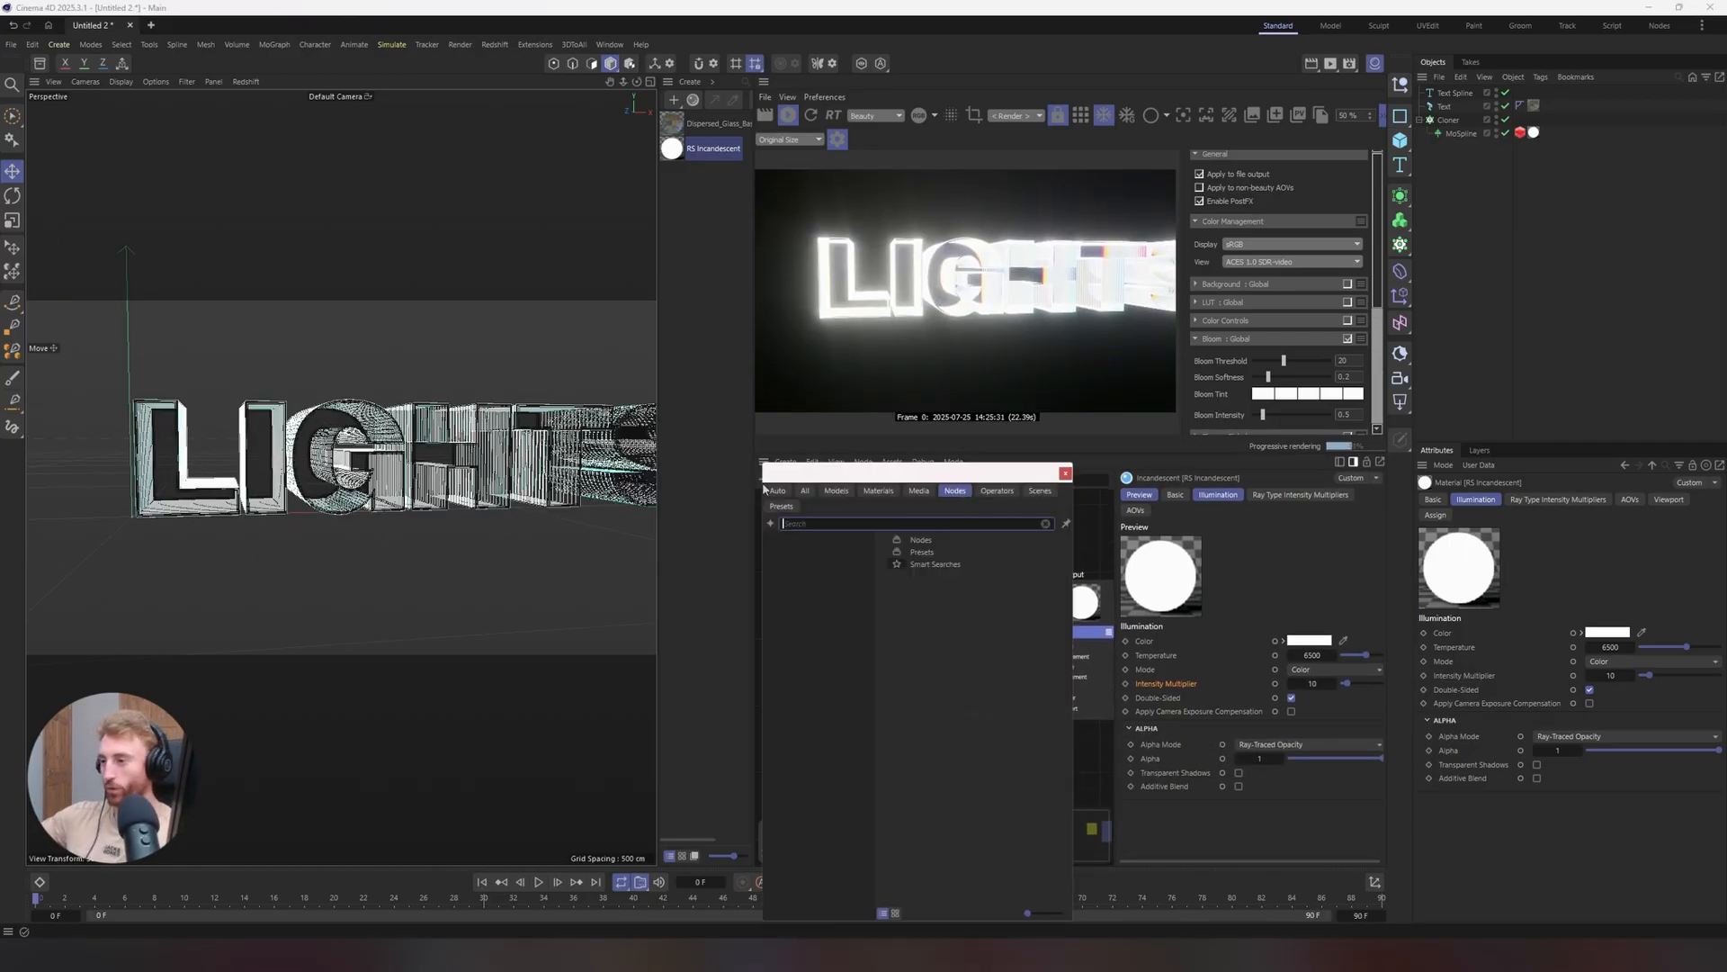
Add a Vertex Attribute node and a Ramp node, and set the ramp's interpolation mode
type("vert")
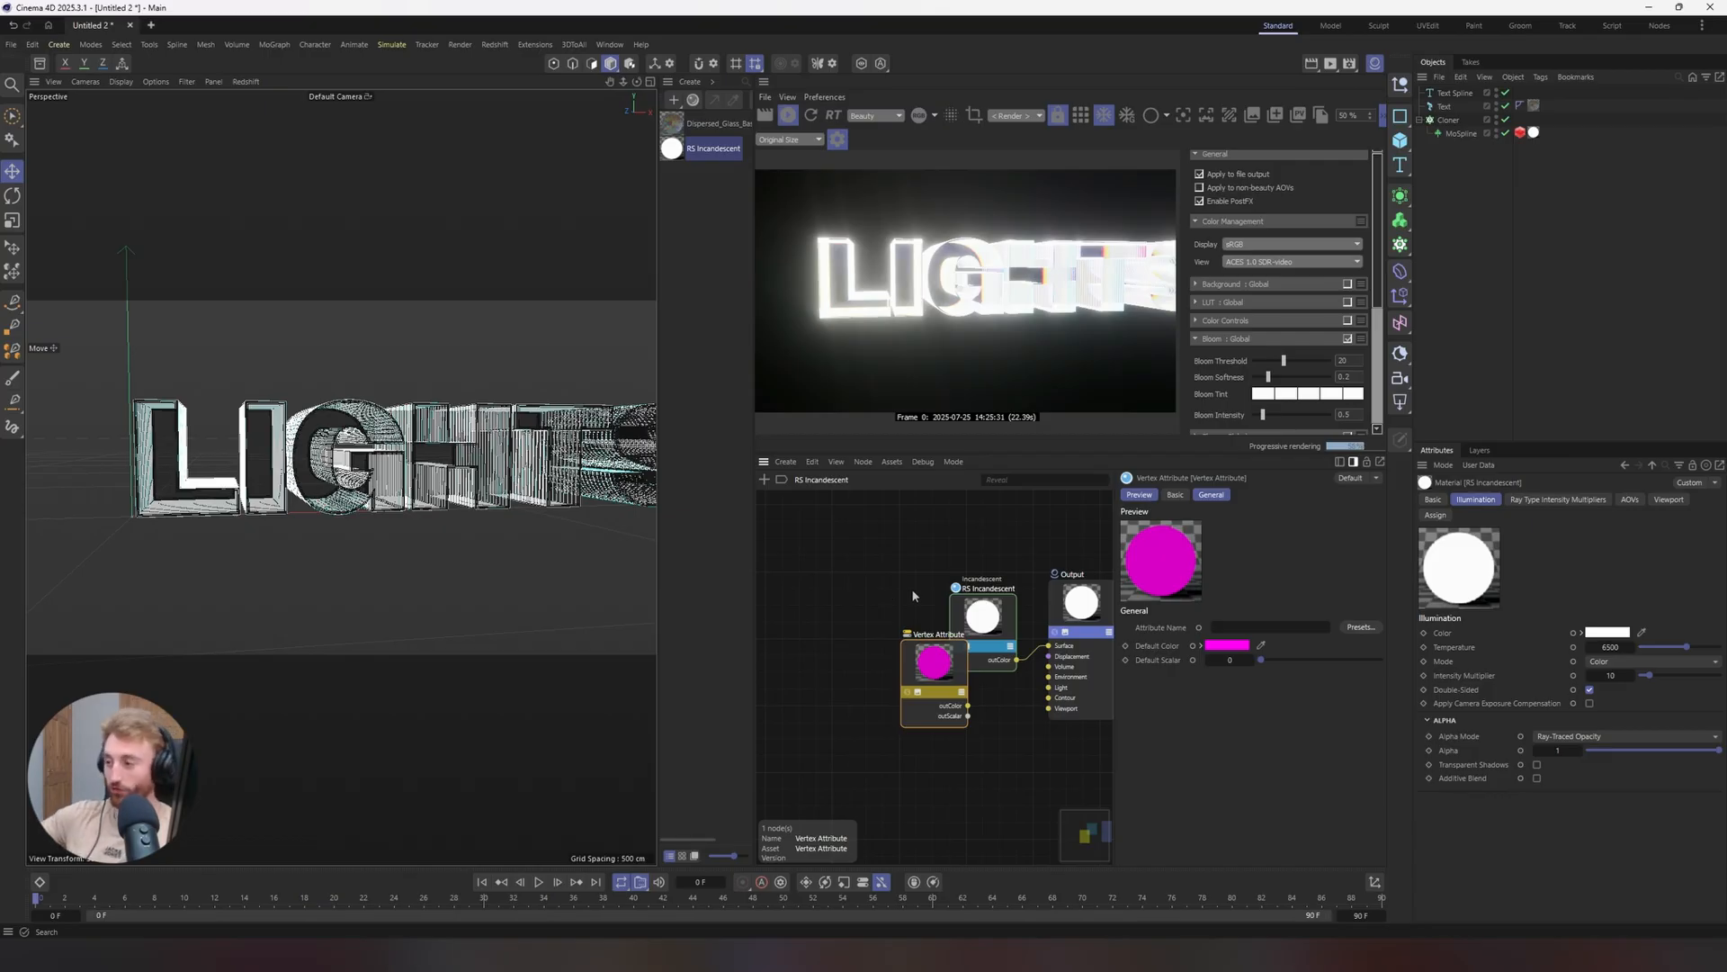
left_click_drag(933, 662, 897, 611)
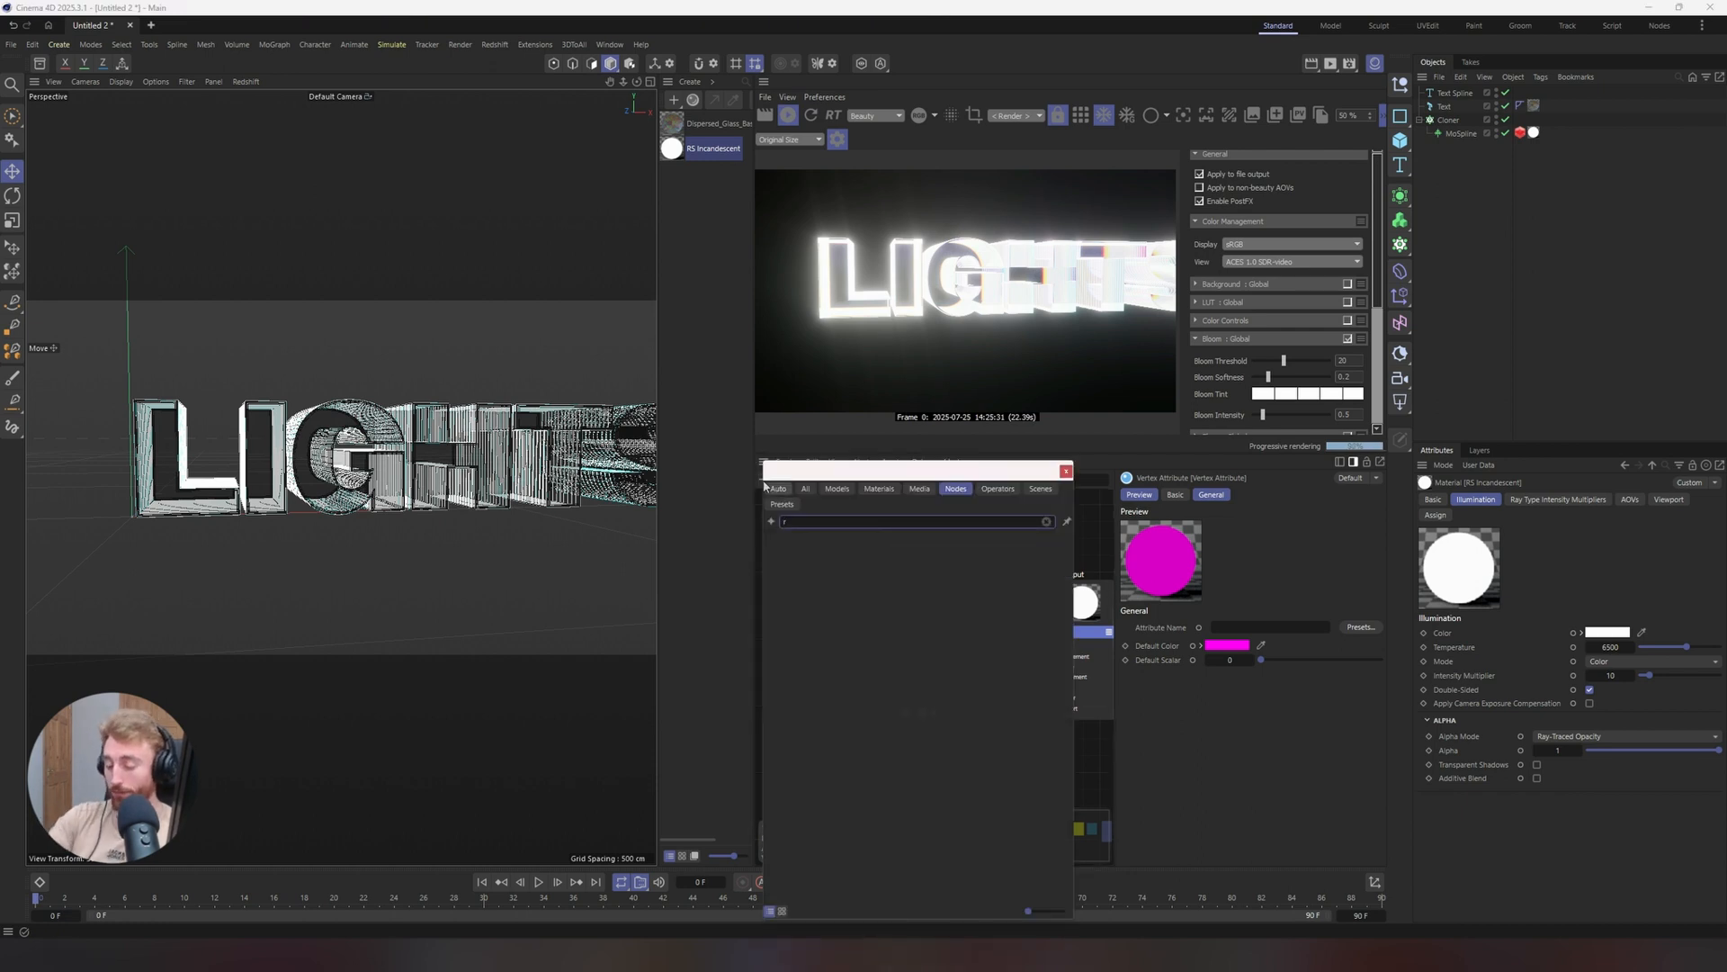
type("am")
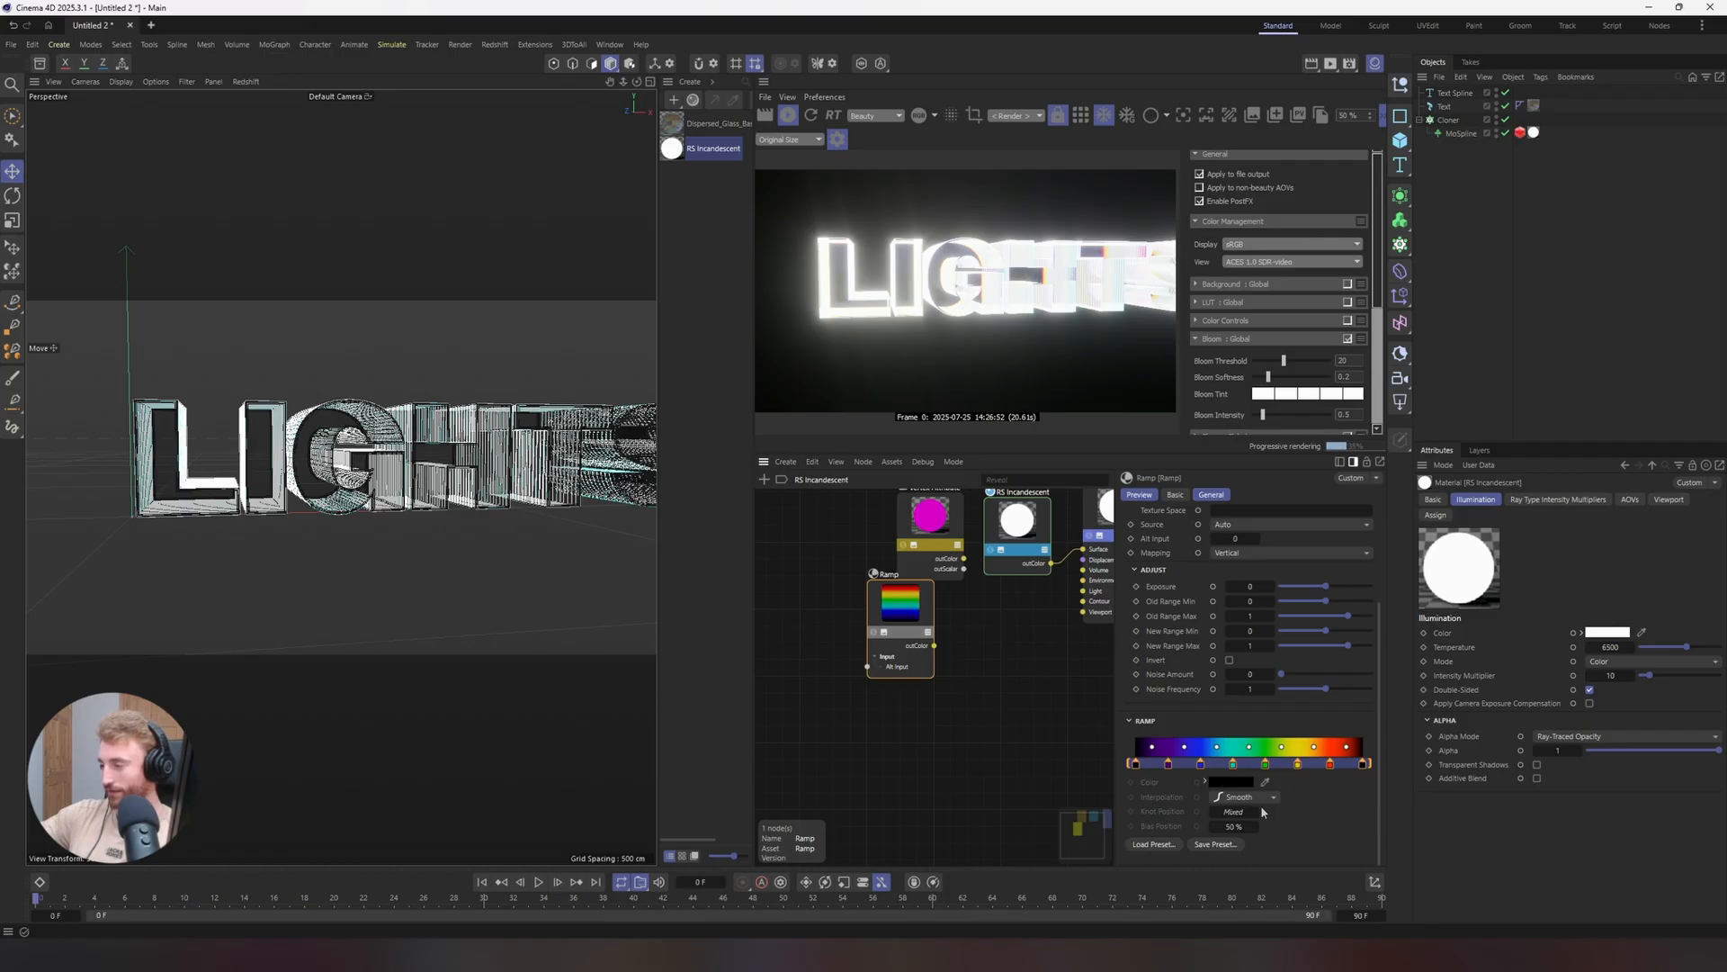
left_click(1245, 796)
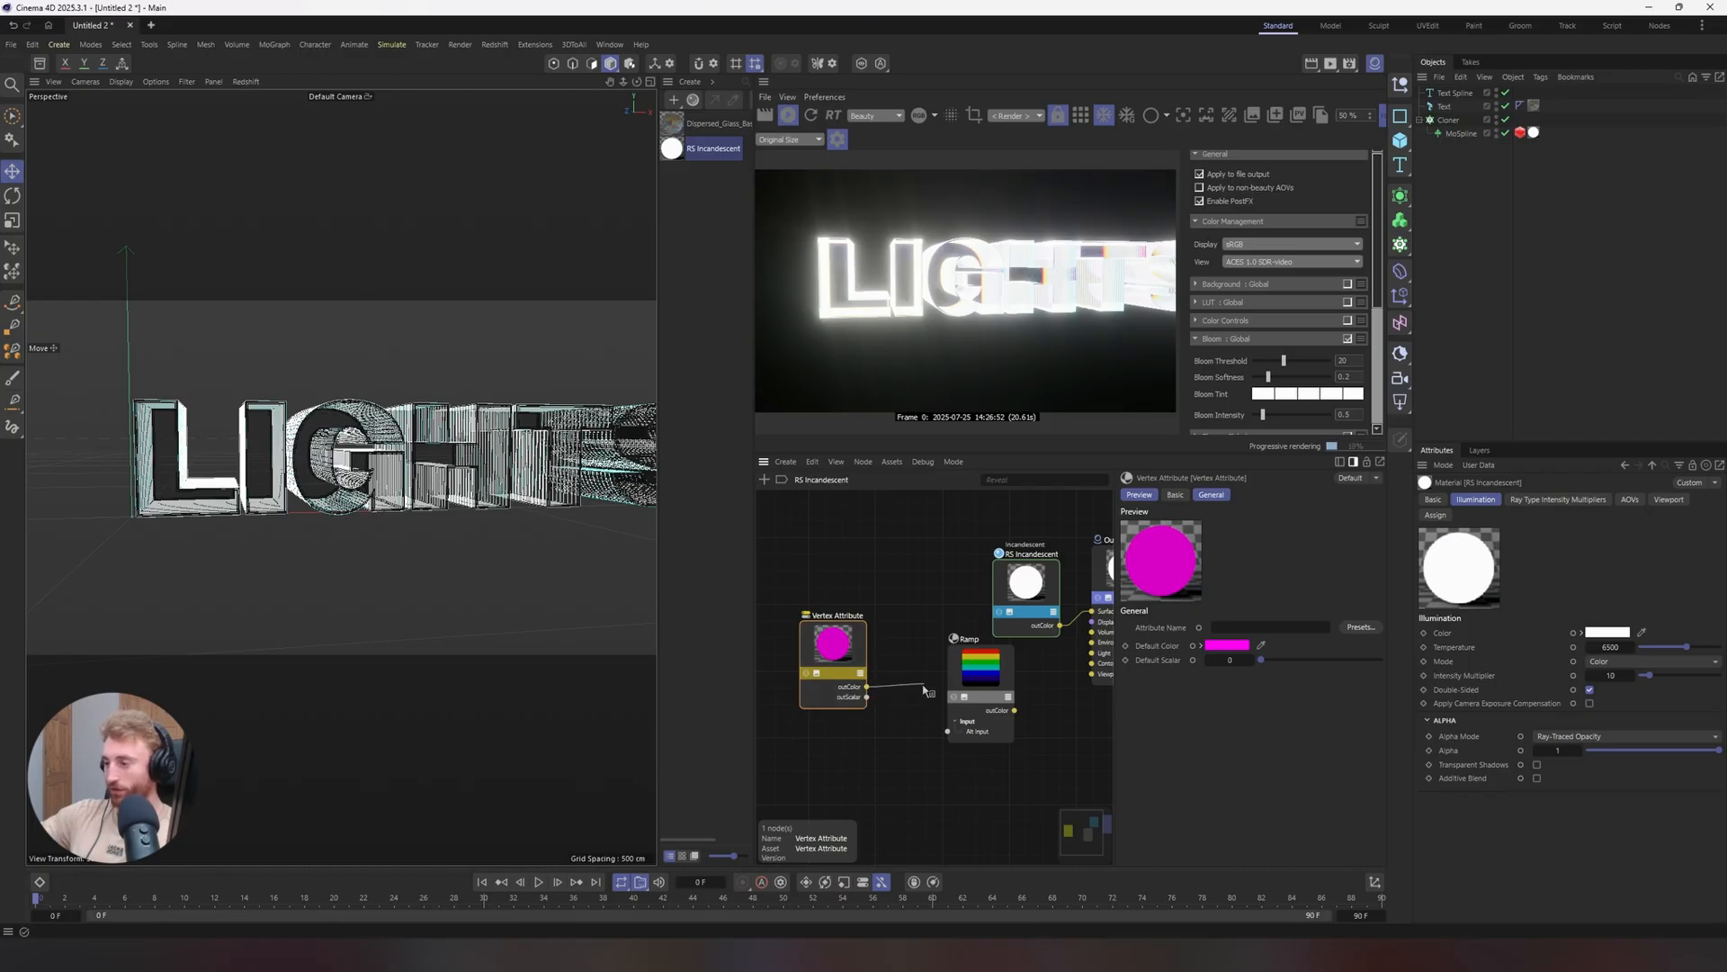
Wire the Ramp into Incandescent Color, set Vertex Attribute to RSCurveIDColor, and select the MoSpline
left_click(972, 639)
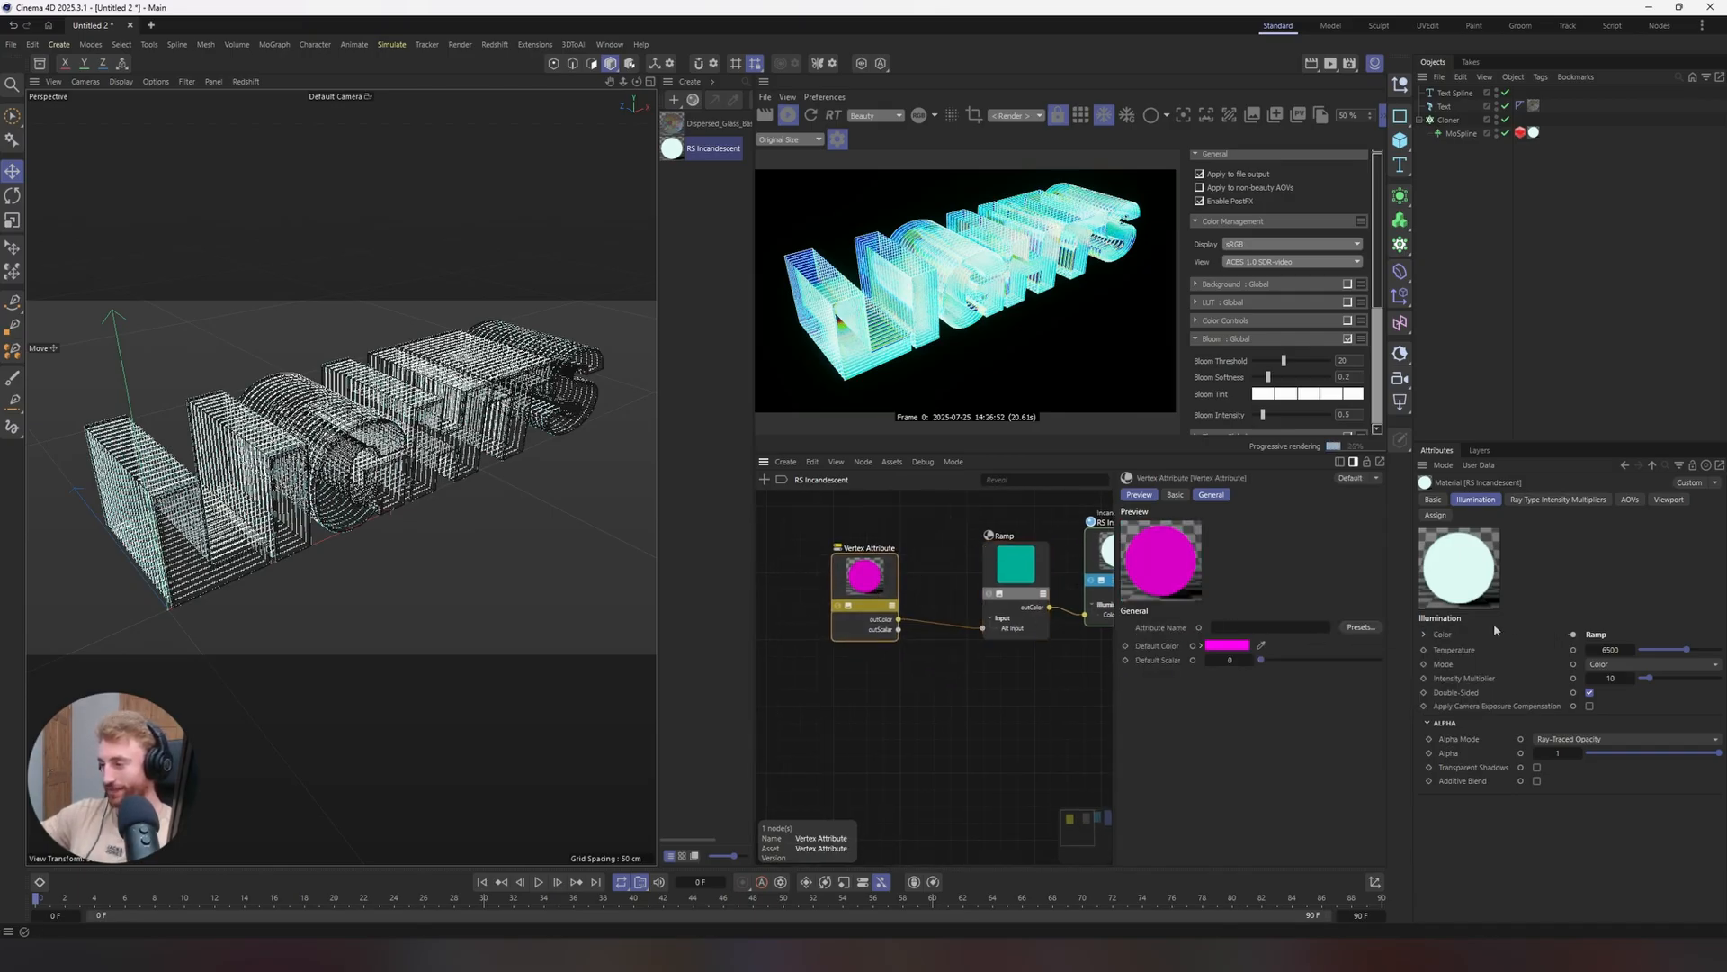
left_click(1393, 641)
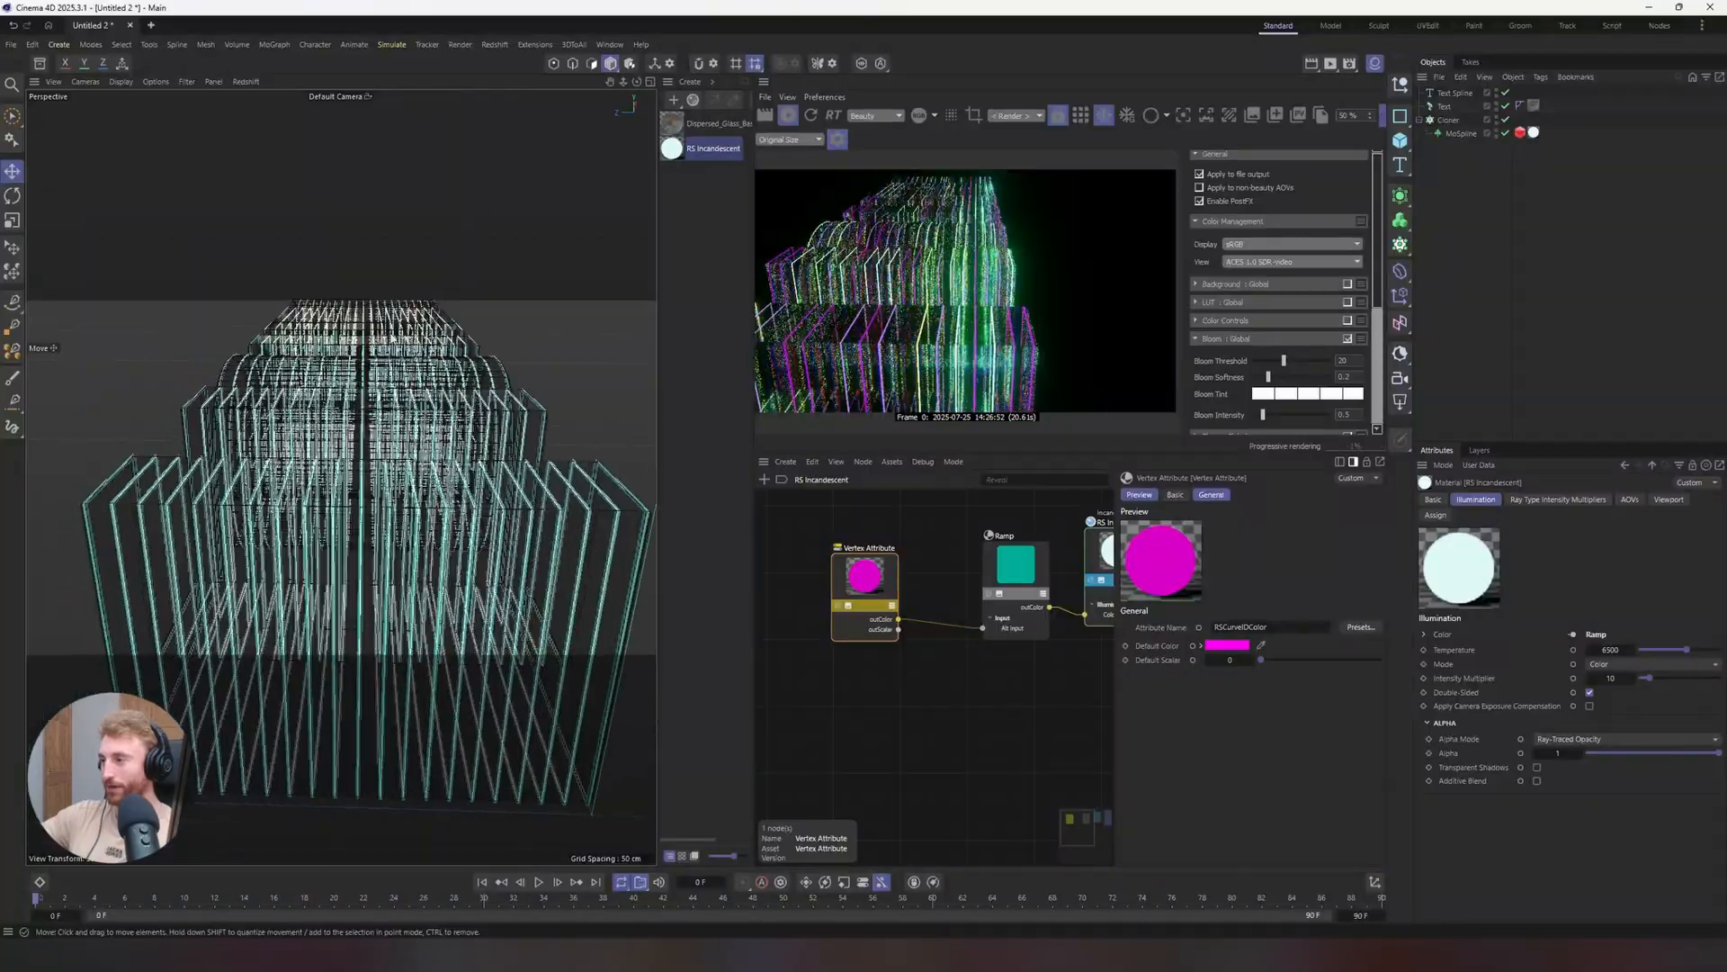
left_click(1460, 132)
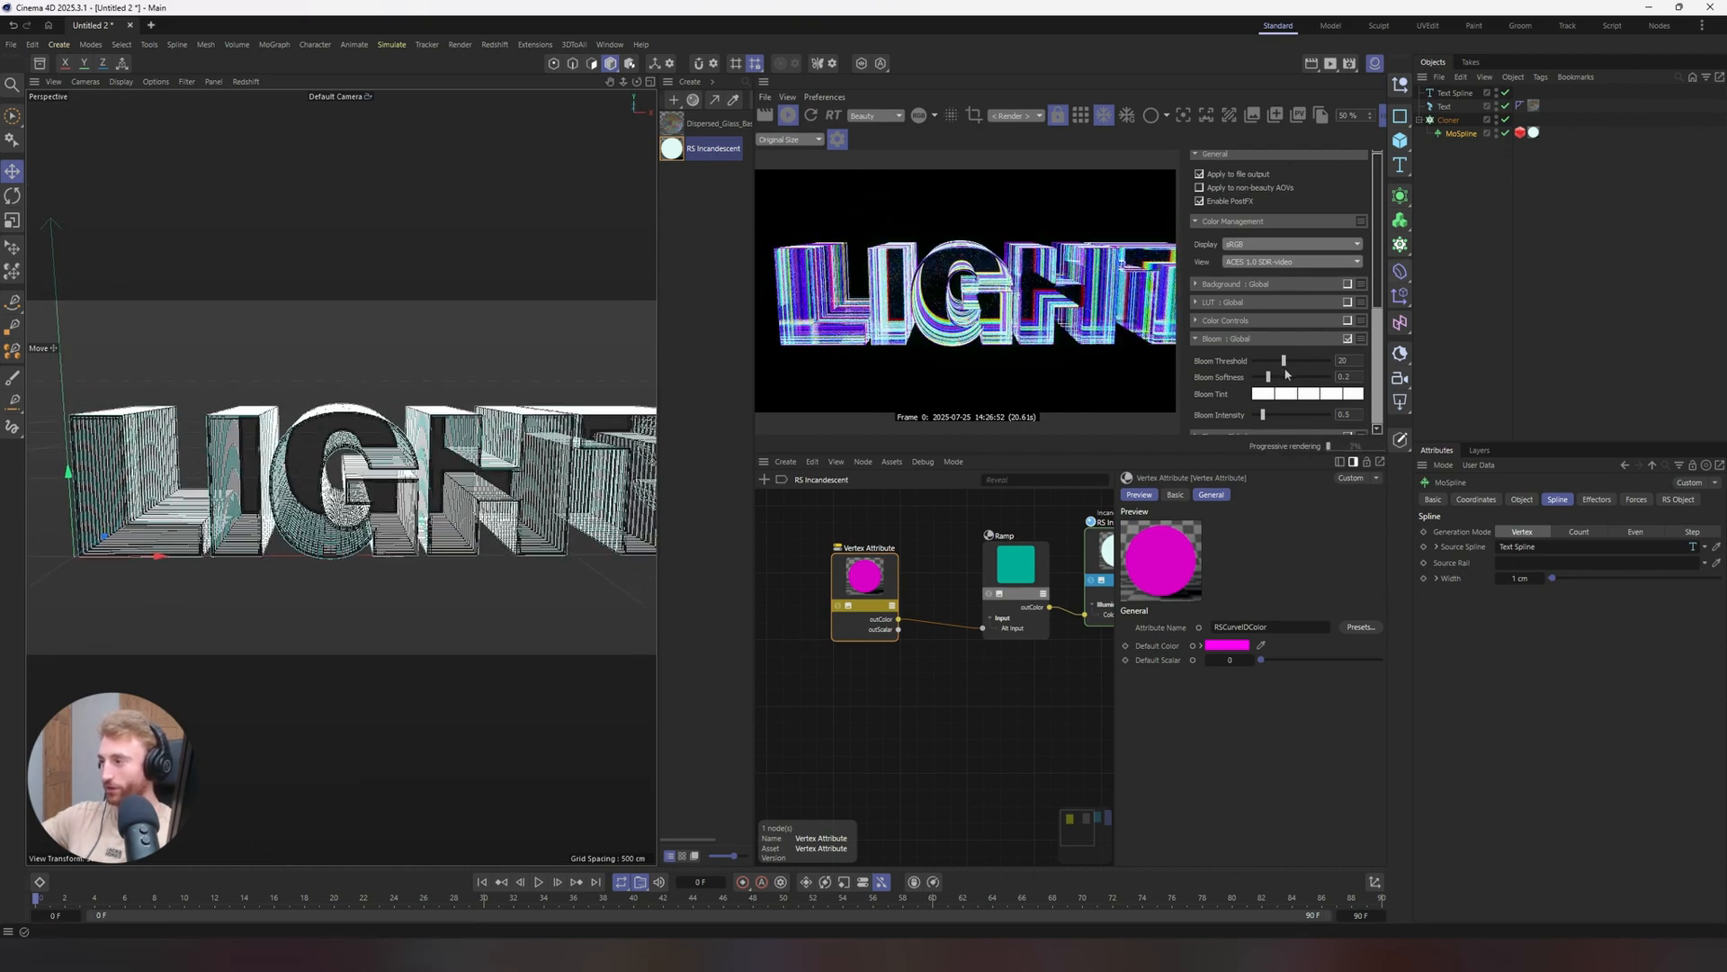
Raise the bloom threshold to 33 and select the RS Incandescent material node
left_click_drag(1280, 360, 1299, 360)
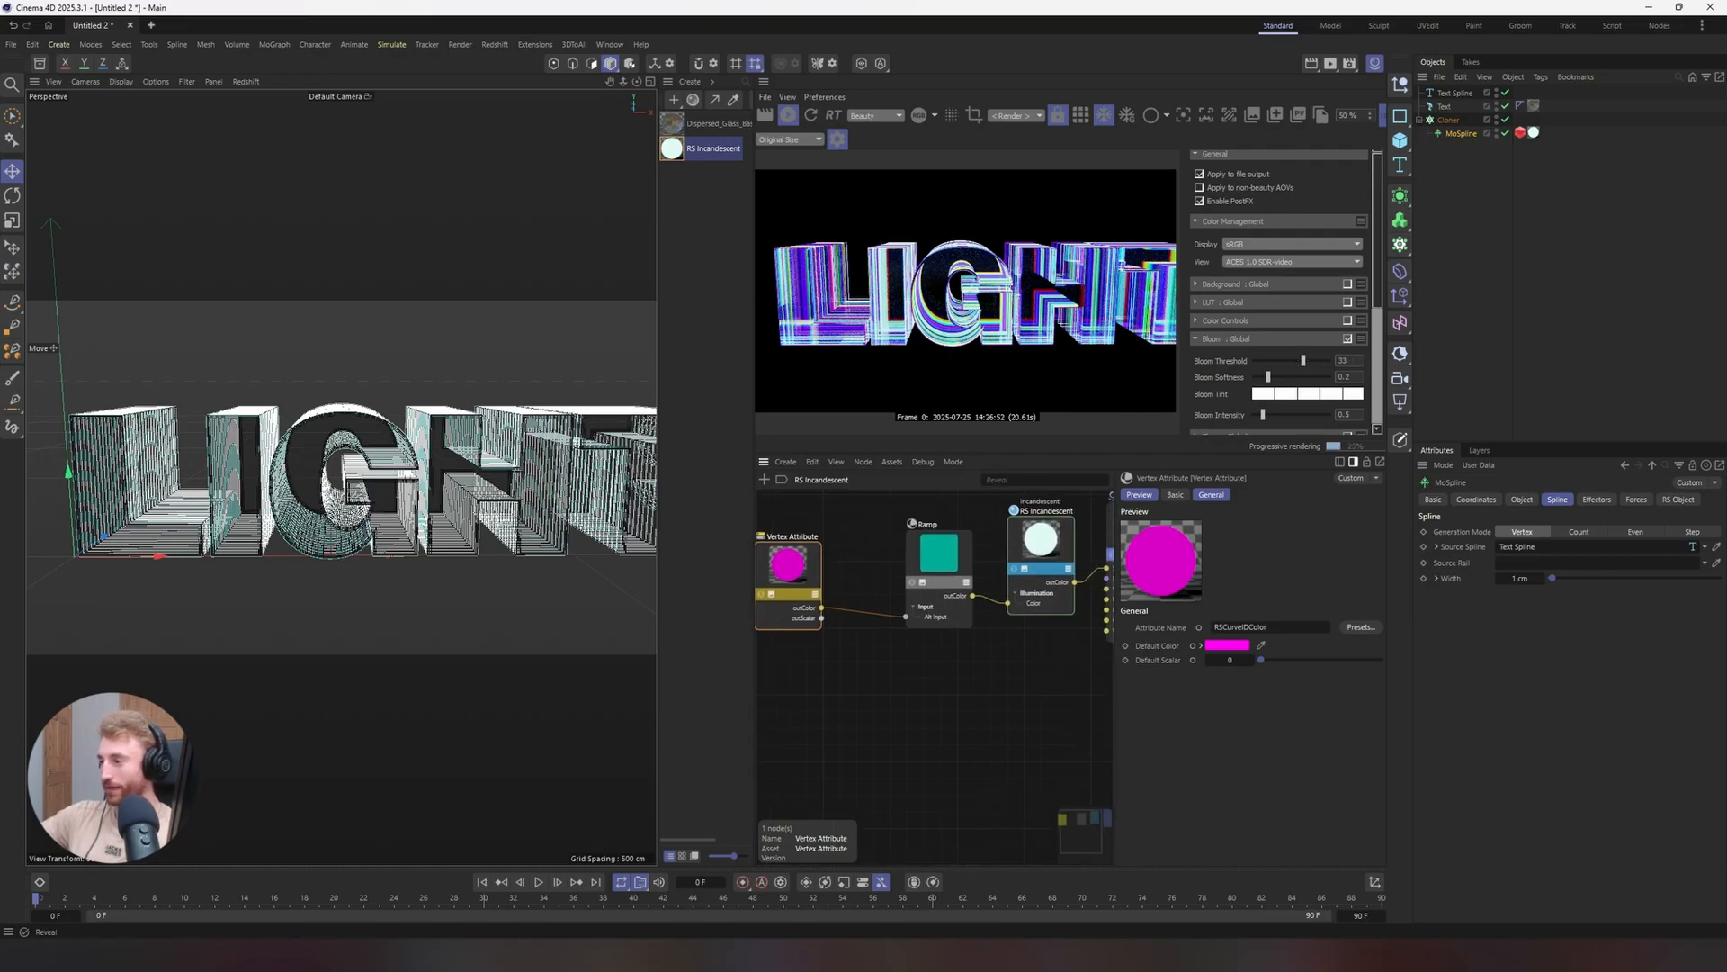
left_click(1040, 540)
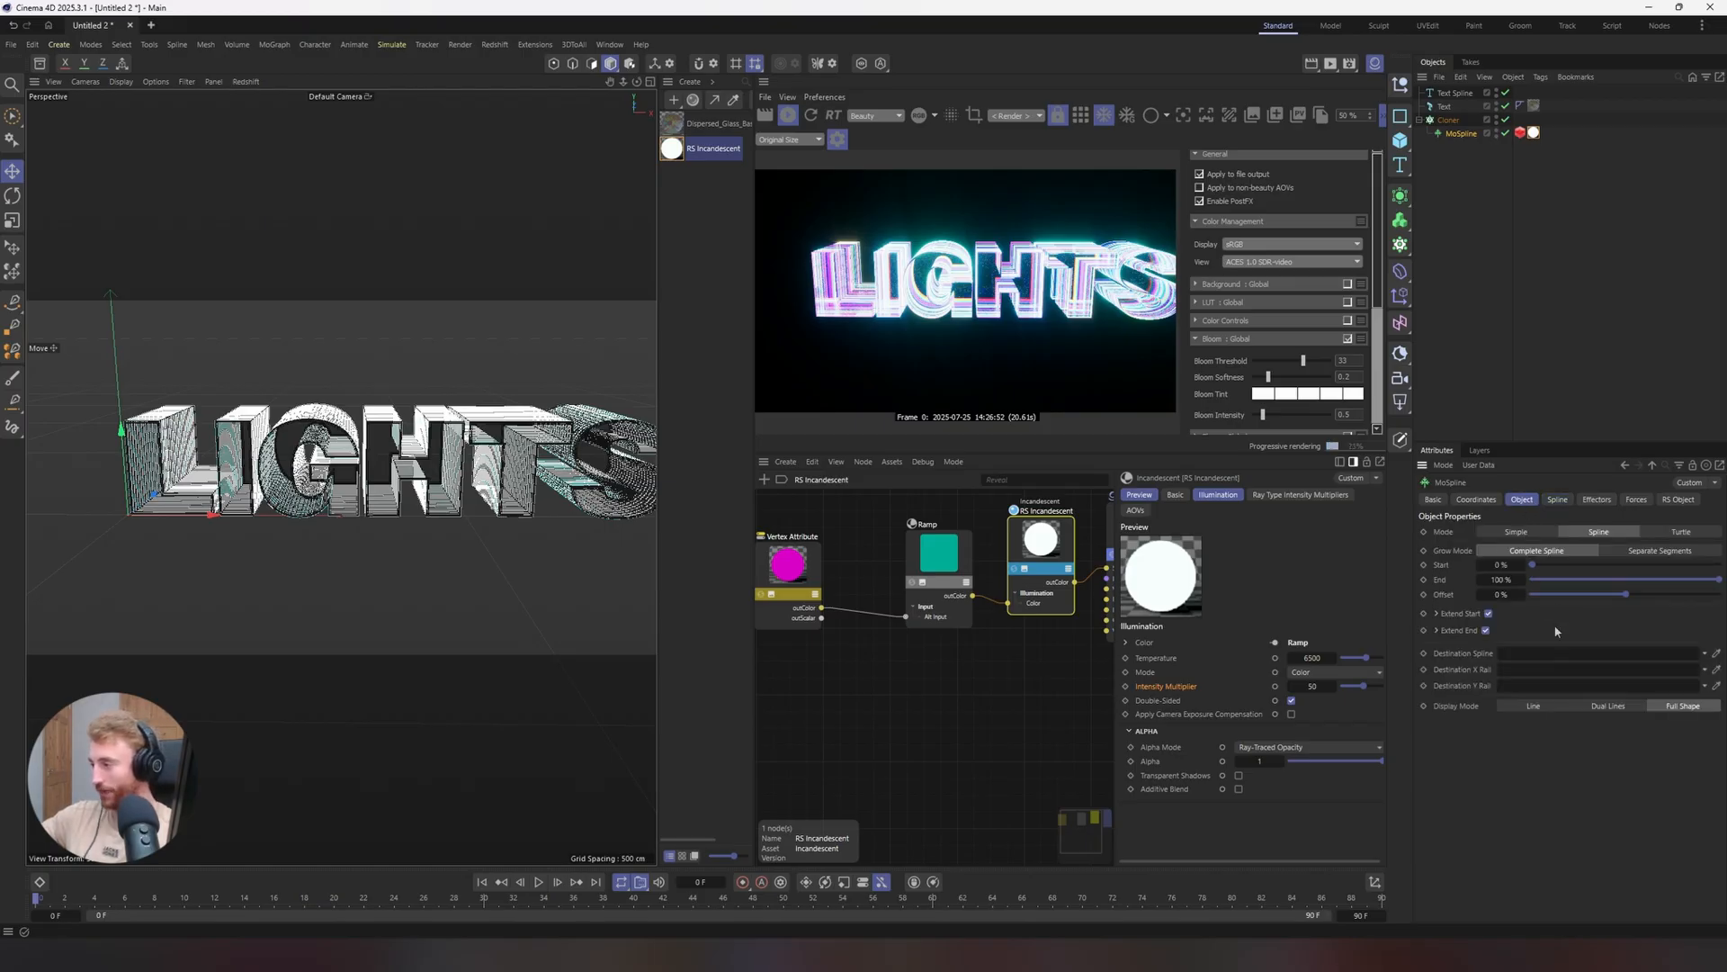
Scrub the MoSpline Start from about 30% to 94%, then reset it to 0%
left_click_drag(1532, 564, 1603, 564)
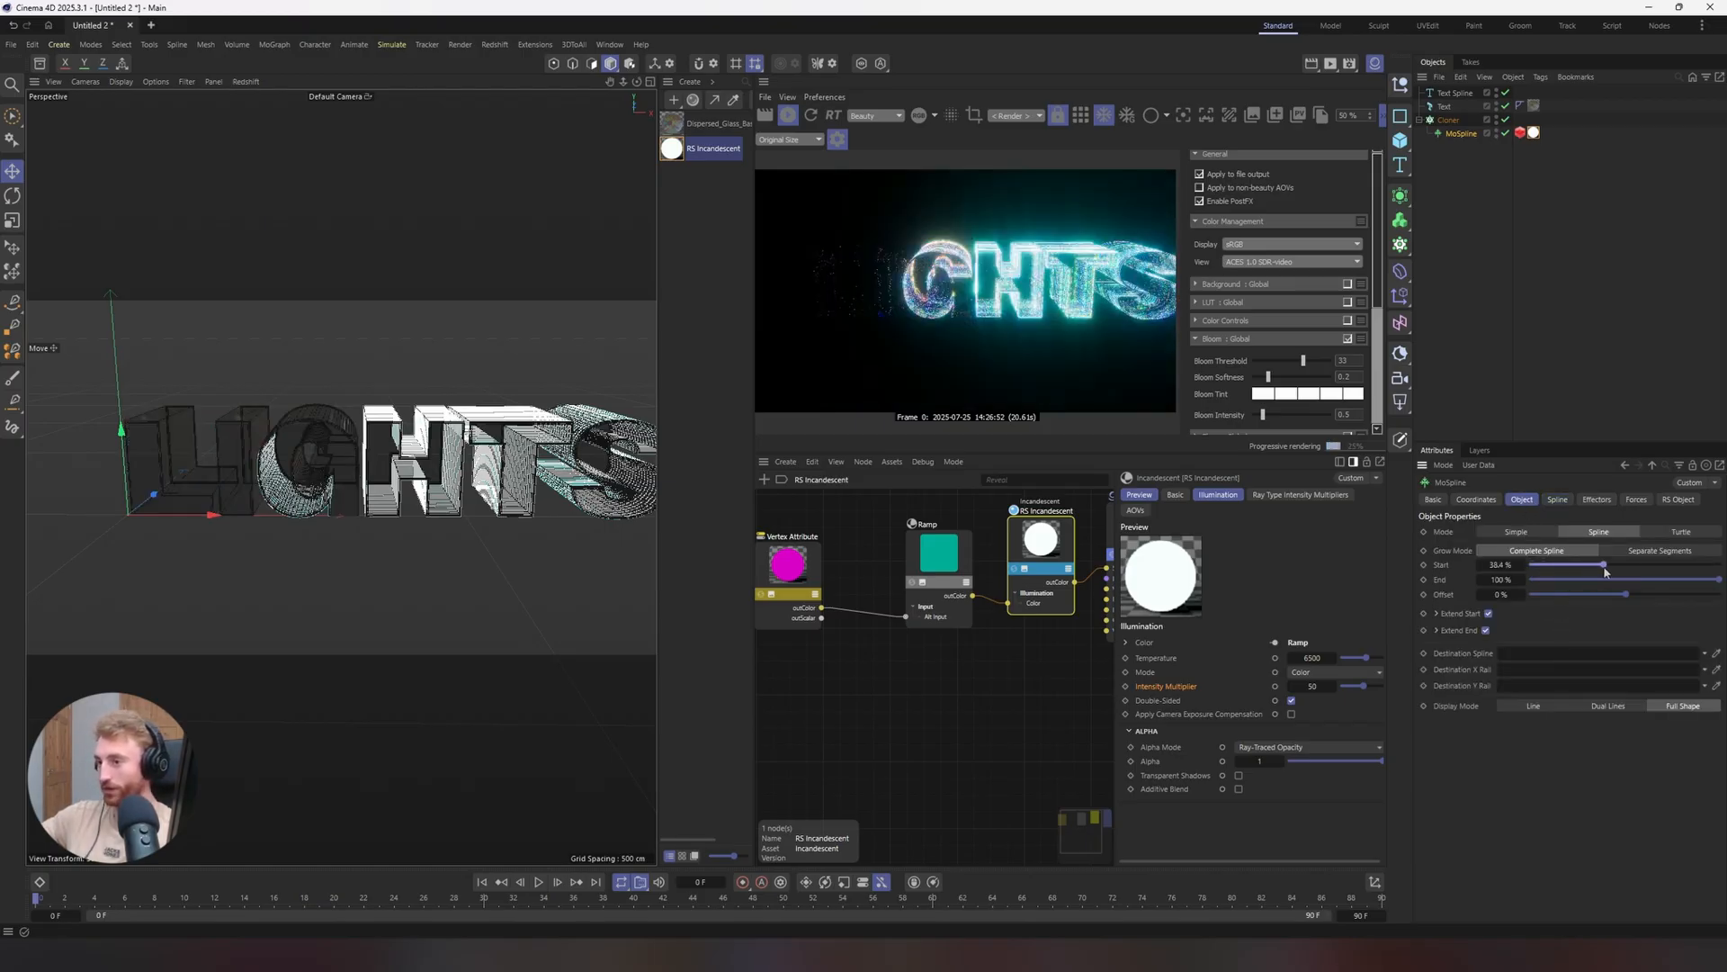
left_click_drag(1603, 564, 1697, 565)
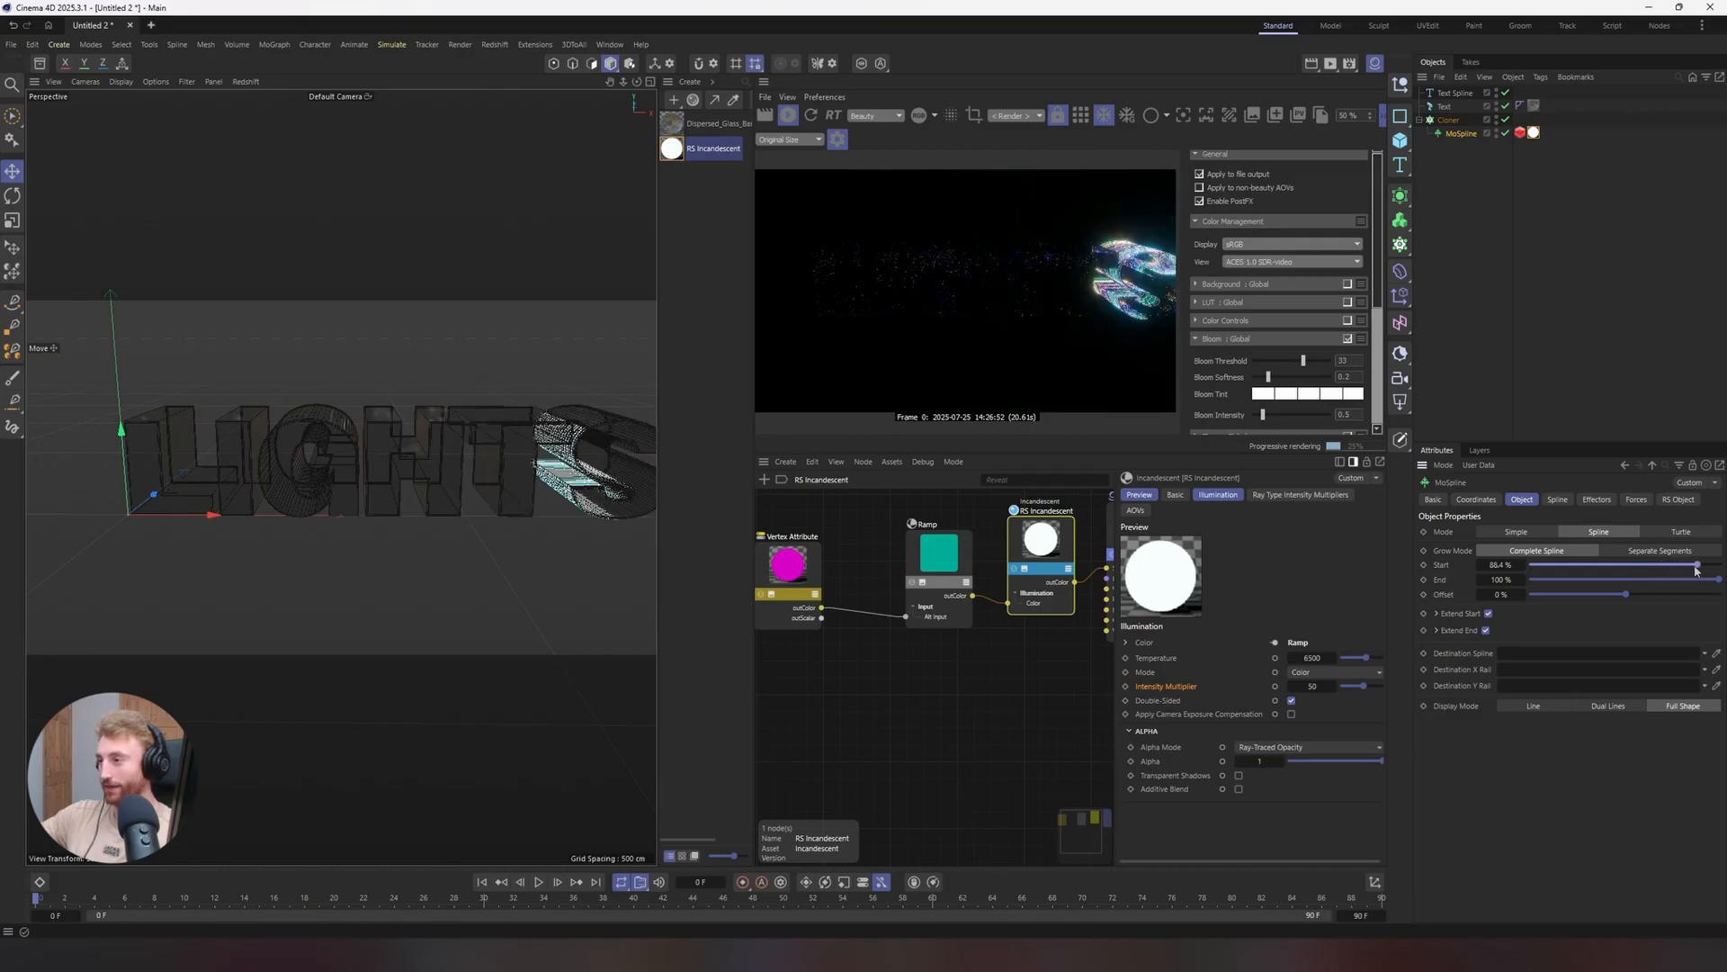
left_click_drag(1697, 570, 1688, 565)
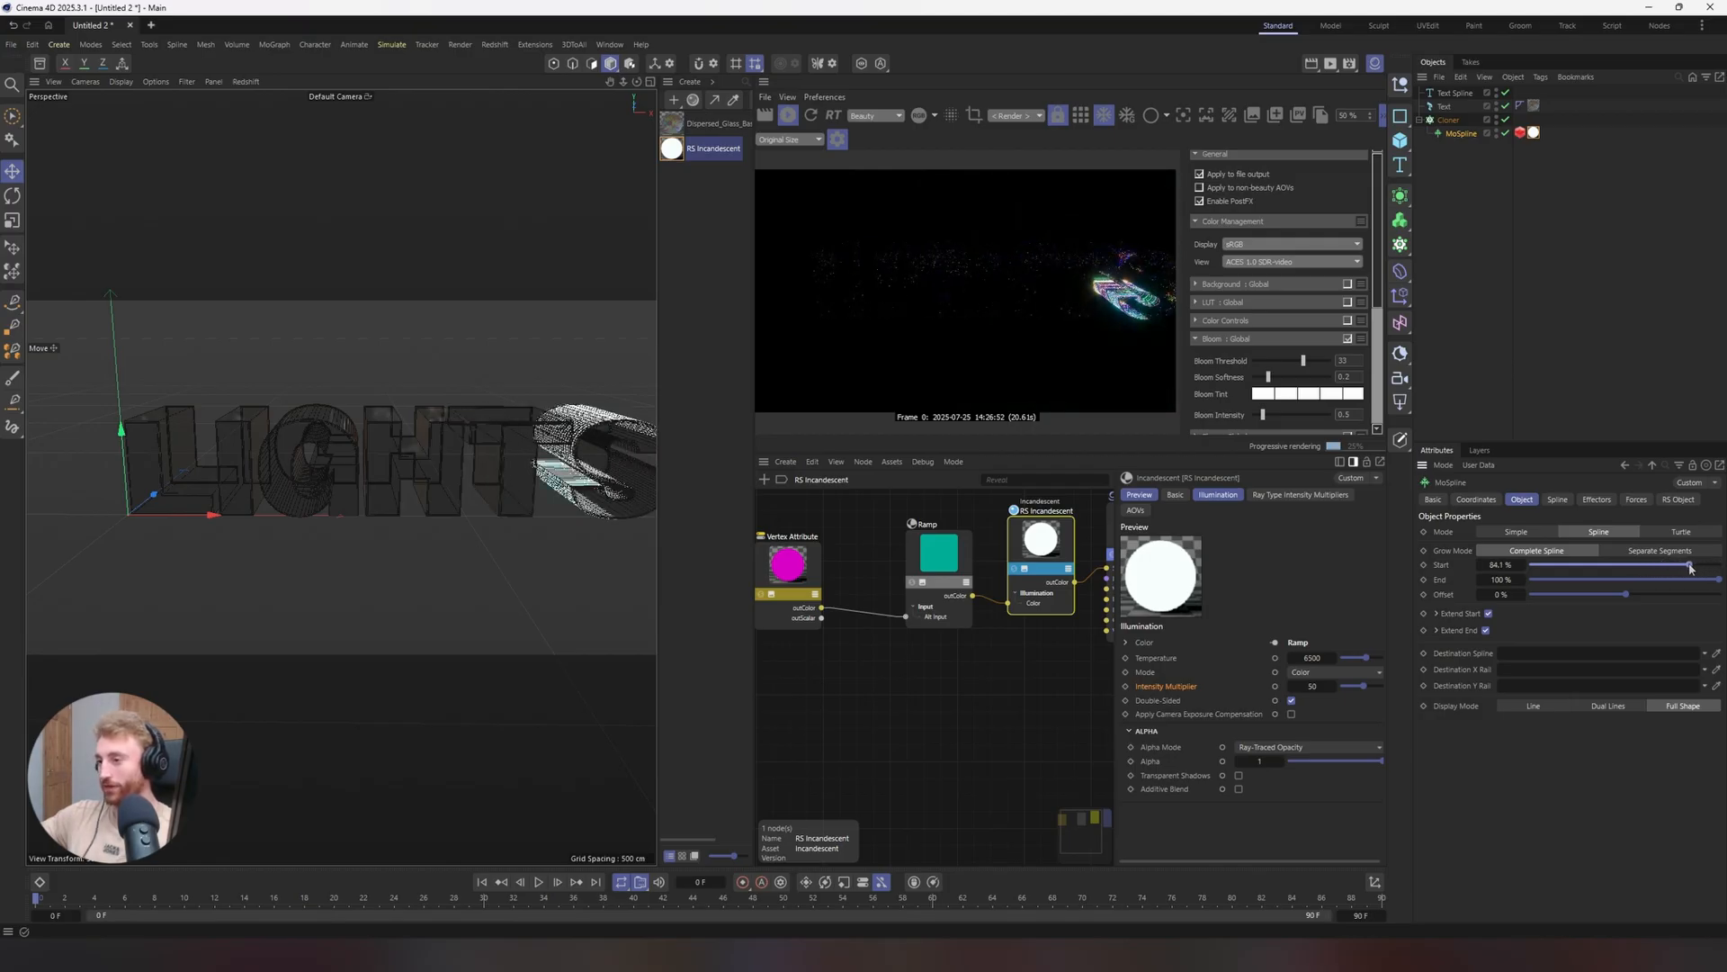
left_click_drag(1685, 564, 1531, 564)
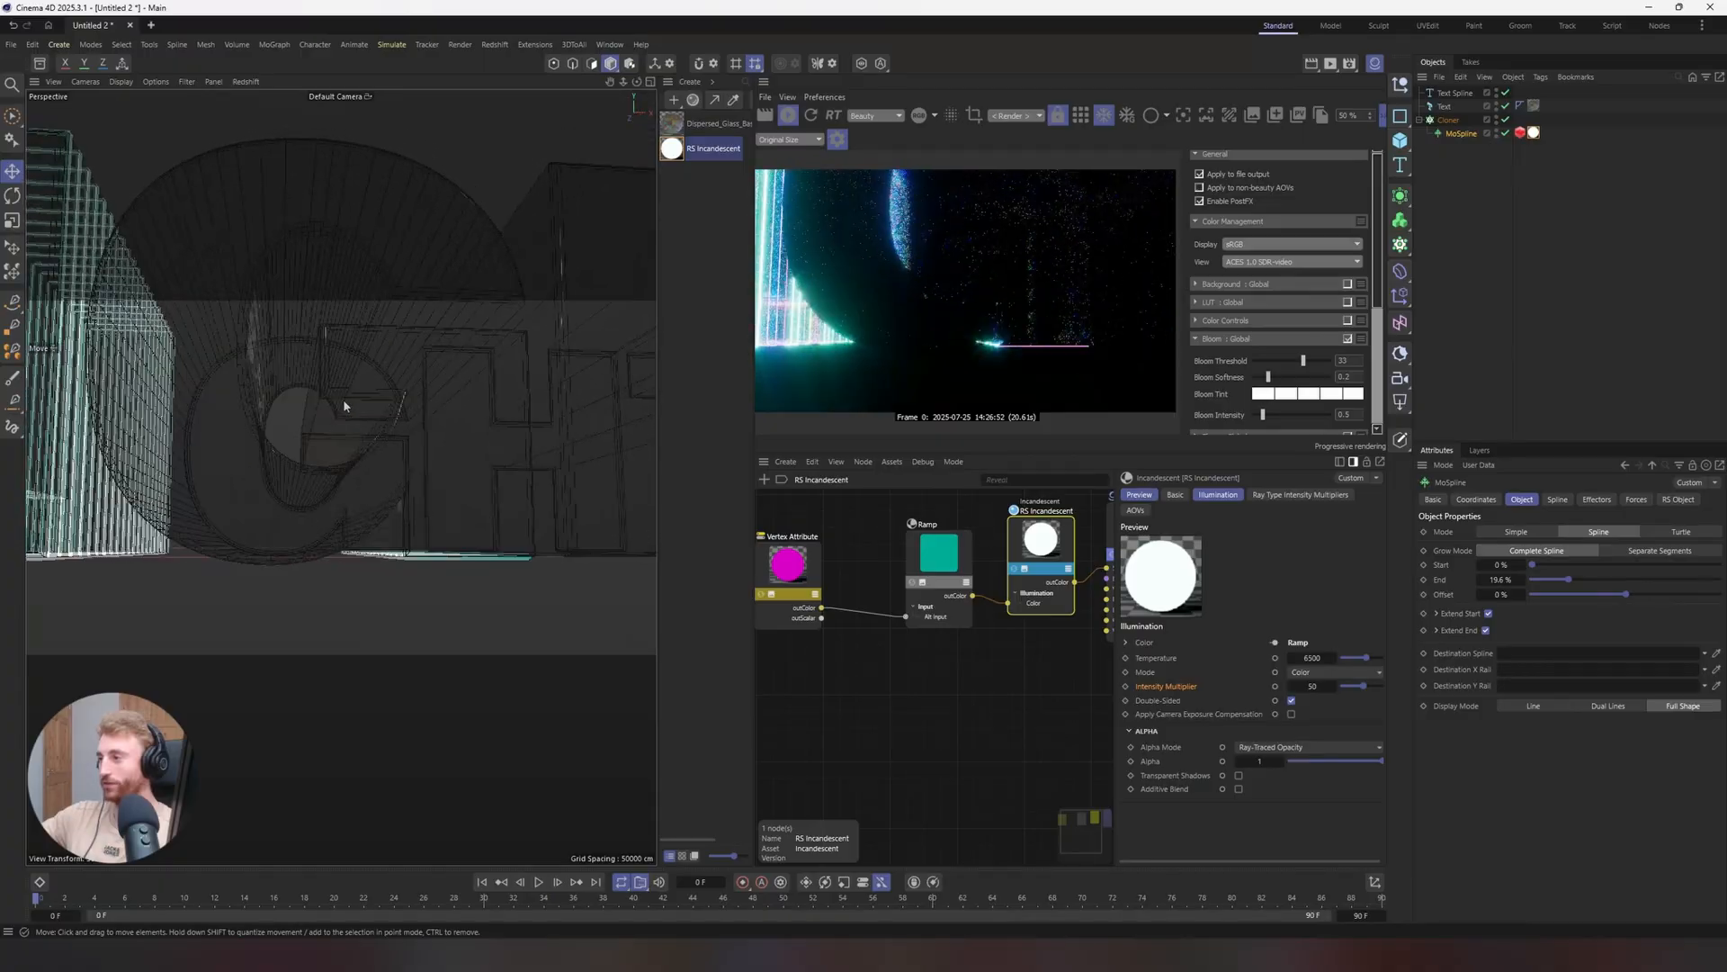
Extend the MoSpline End to roughly 77% so the outlines grow partway
left_click_drag(342, 407, 328, 450)
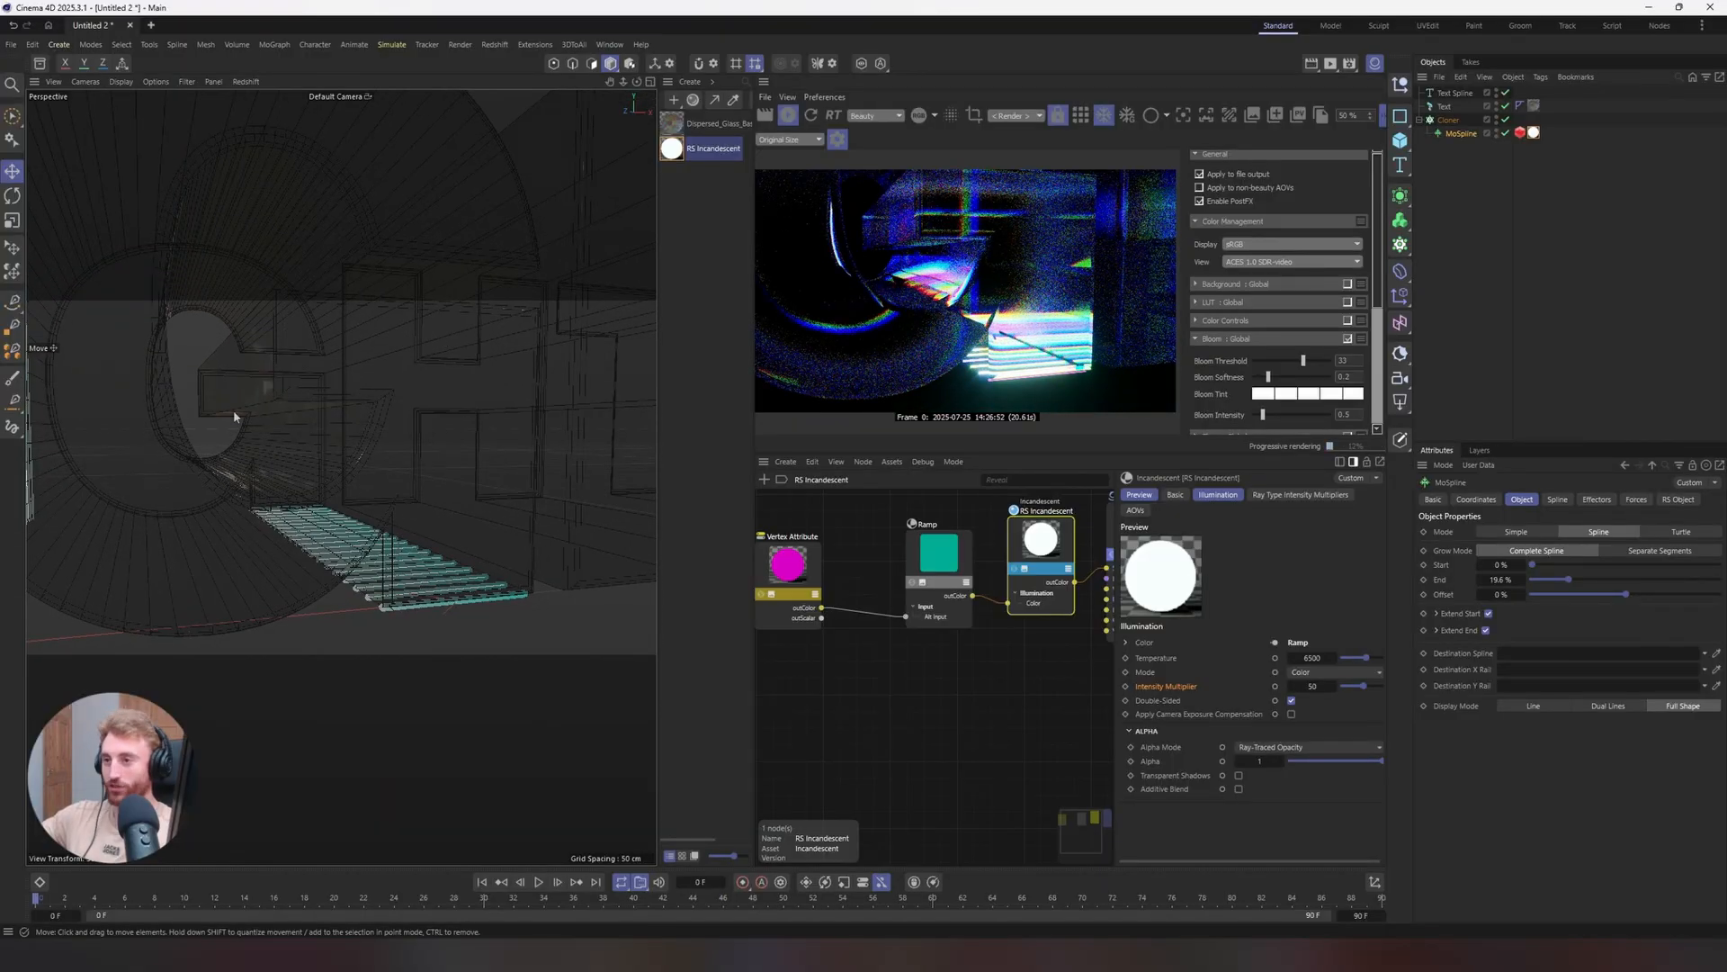
mouse_move(356, 441)
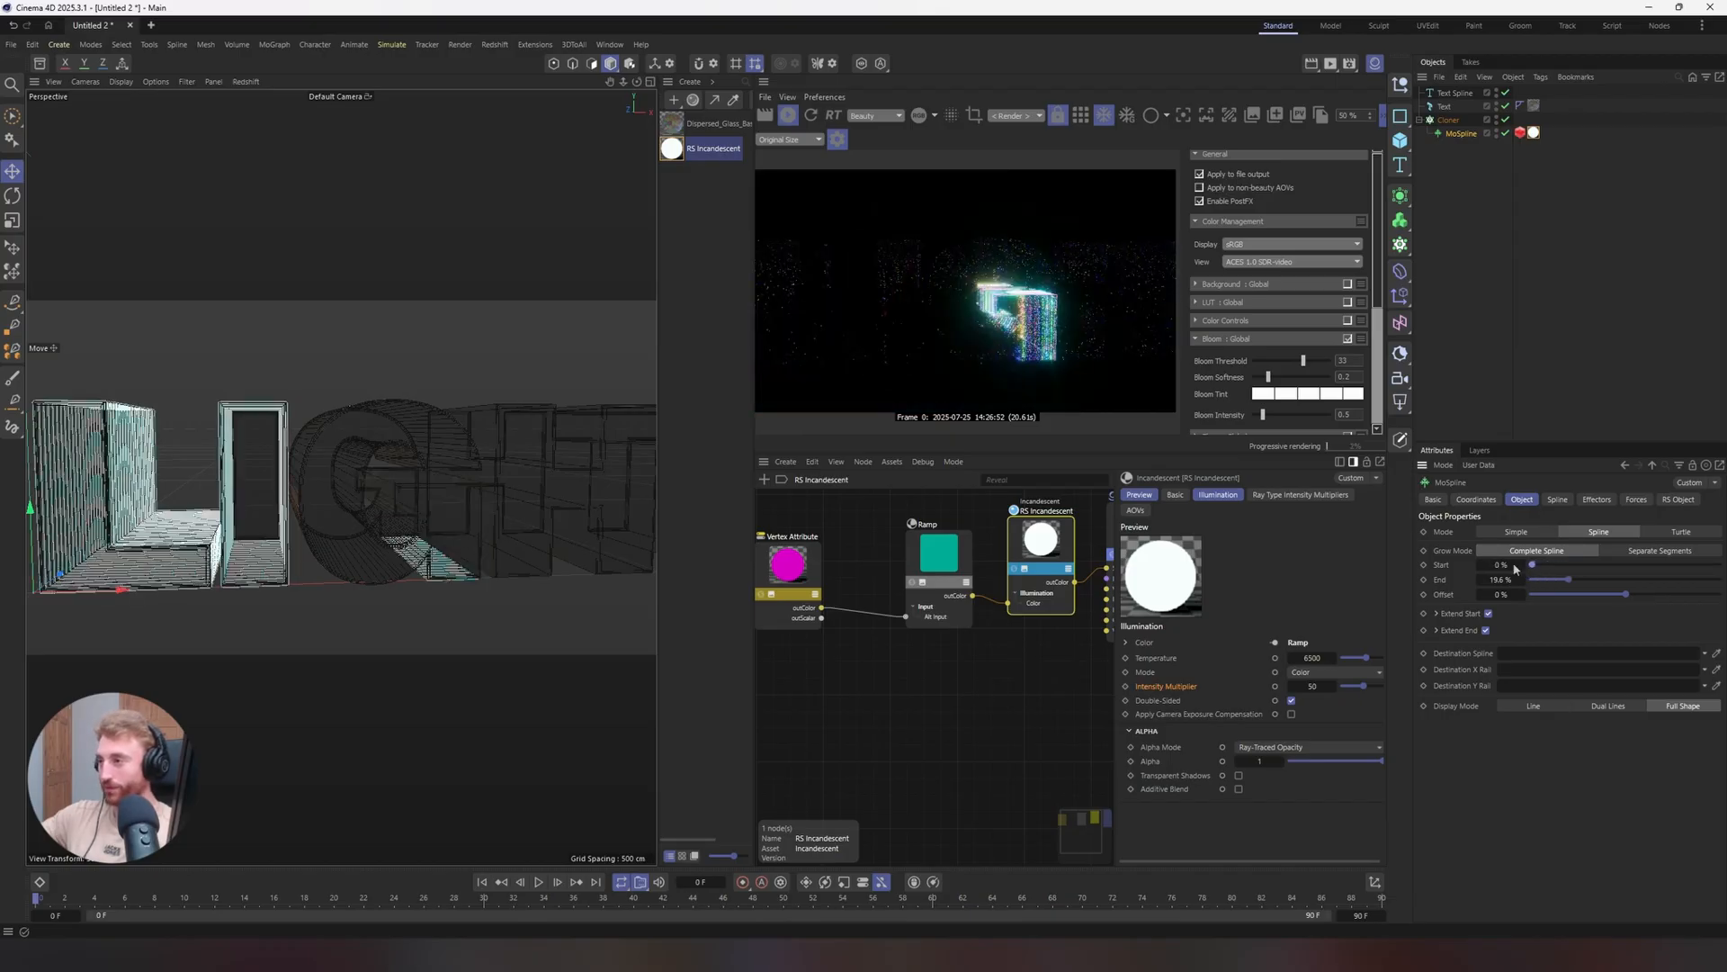
left_click_drag(1554, 578, 1675, 579)
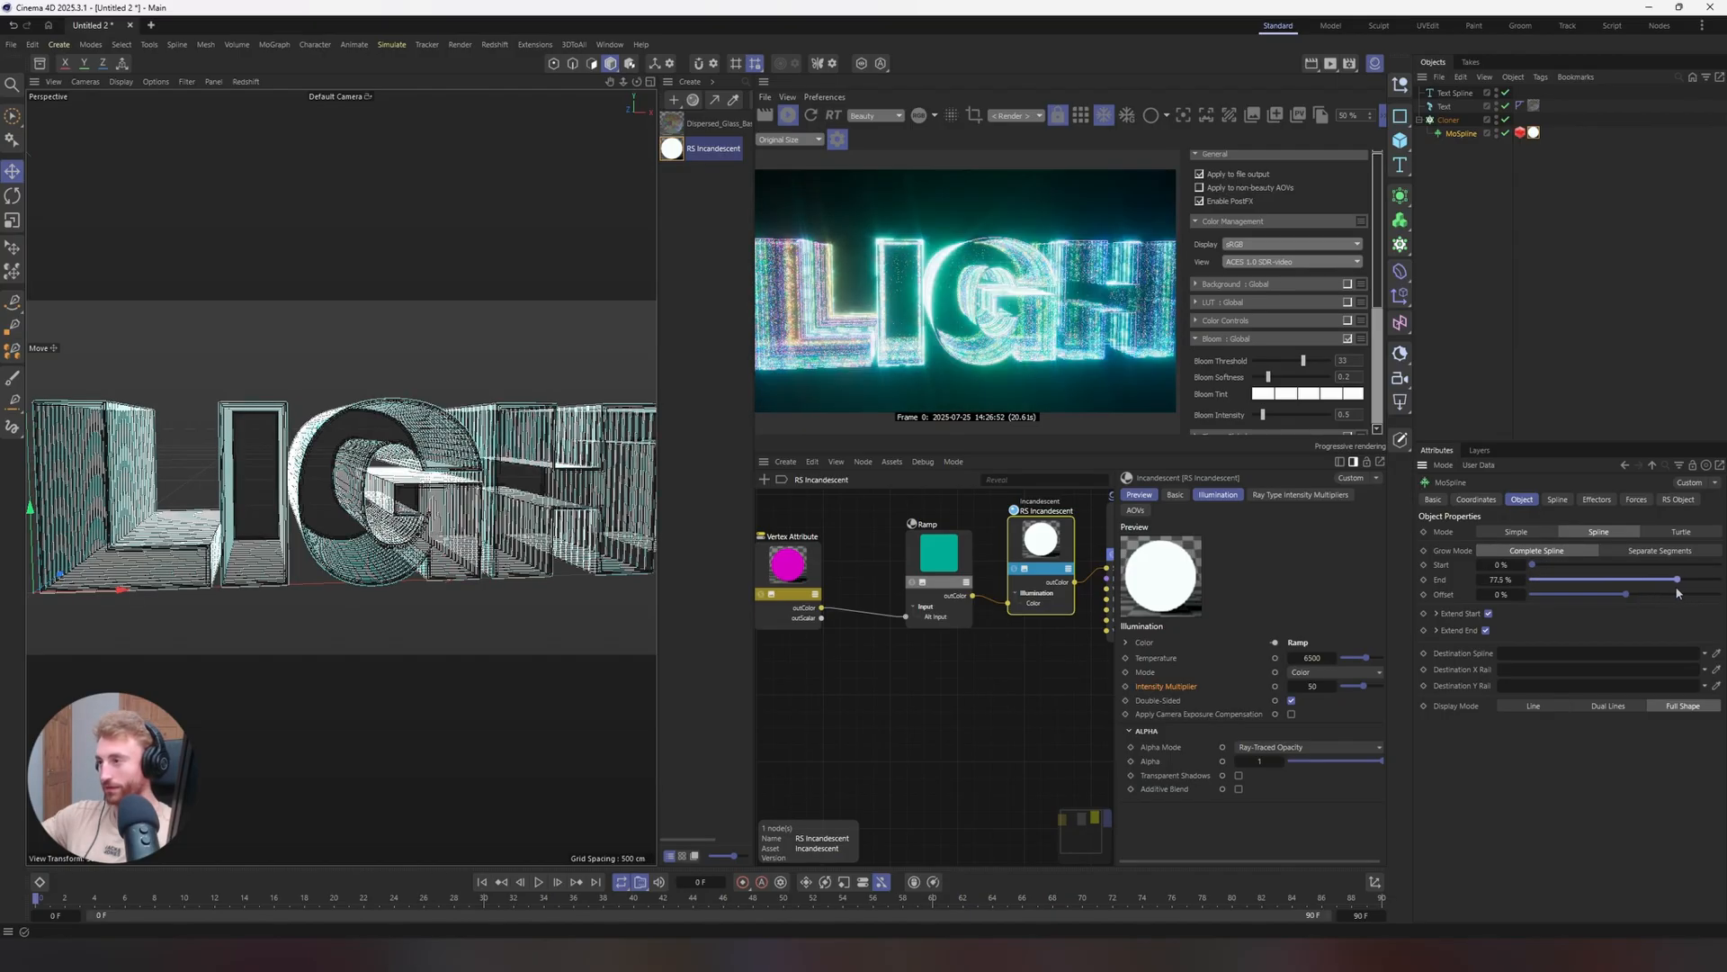
left_click_drag(1664, 578, 1718, 578)
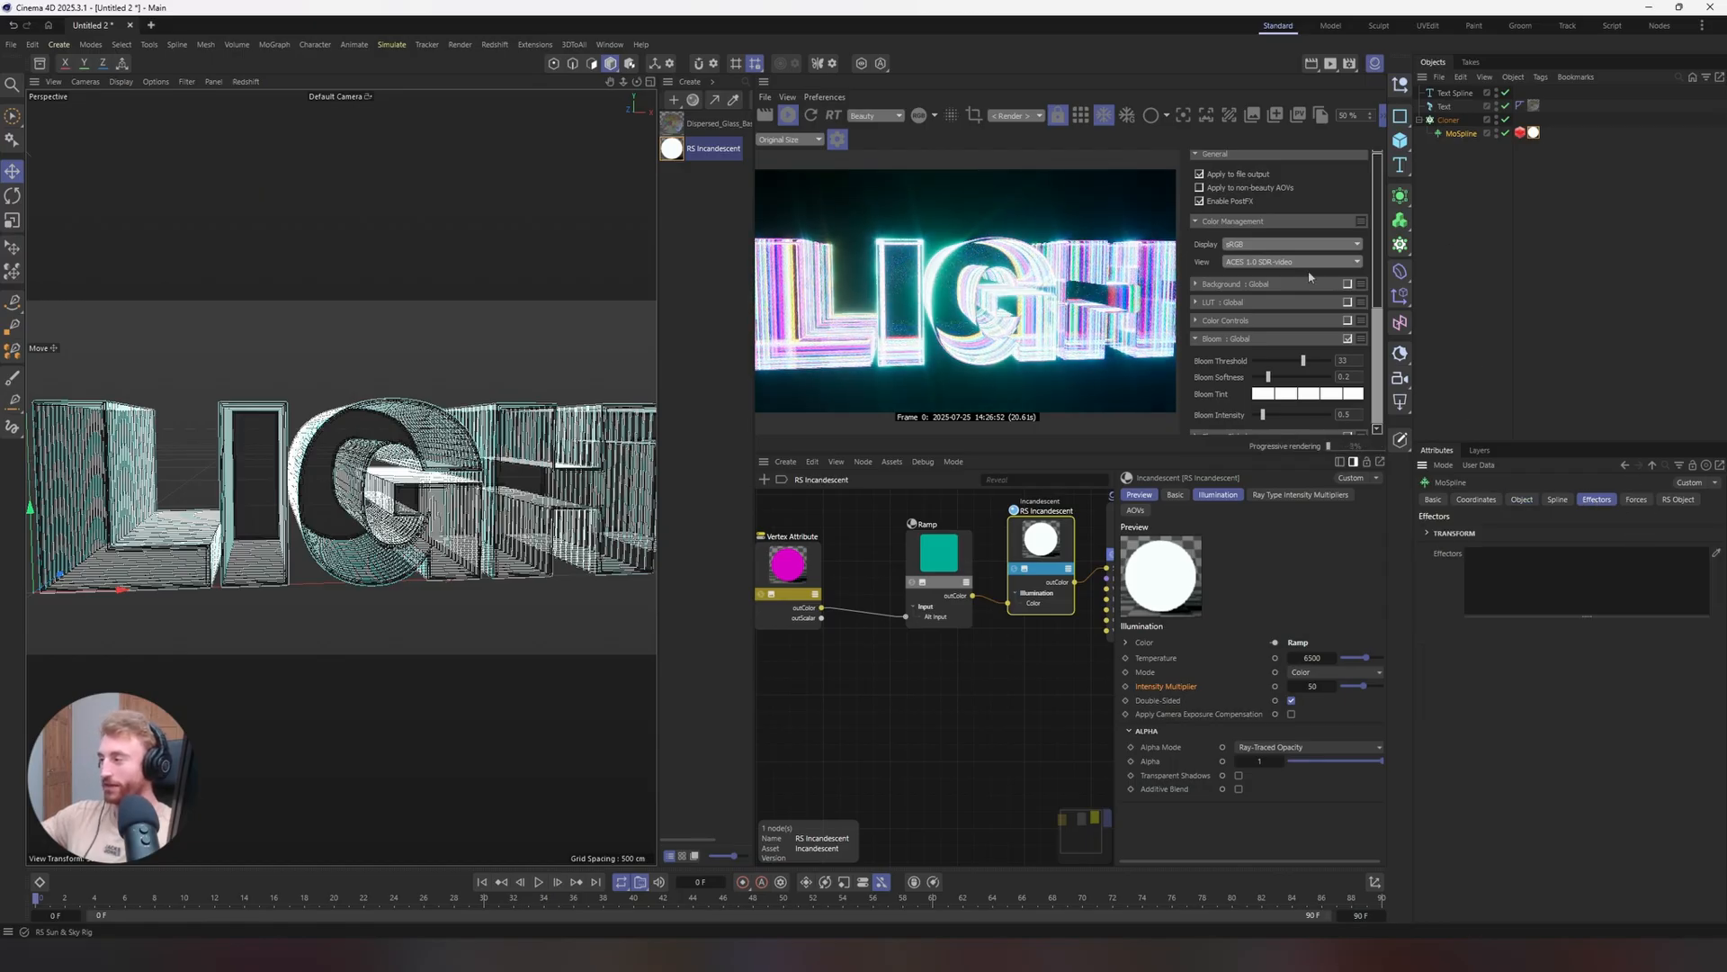
left_click(1636, 499)
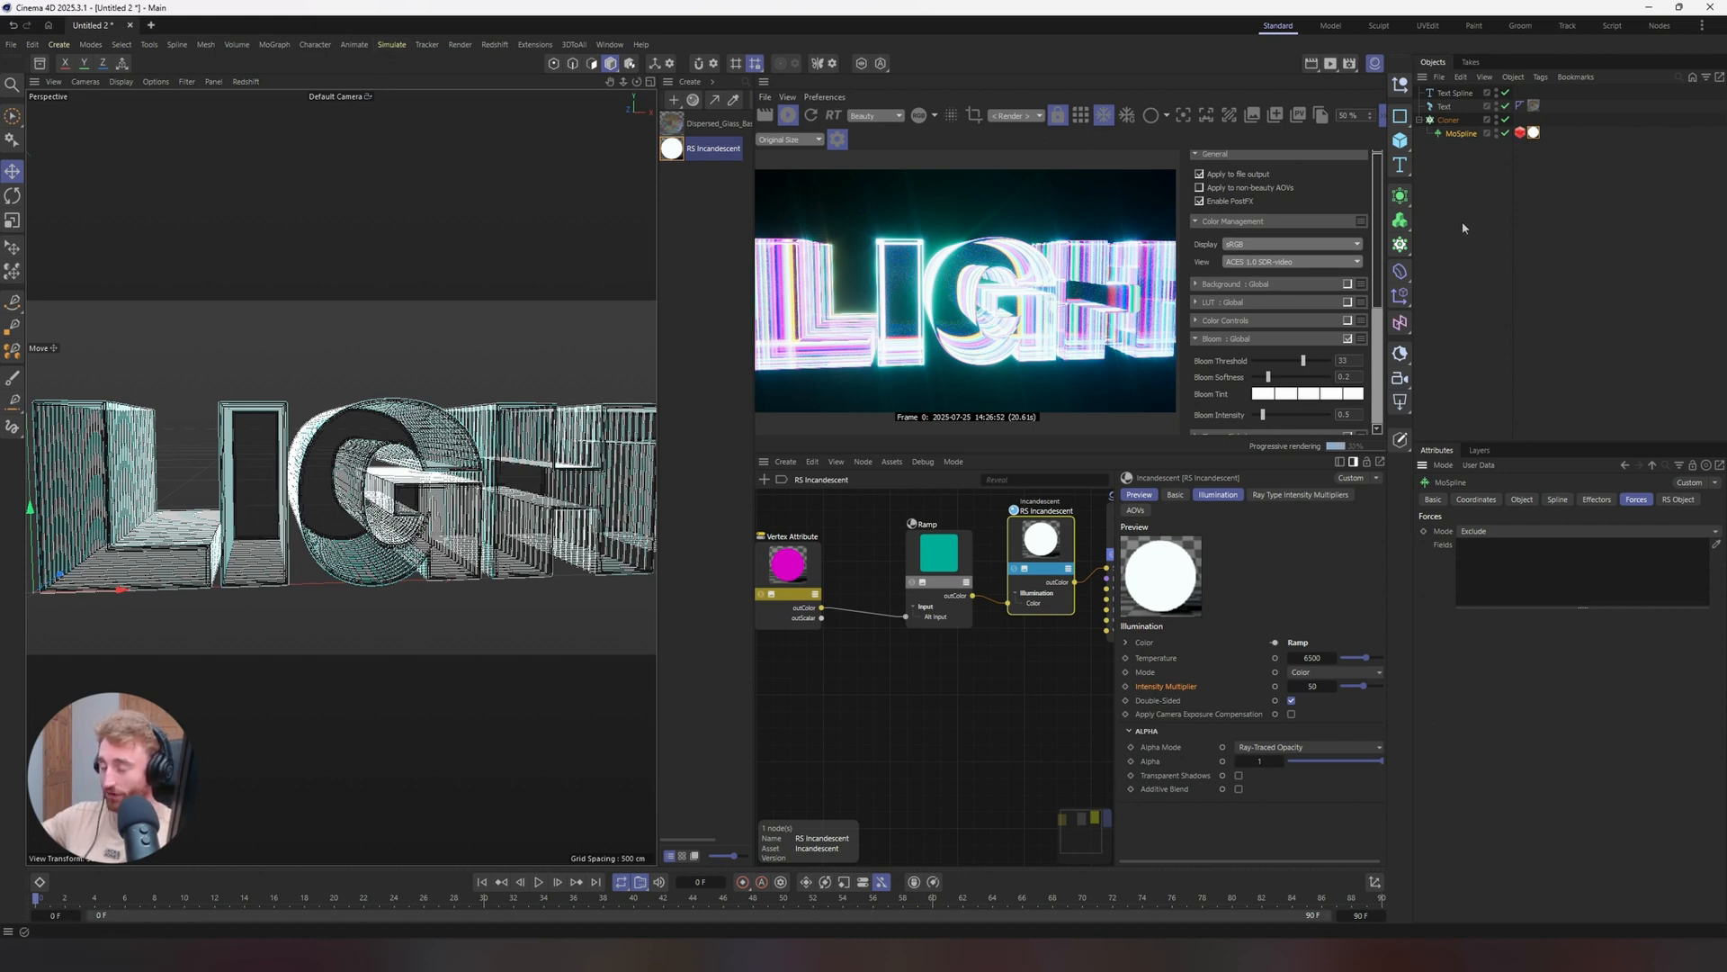
left_click(1556, 499)
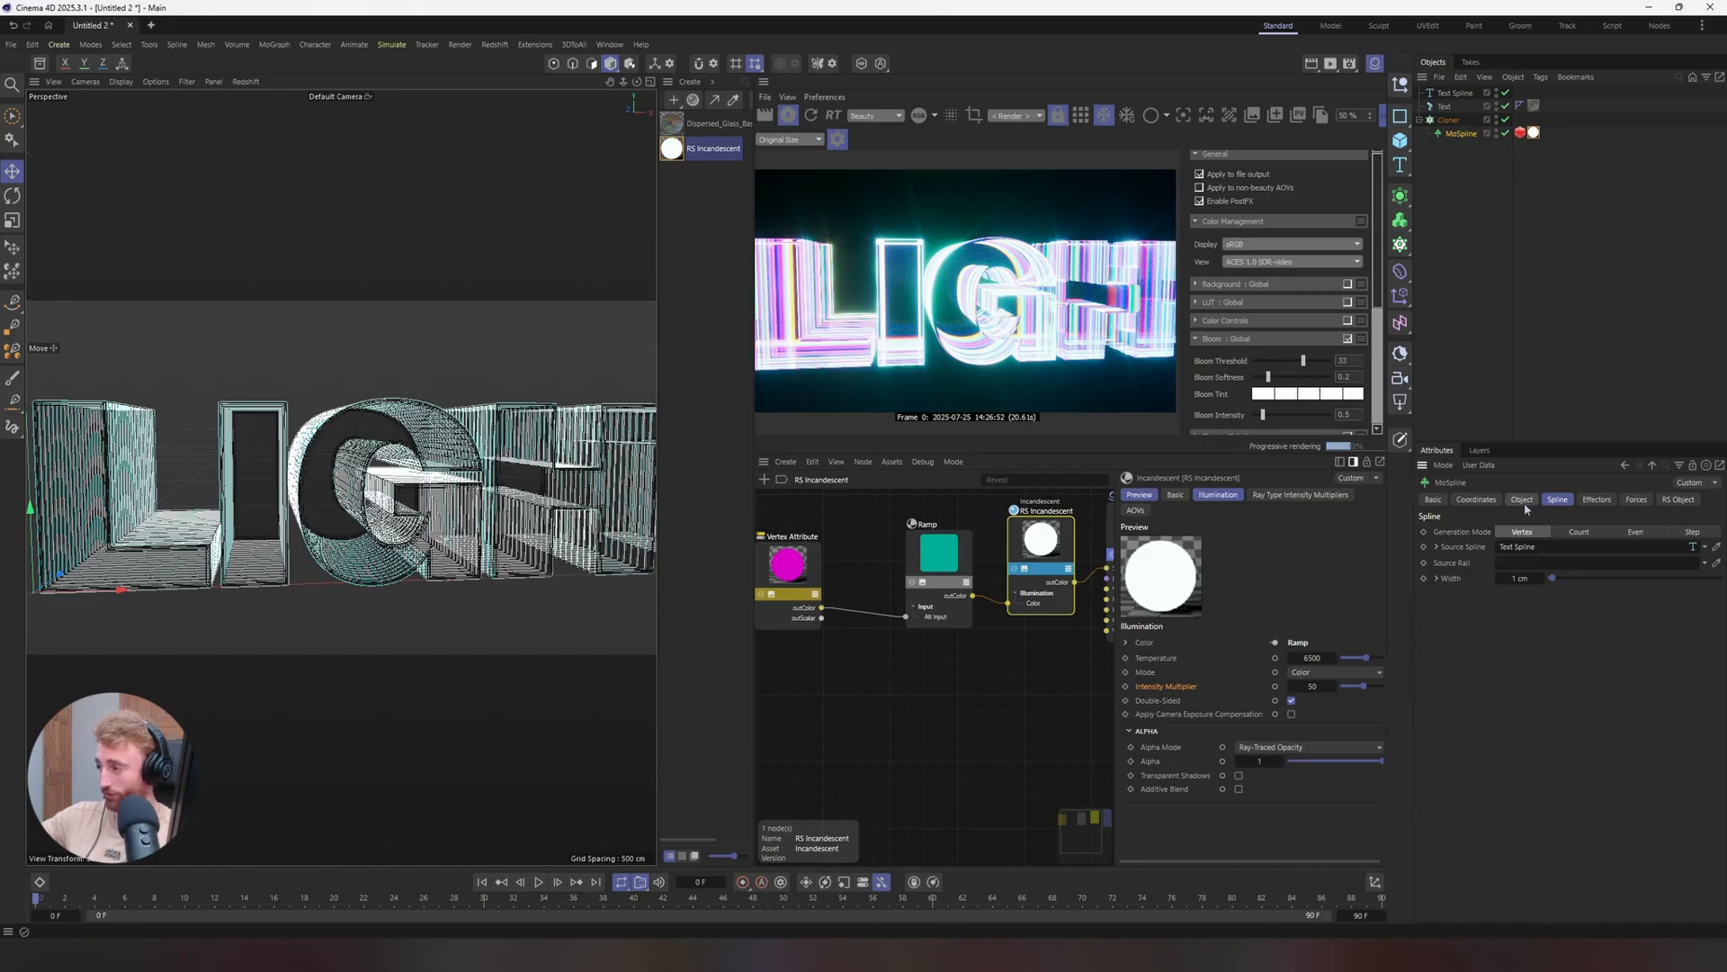